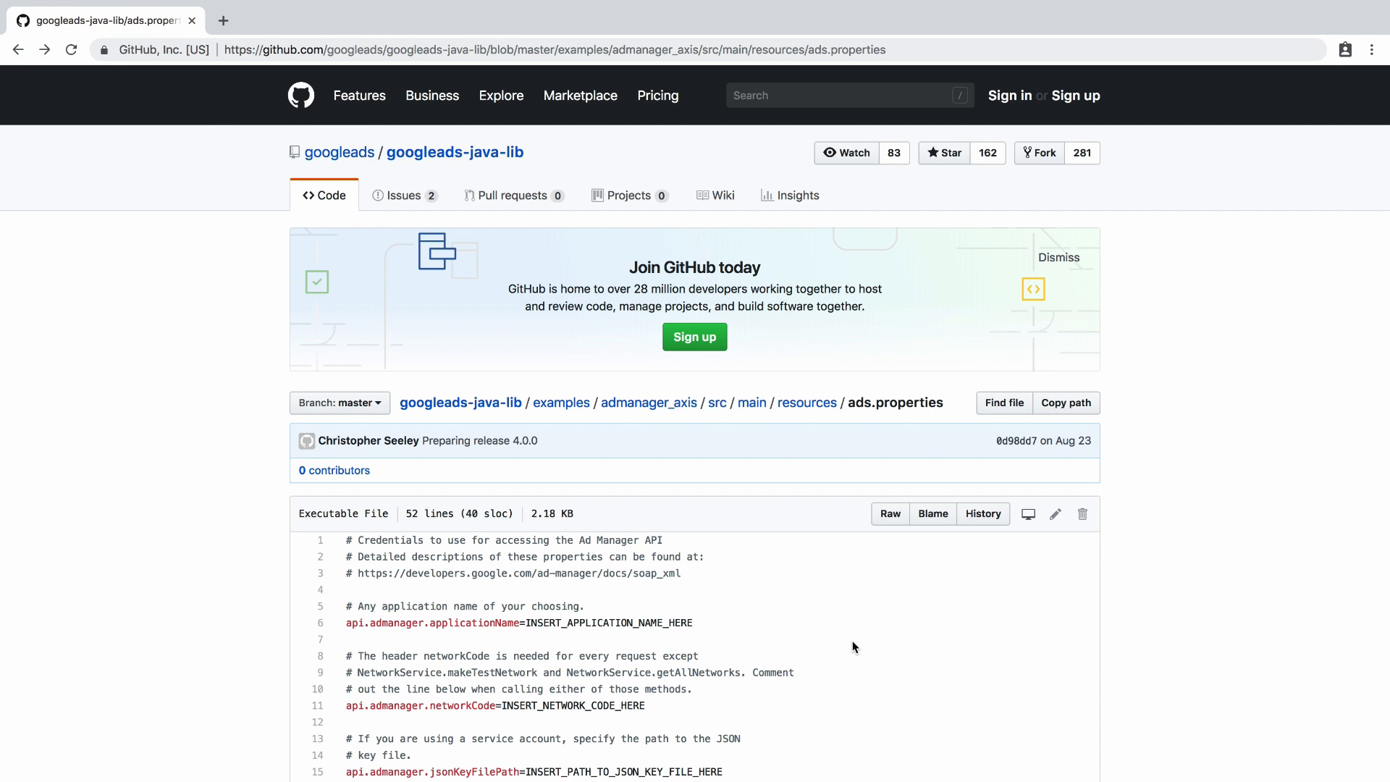
Save the raw ads.properties file to the home folder as All Files.
left_click(889, 514)
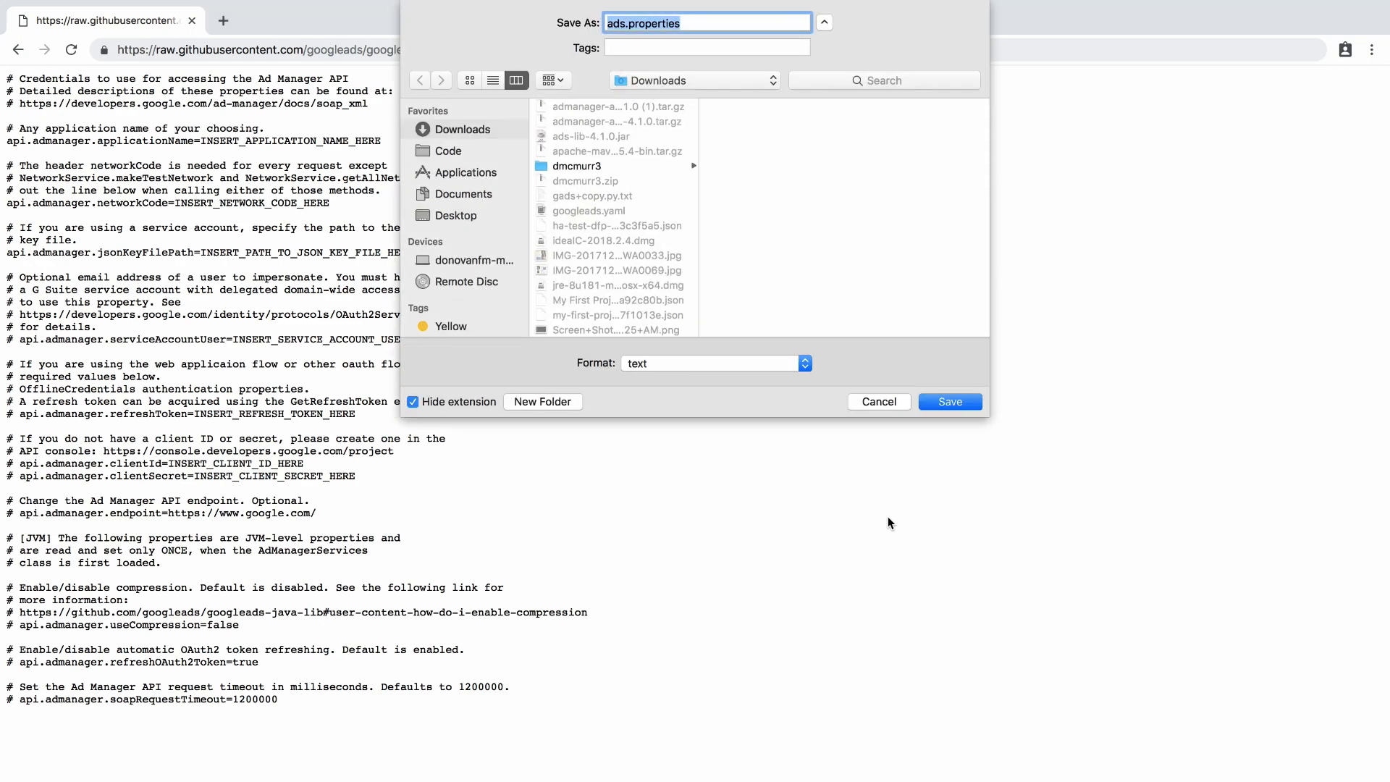
mouse_move(469, 255)
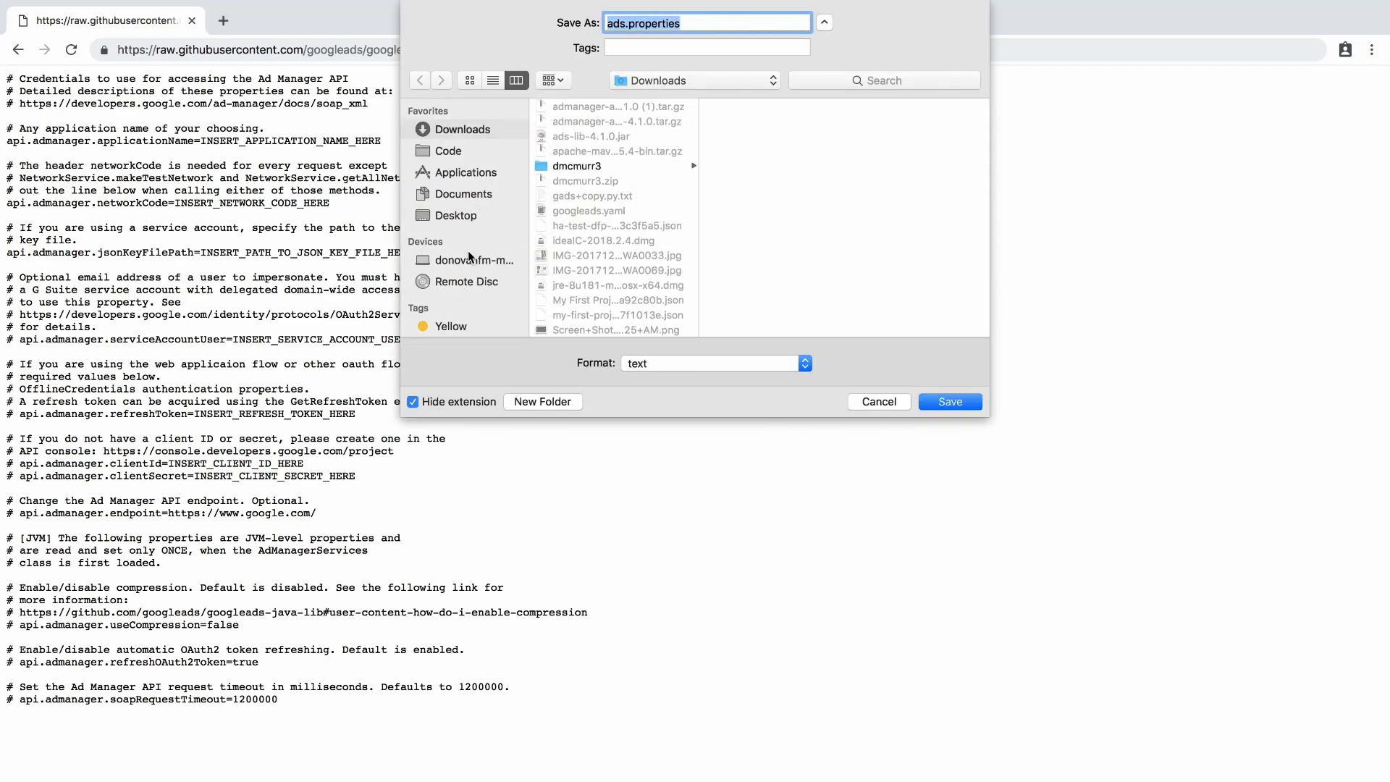
left_click(472, 260)
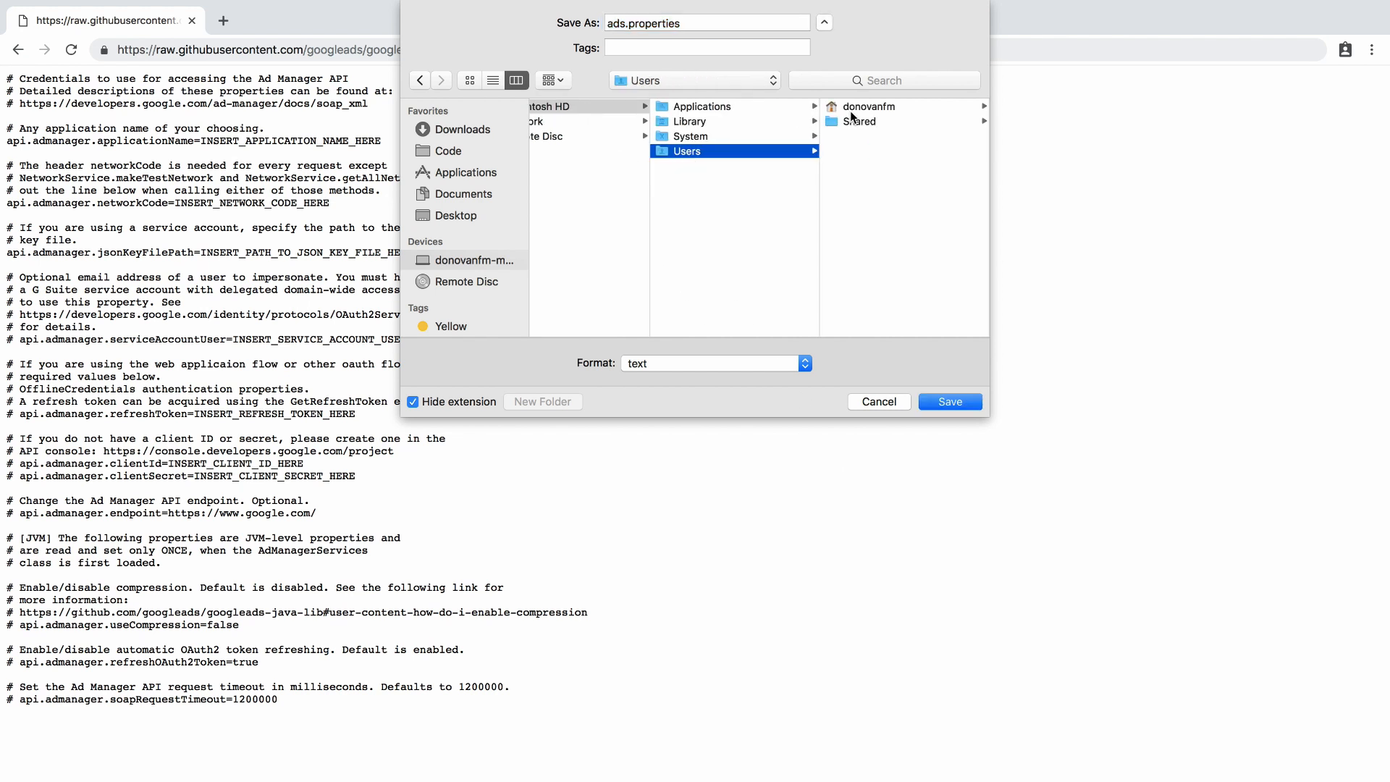
left_click(868, 106)
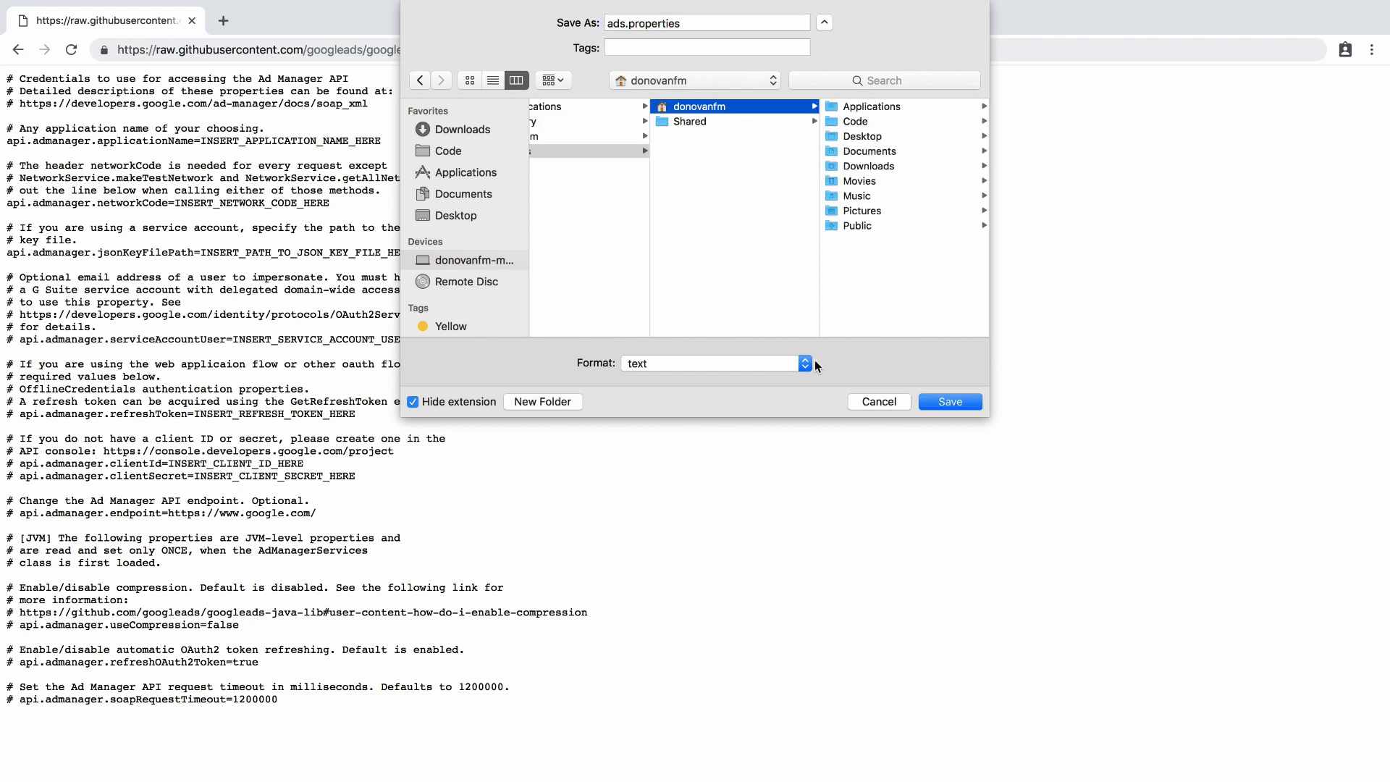
left_click(805, 363)
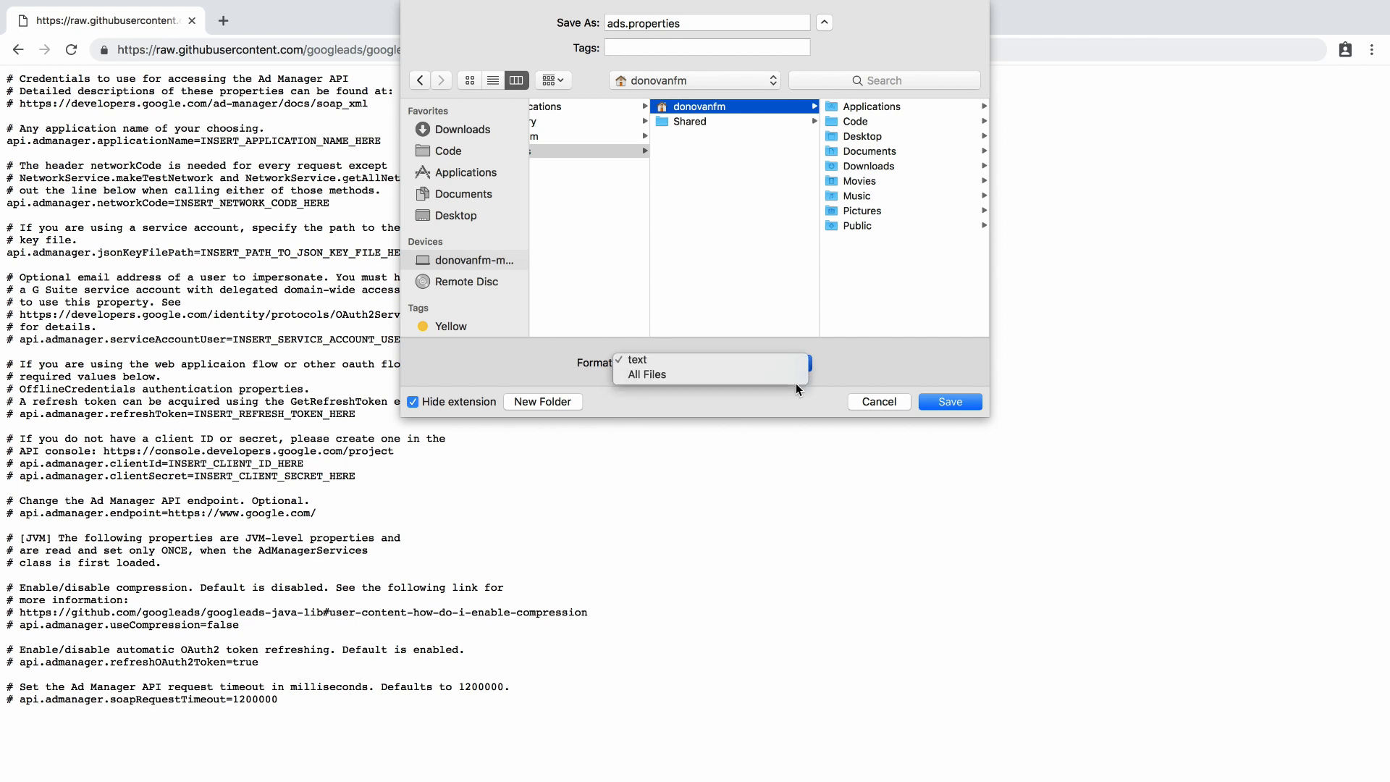
left_click(645, 374)
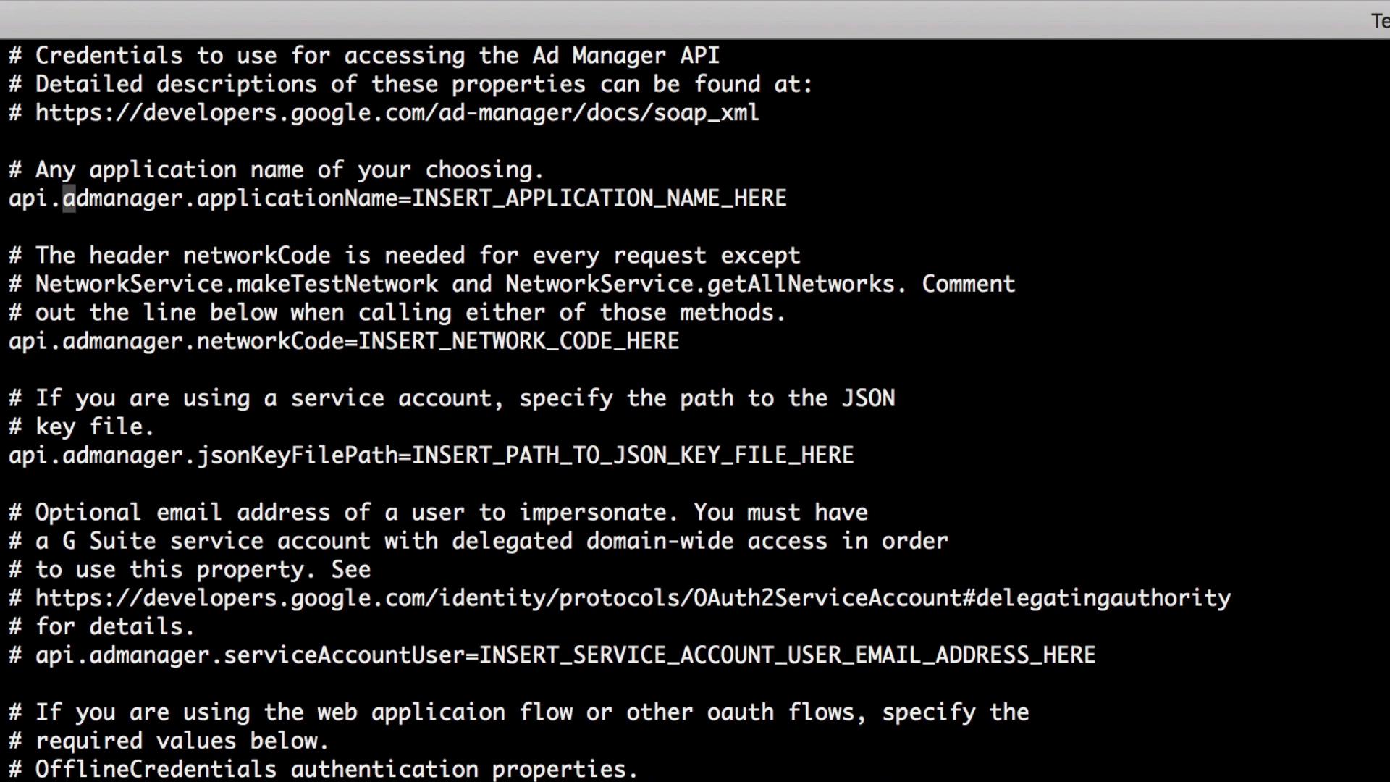
key("Delete")
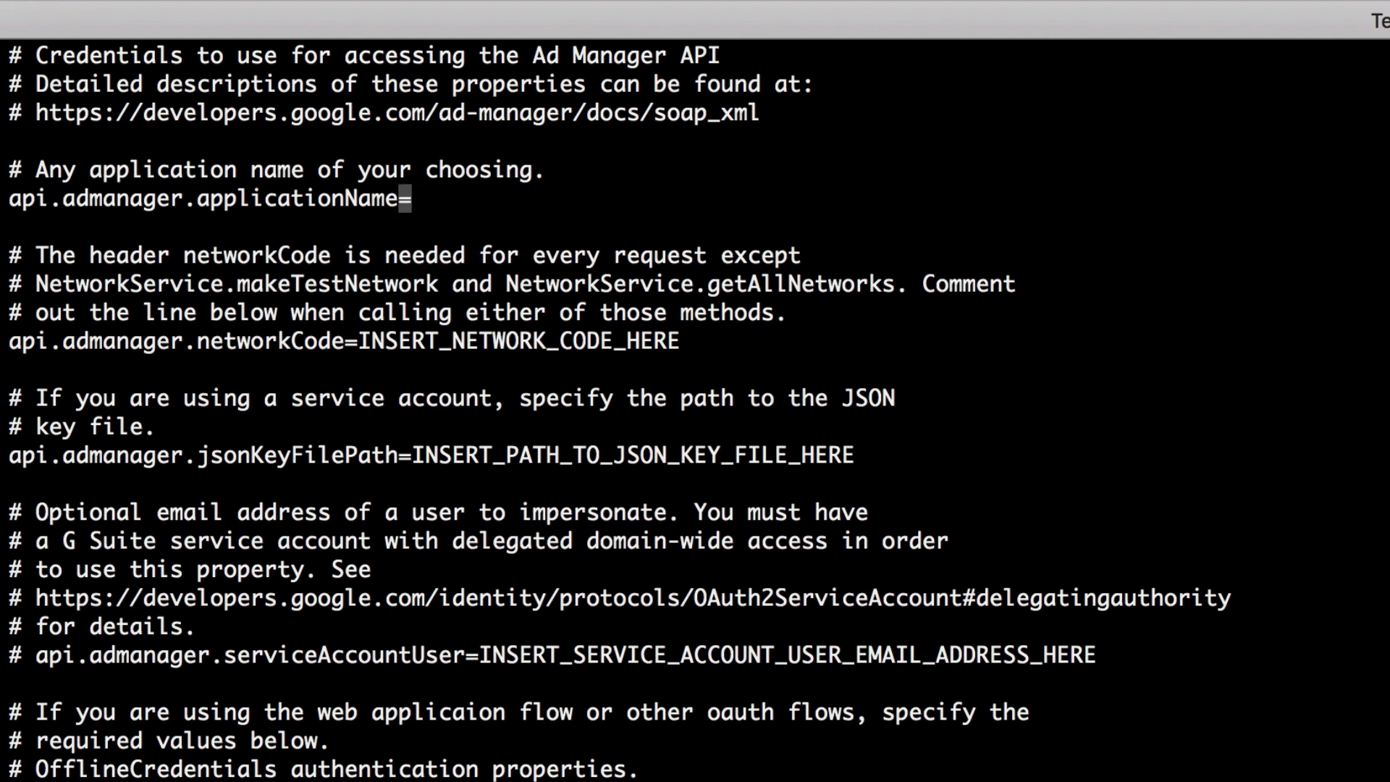
type("donovan")
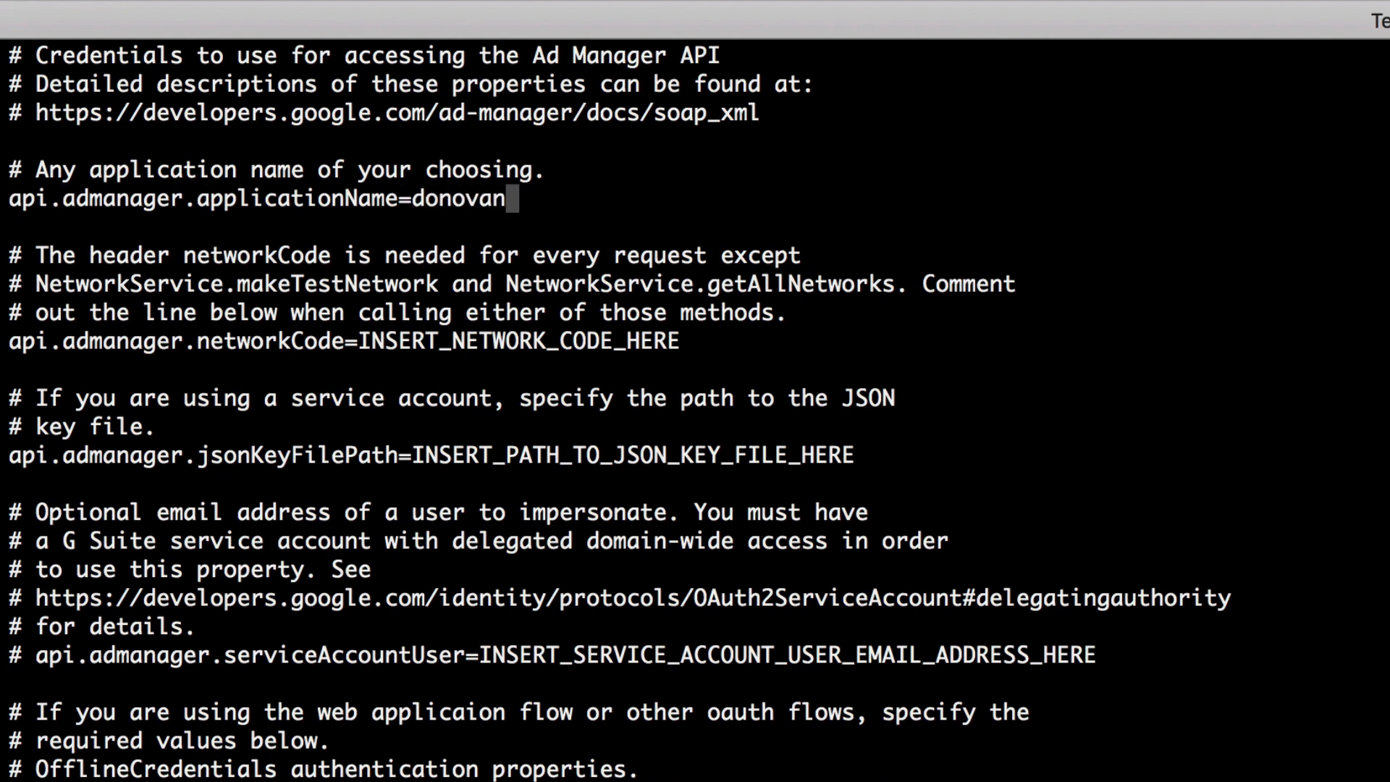
type("fm_test")
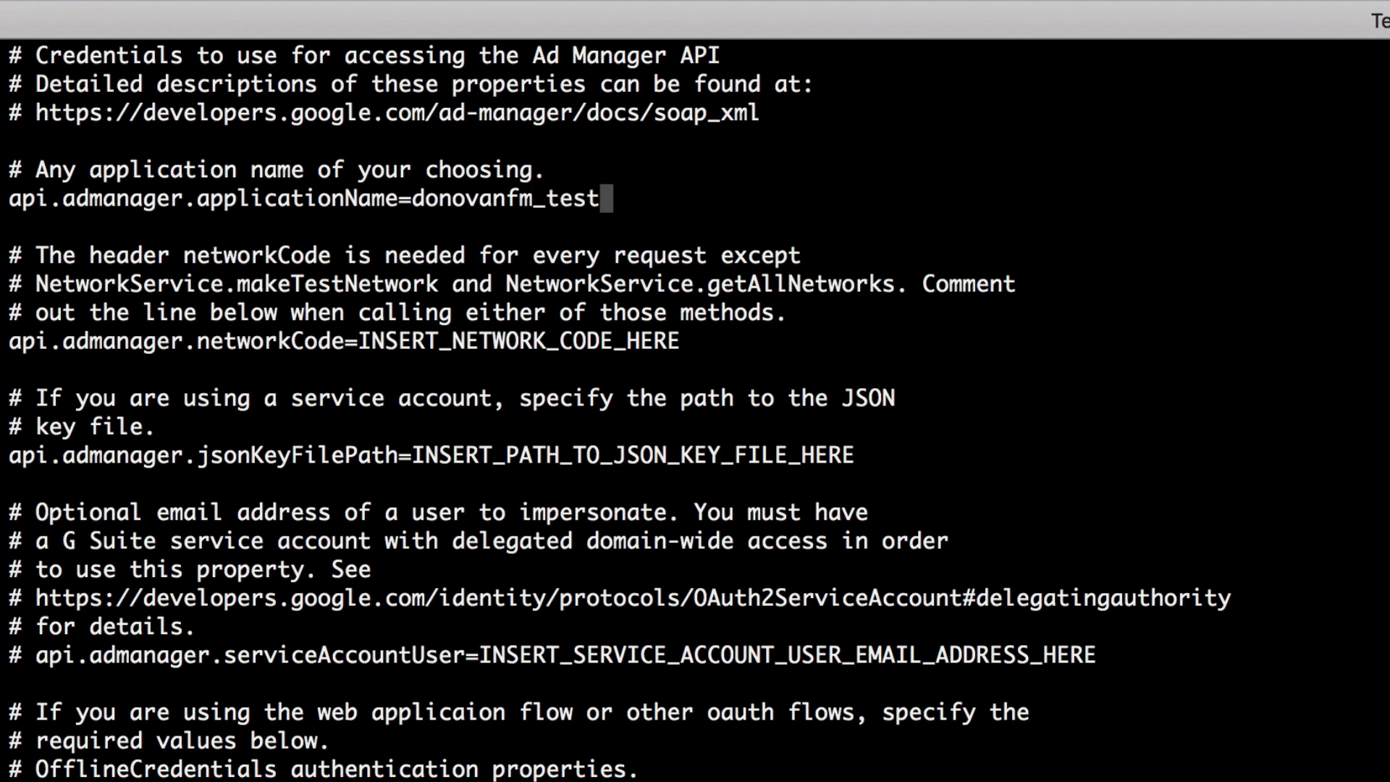
type("_app")
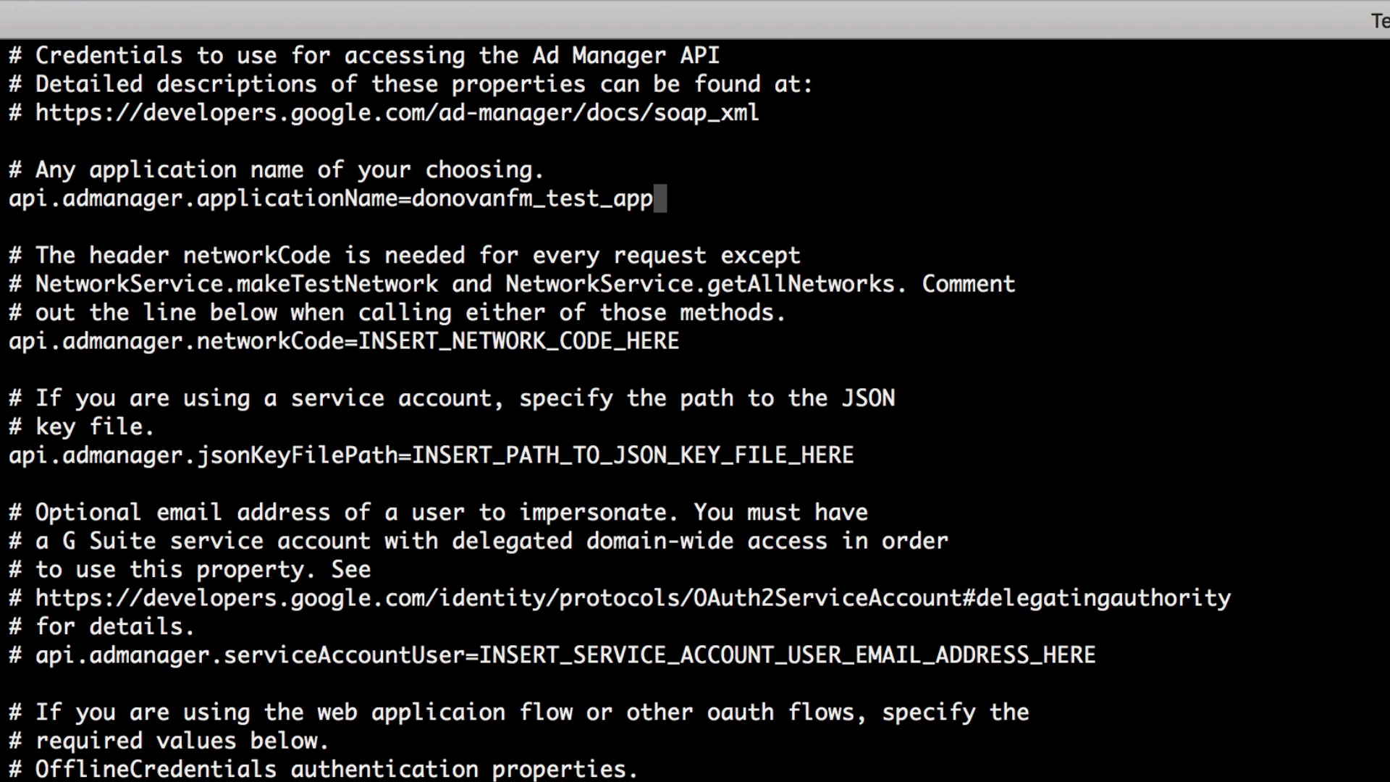
left_click(638, 342)
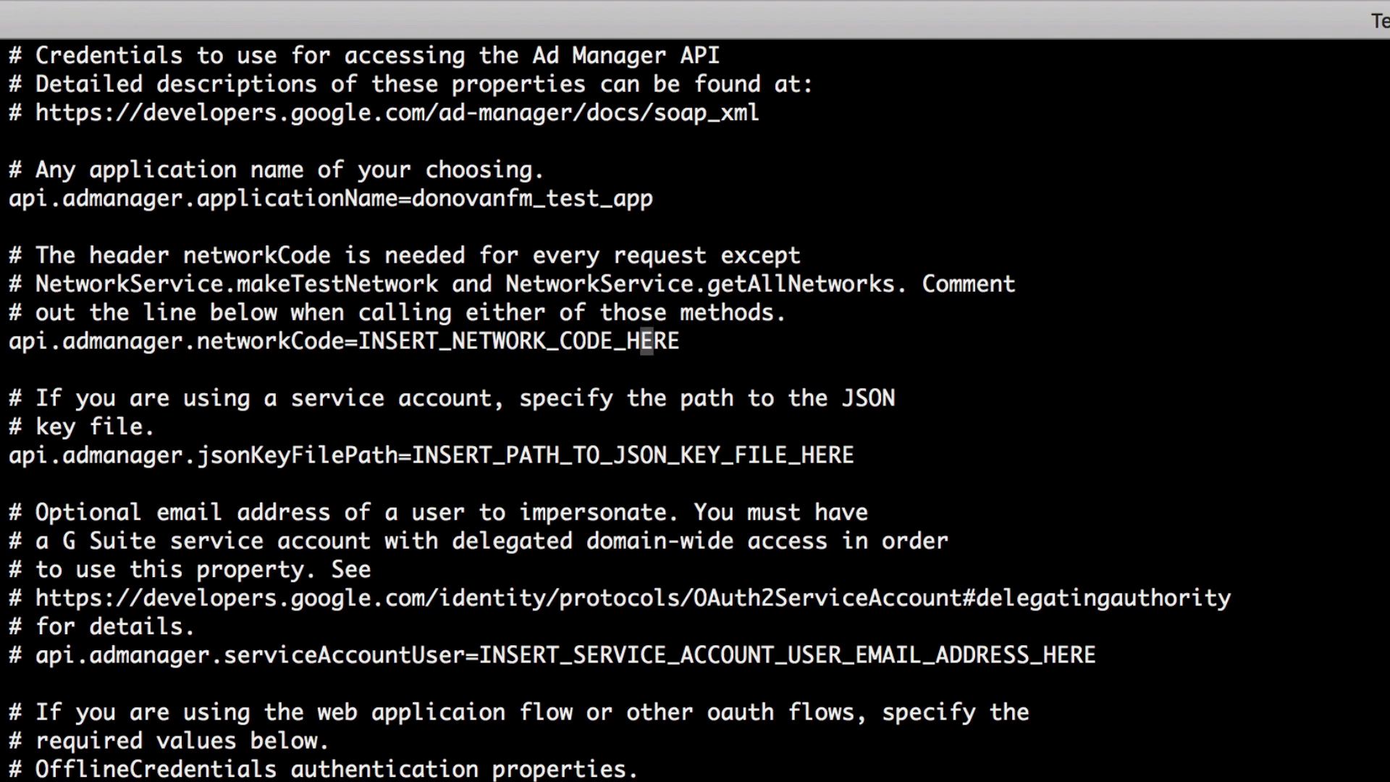
type("348")
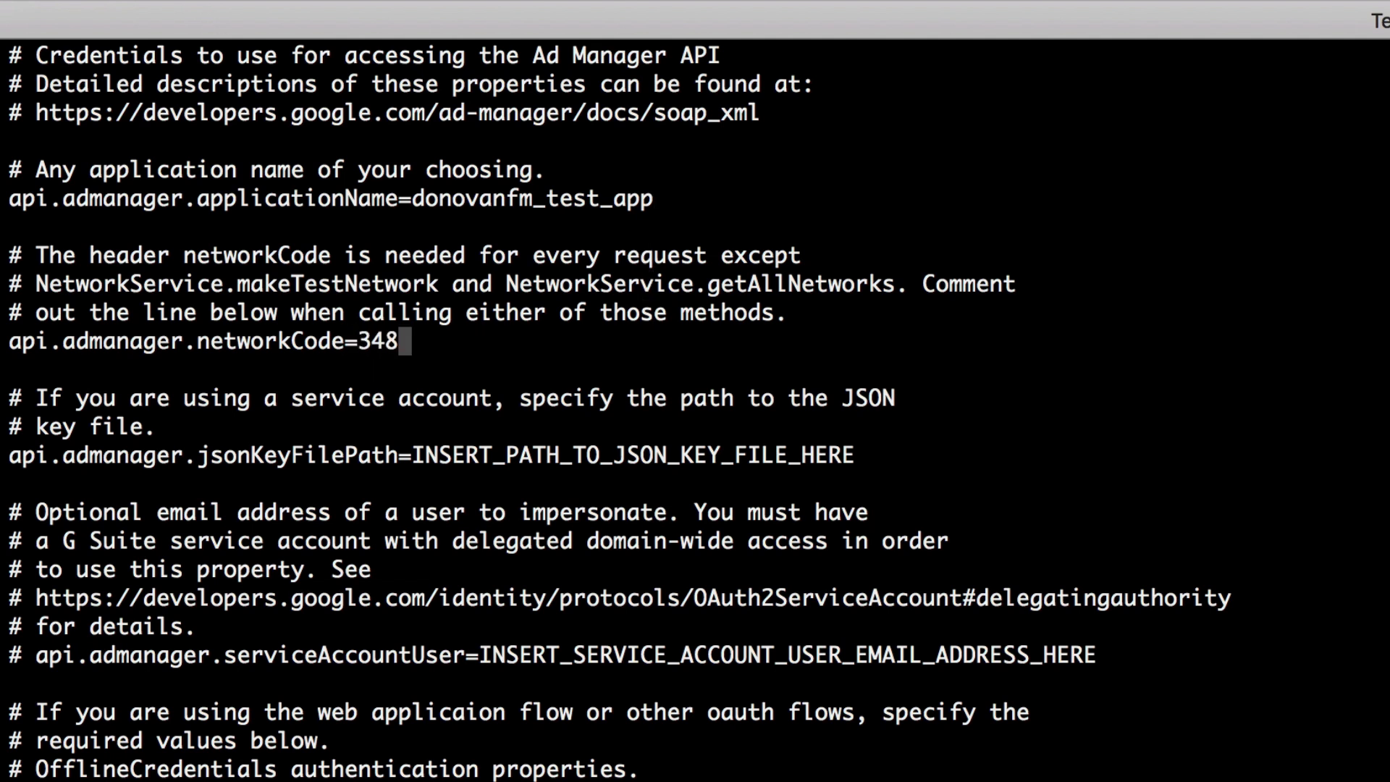
type("53223")
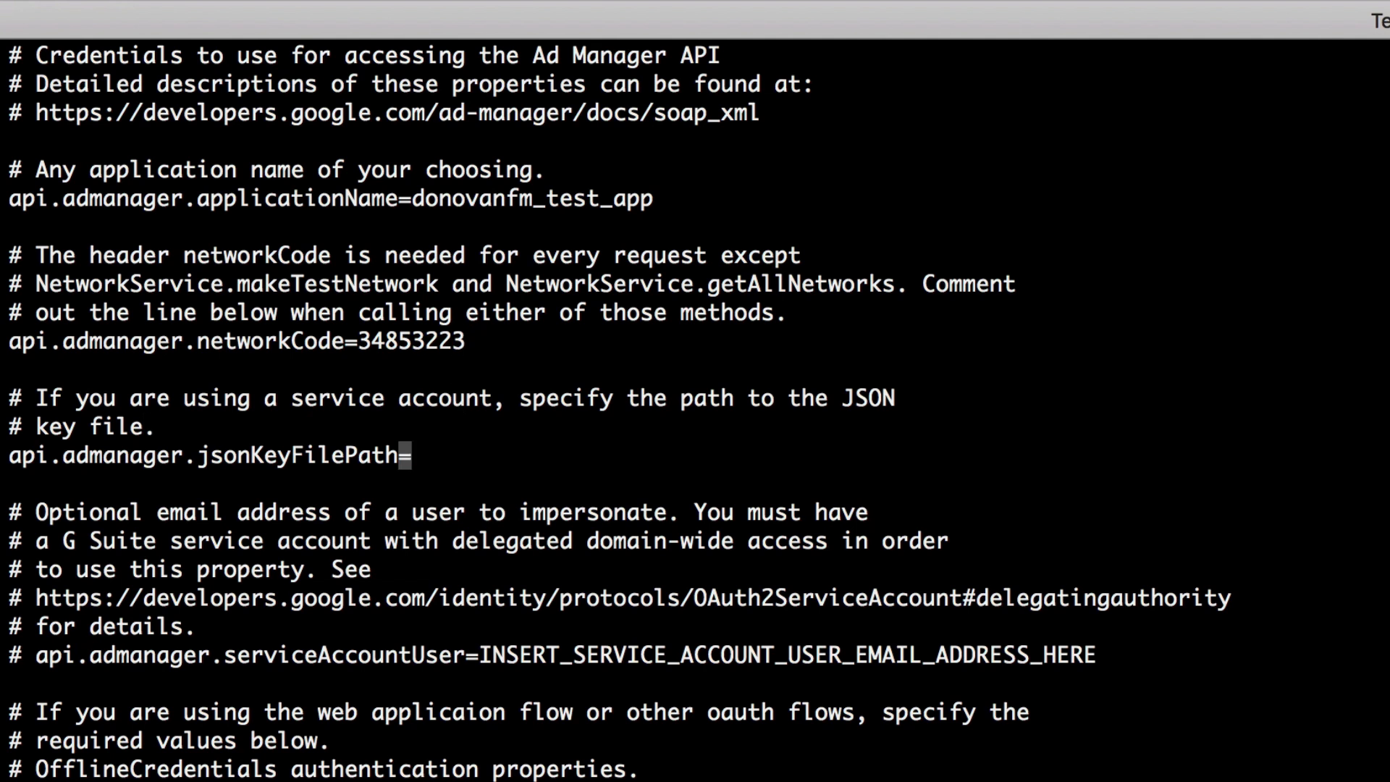
type("/Users/donovanfm/Downloads/my-first-project-215719-b2bfc7f1013e.json")
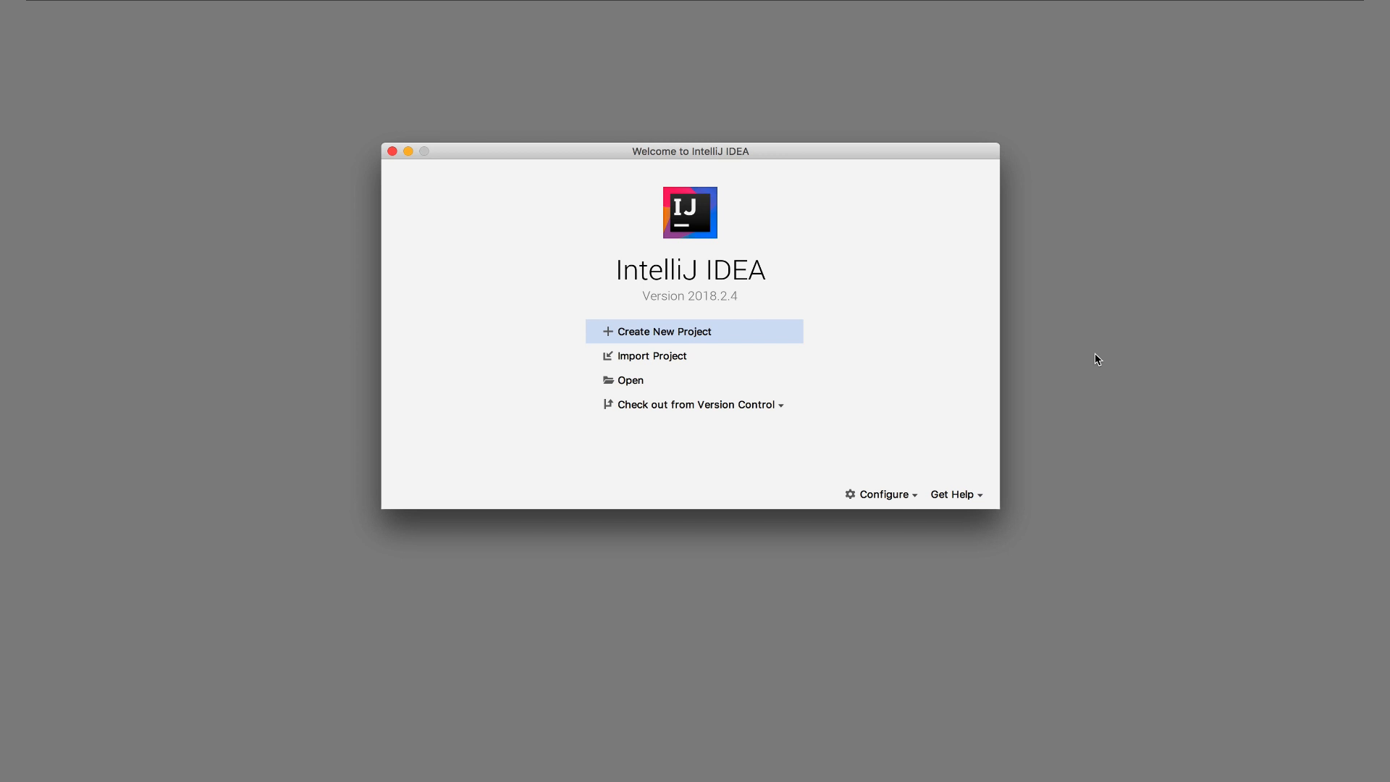
mouse_move(922, 341)
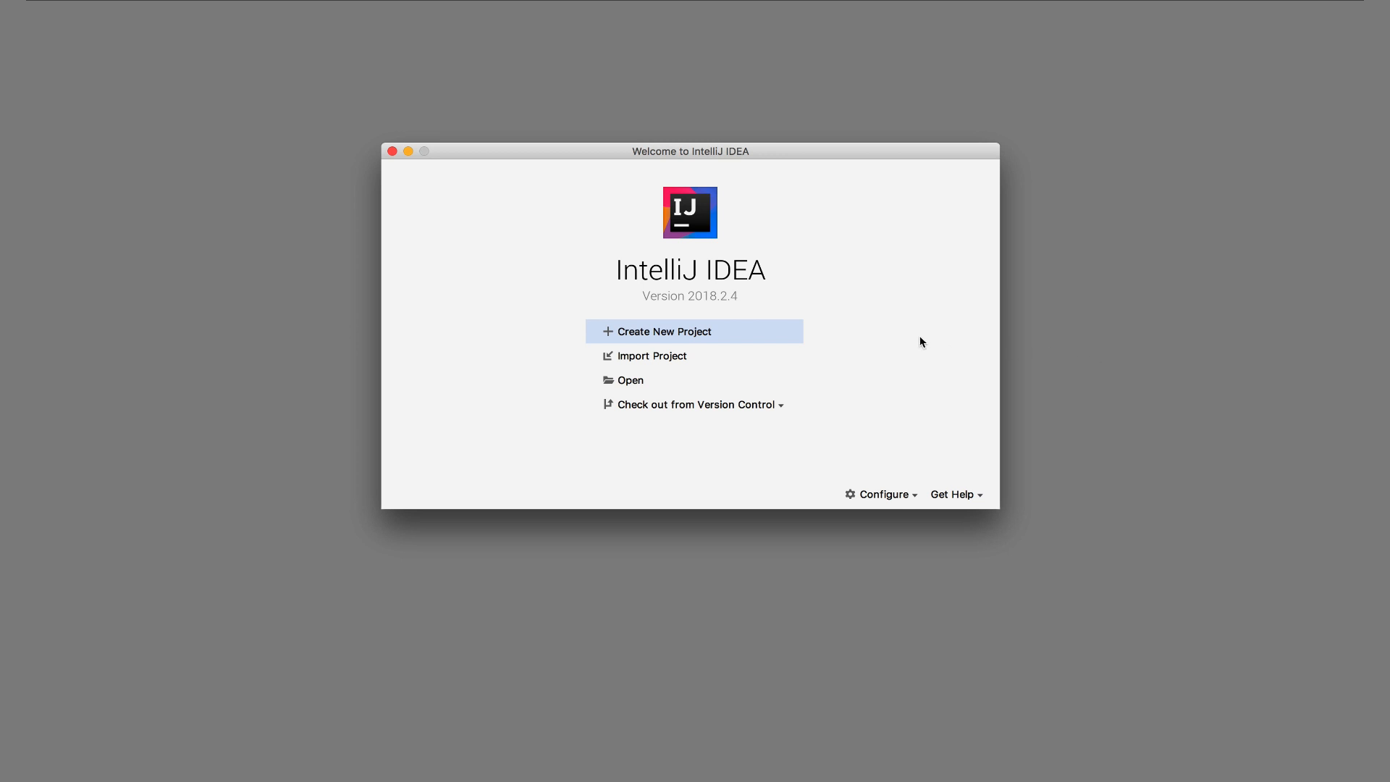
Create a Maven project with GroupId com.mycompany.app and ArtifactId AdManagerTest.
left_click(663, 332)
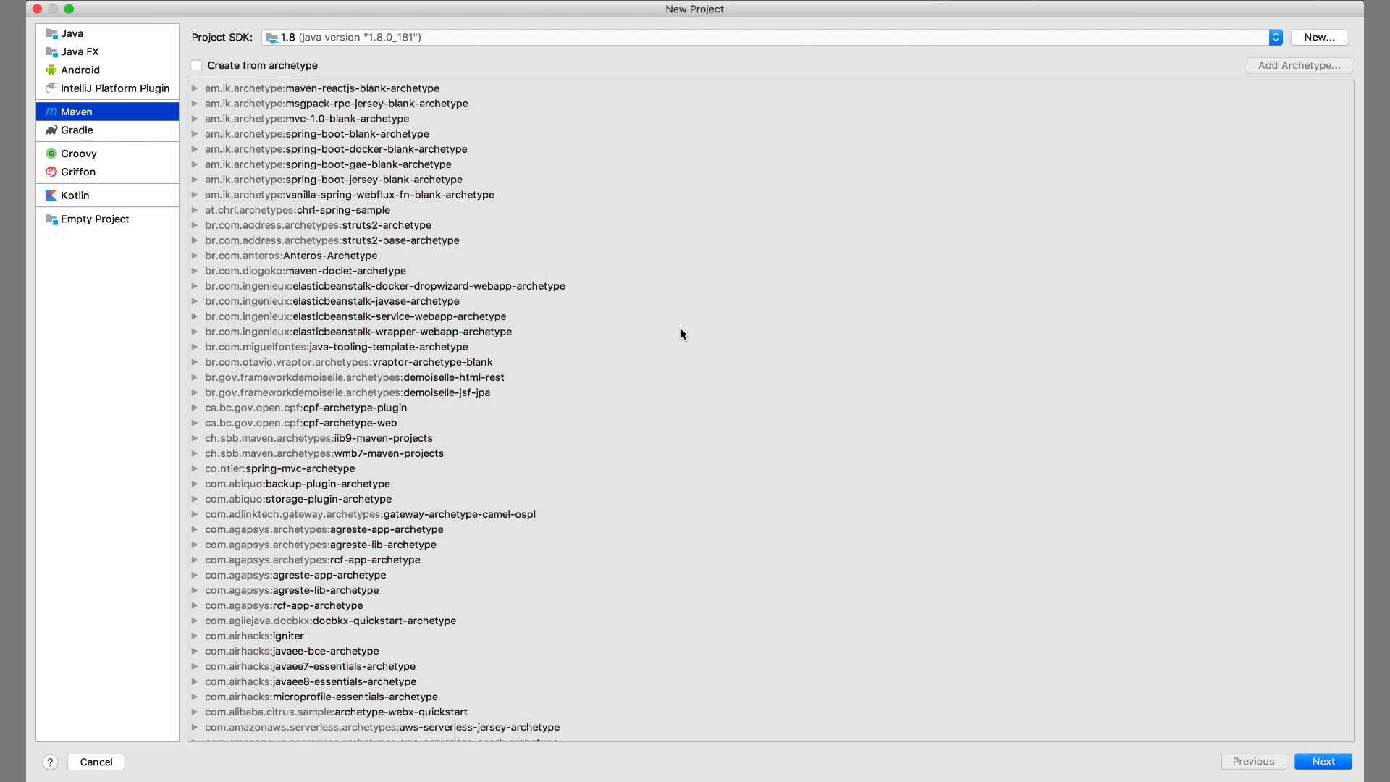
left_click(1326, 761)
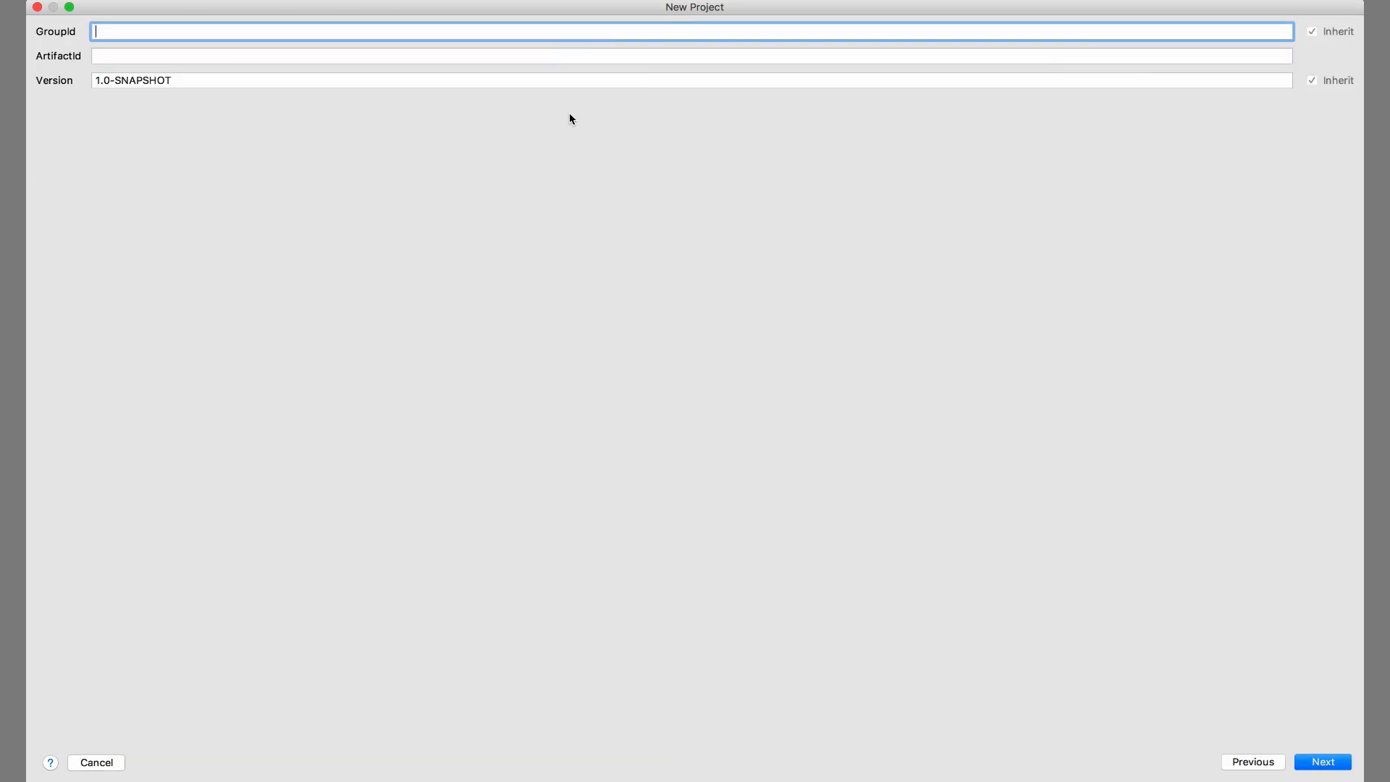
type("com.mycompany.app")
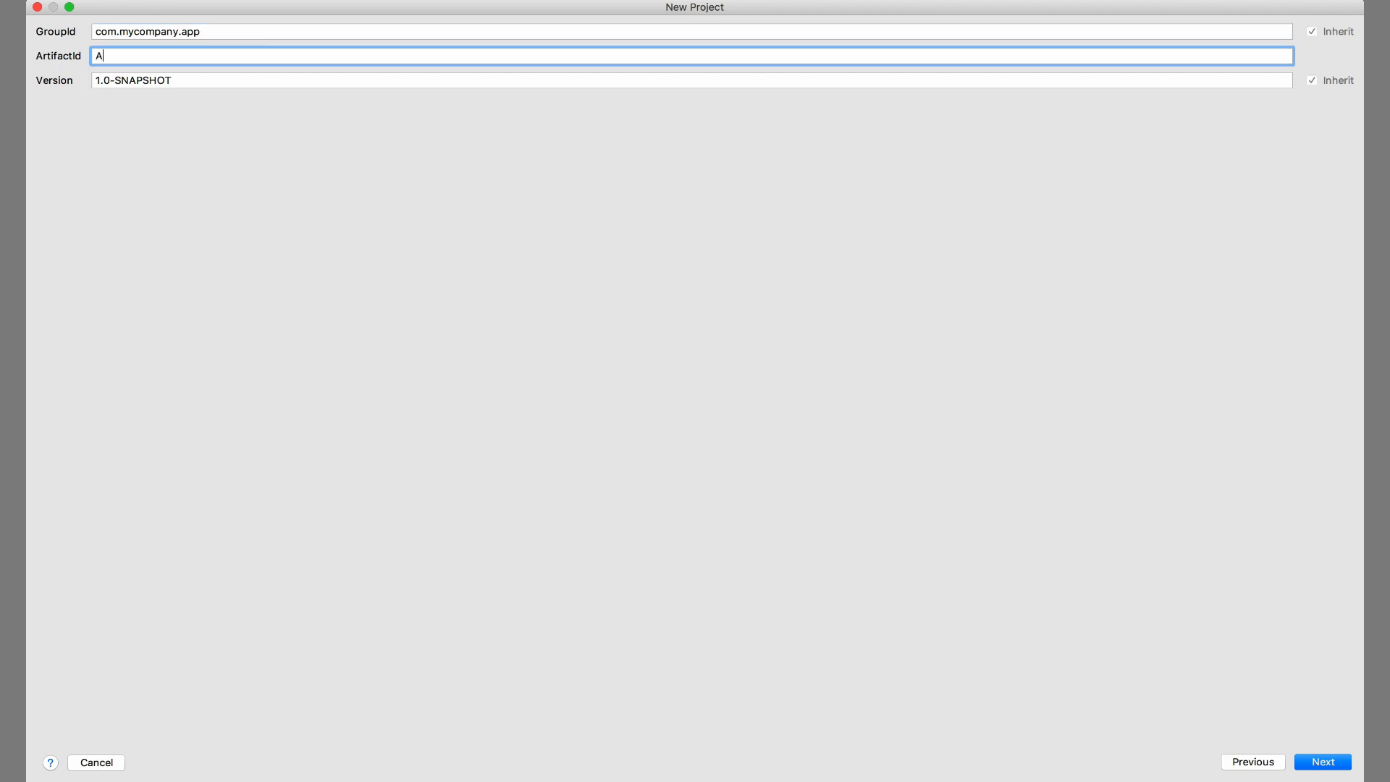
type("dManagerTest")
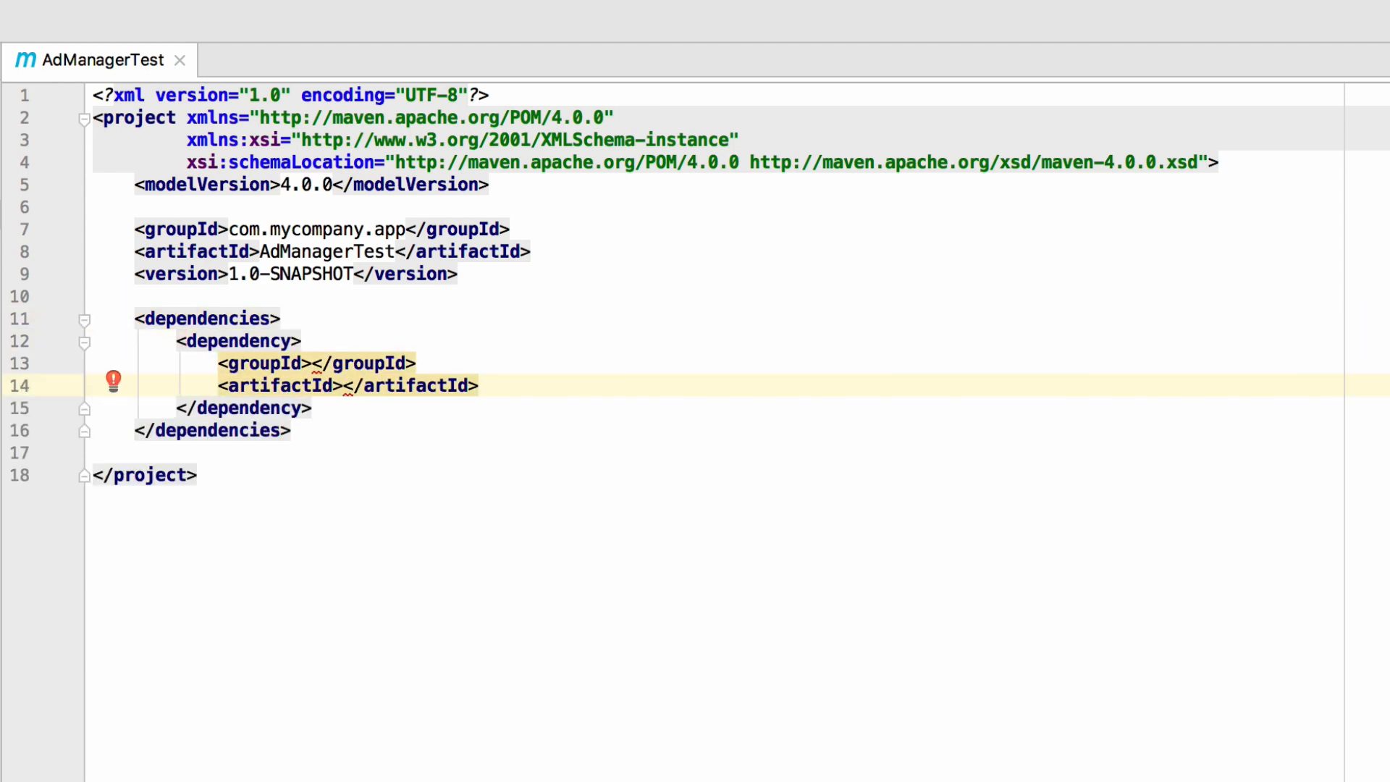
Declare the com.google.api-ads ads-lib dependency at version 4.1.0.
type("ads-lib")
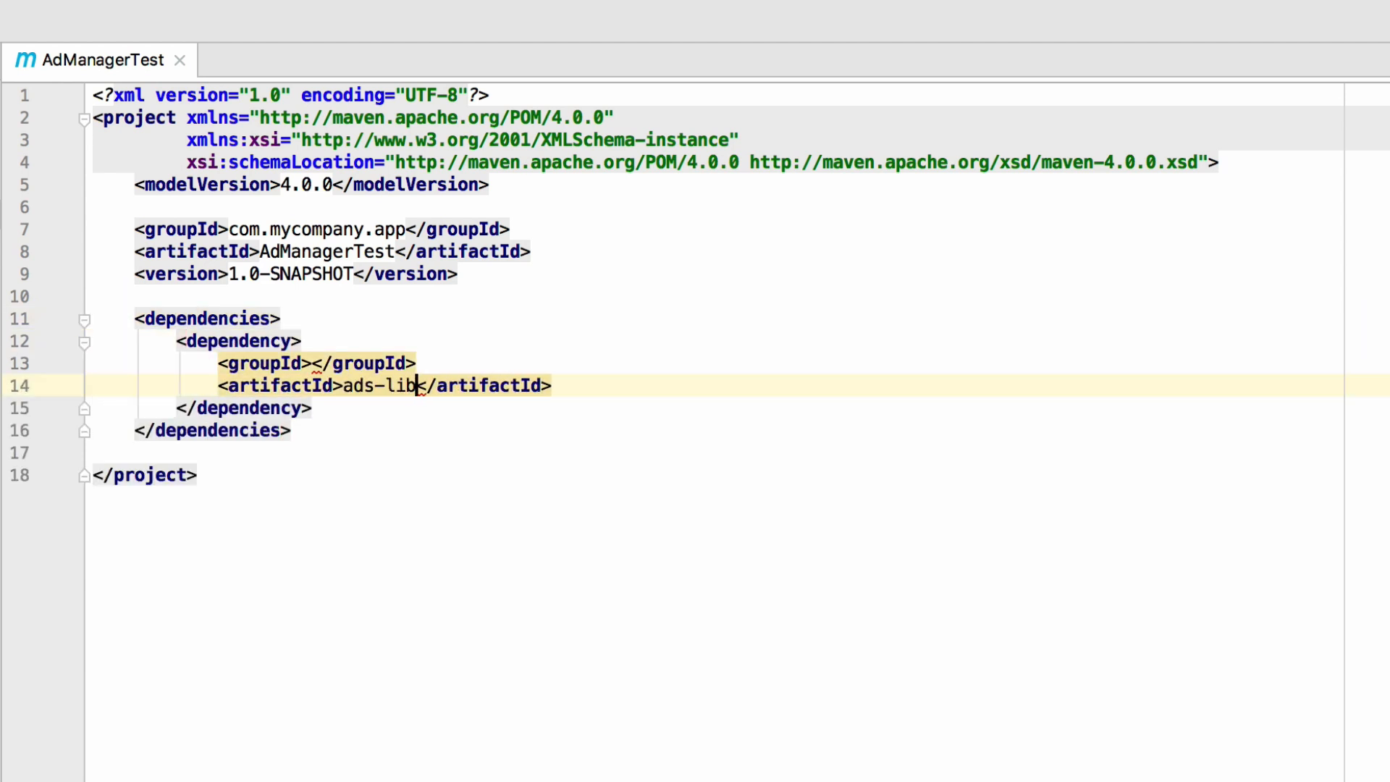
left_click(312, 363)
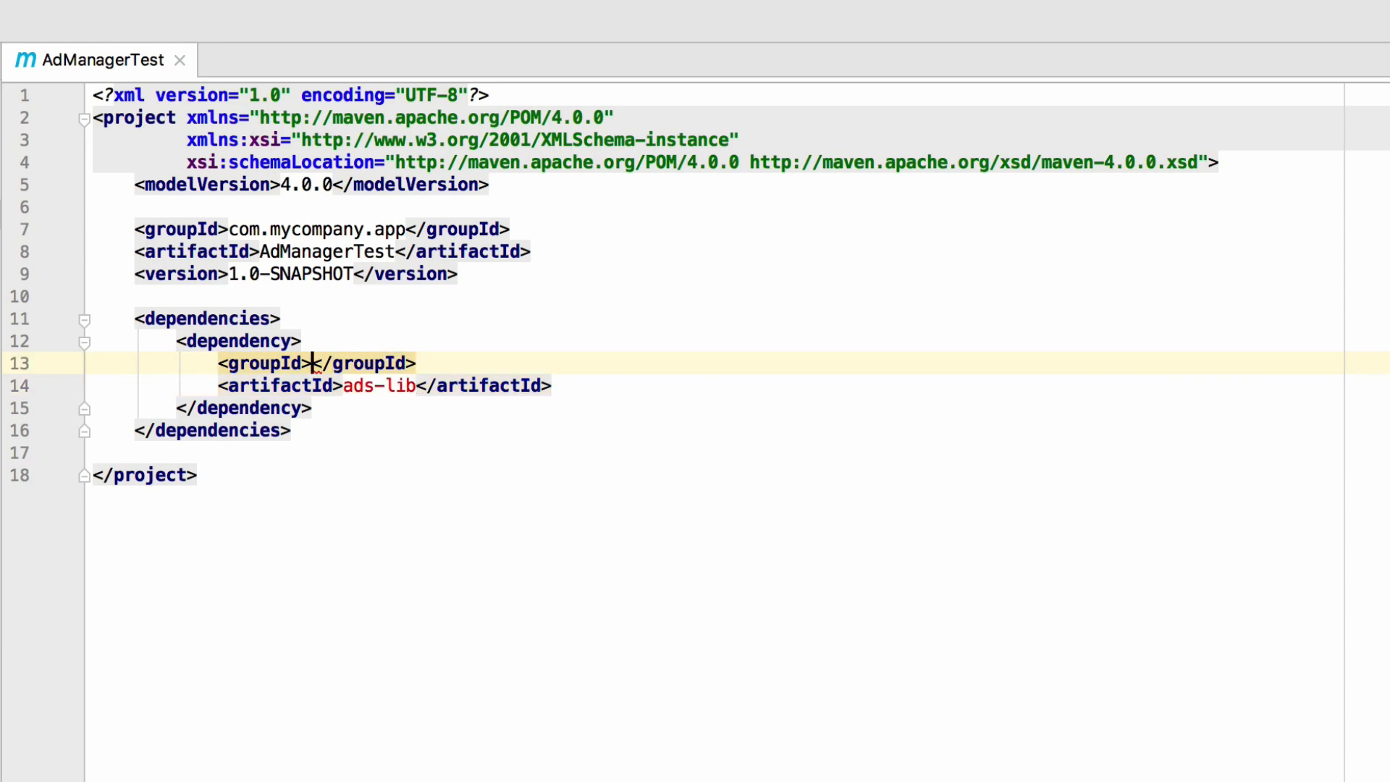
type("com.google.api-ads")
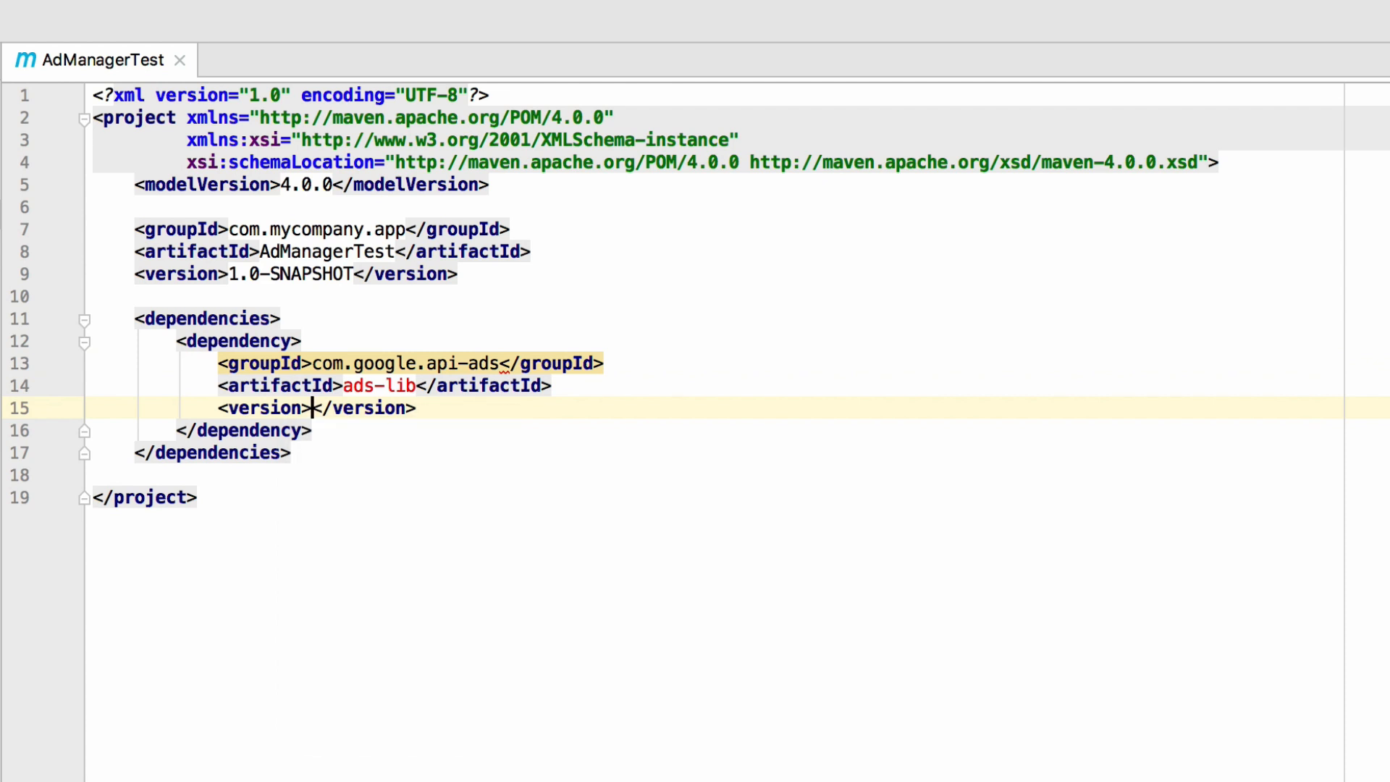
type("4")
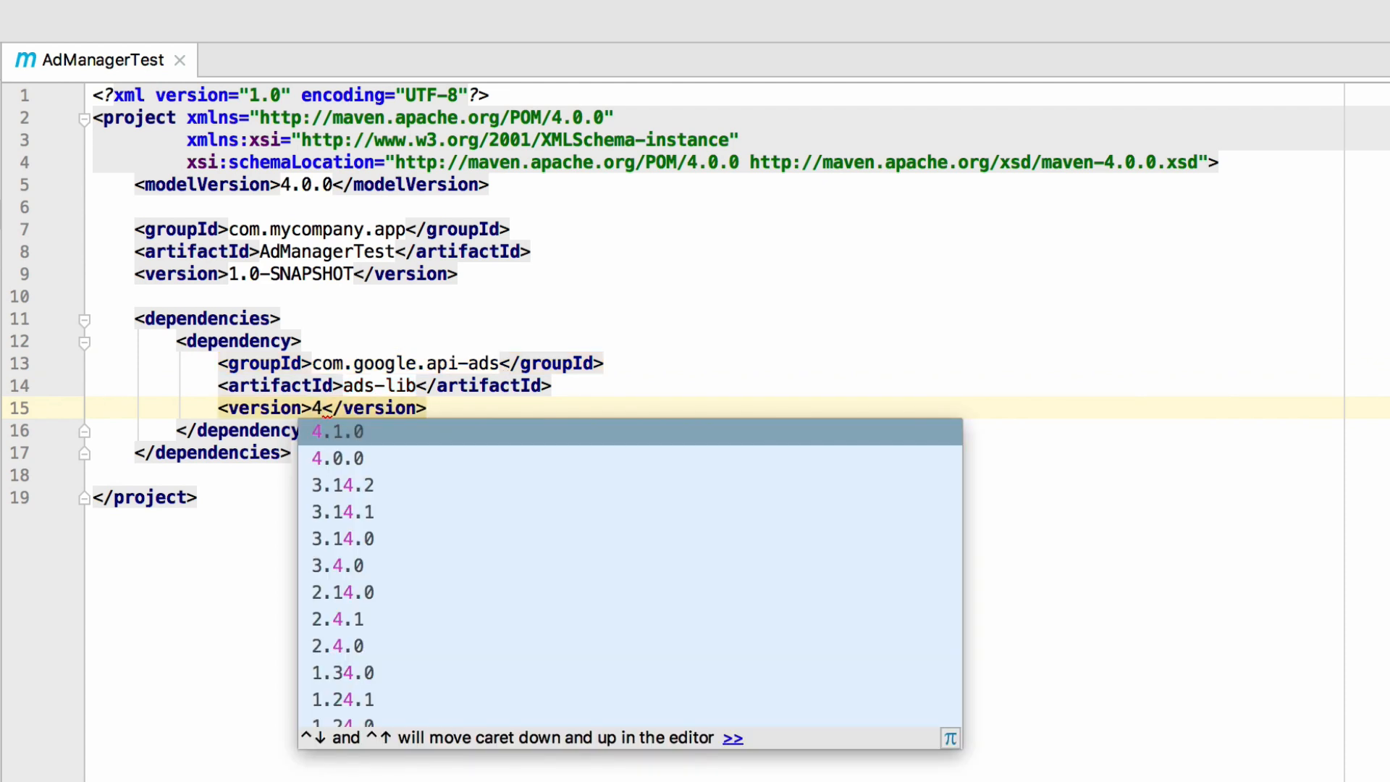
left_click(336, 431)
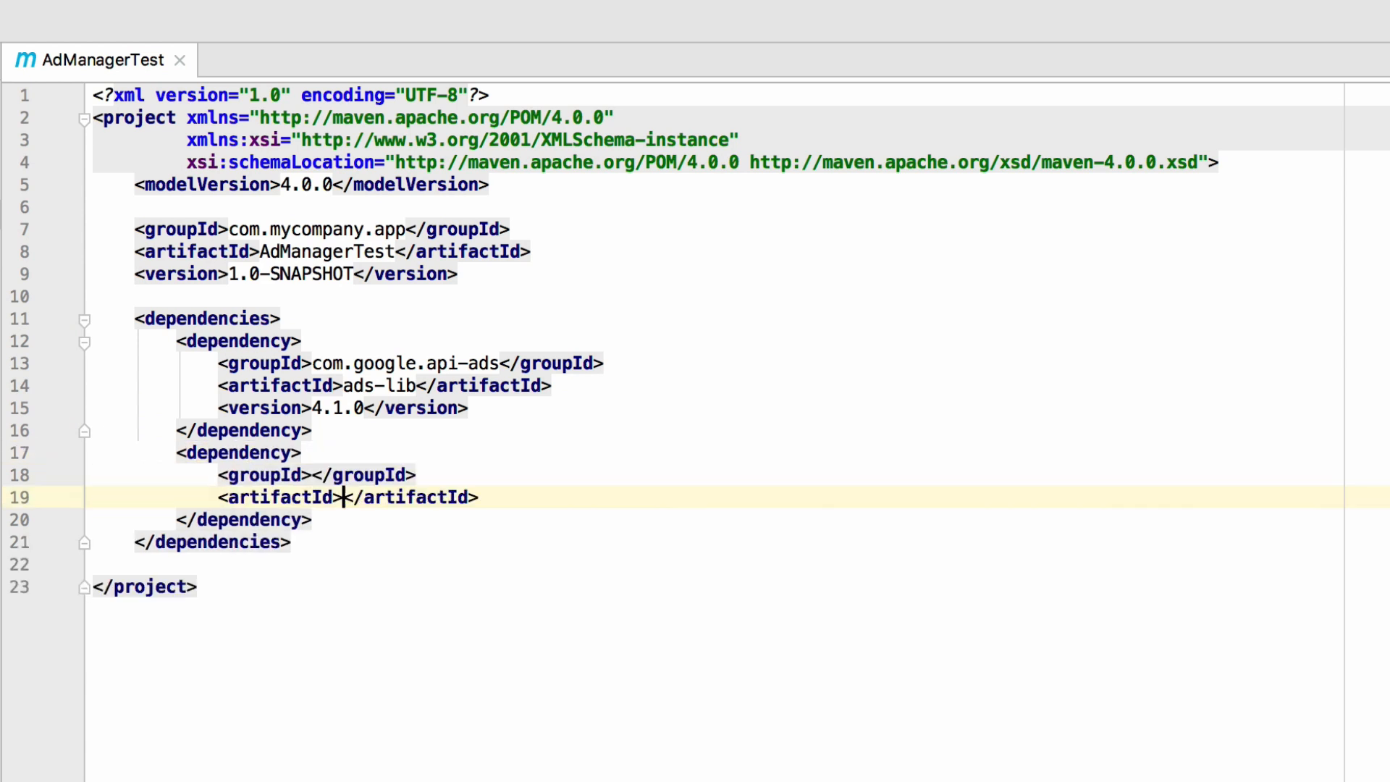
Declare the com.google.api-ads dfp-axis dependency at version 4.1.0.
type("dfp")
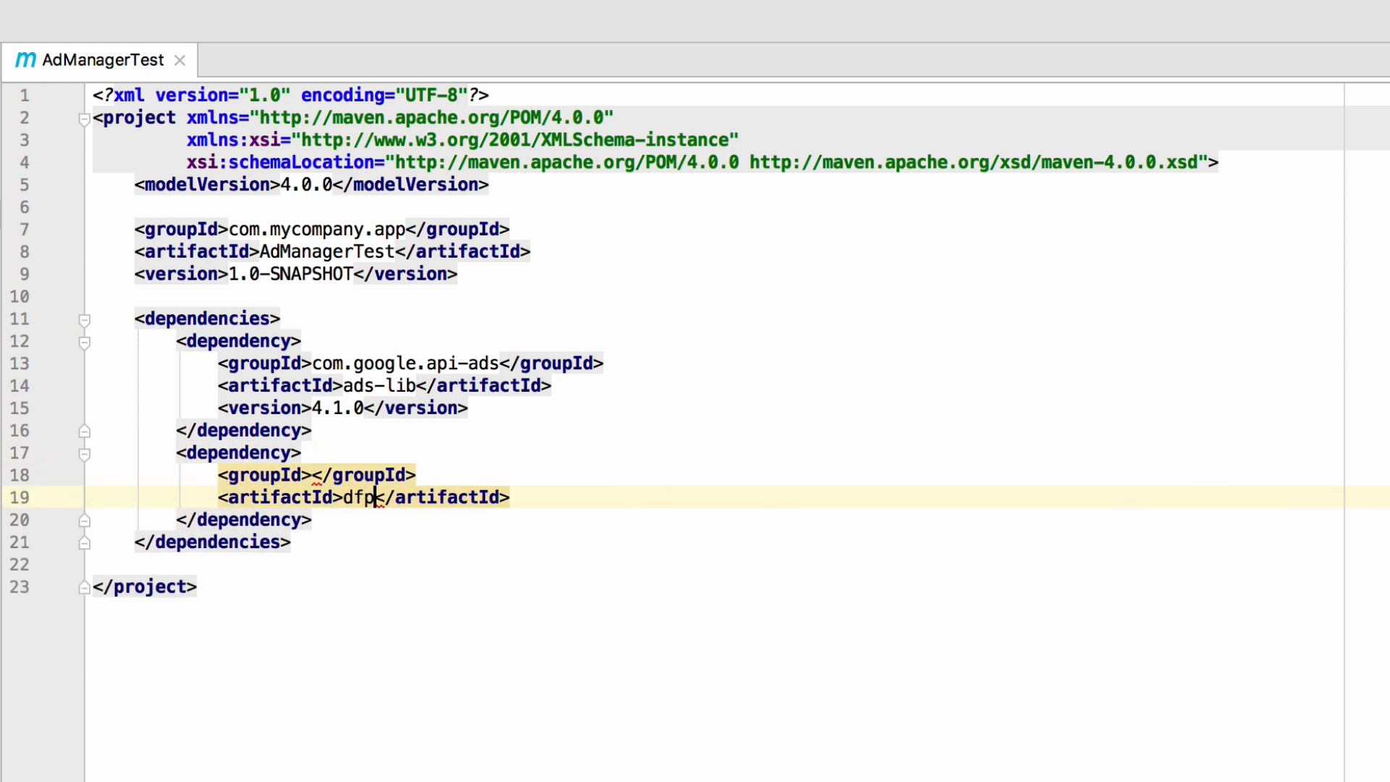
type("-axis")
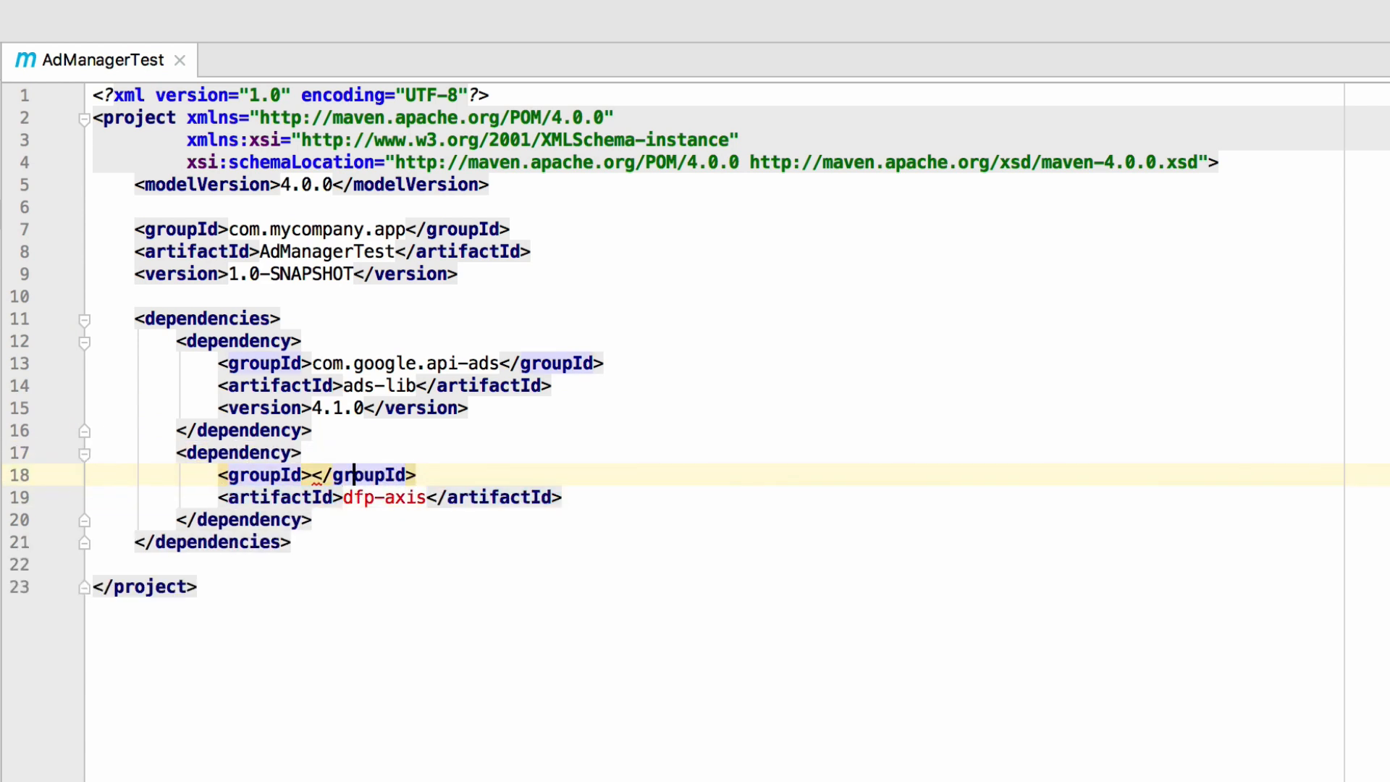
type("com.google.api-ads")
type("<version></version>")
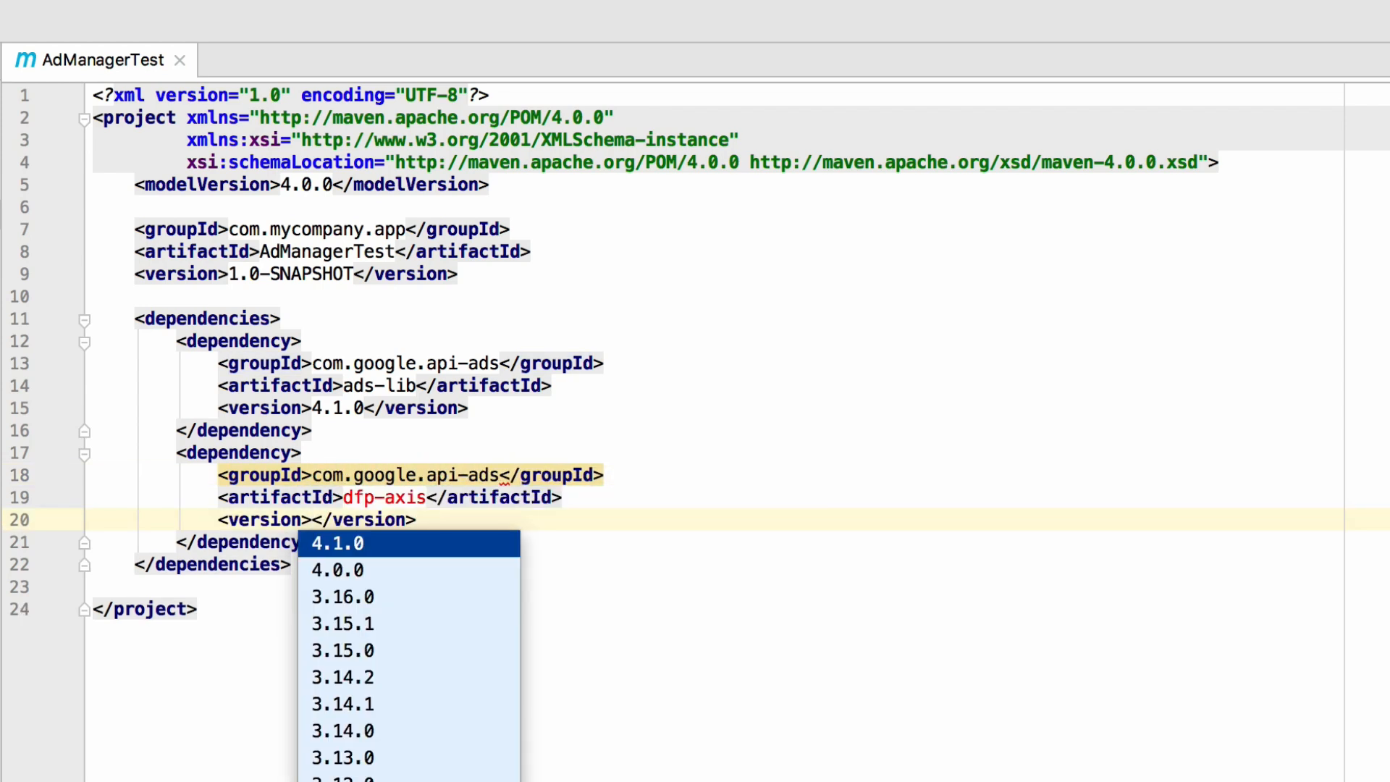
left_click(336, 544)
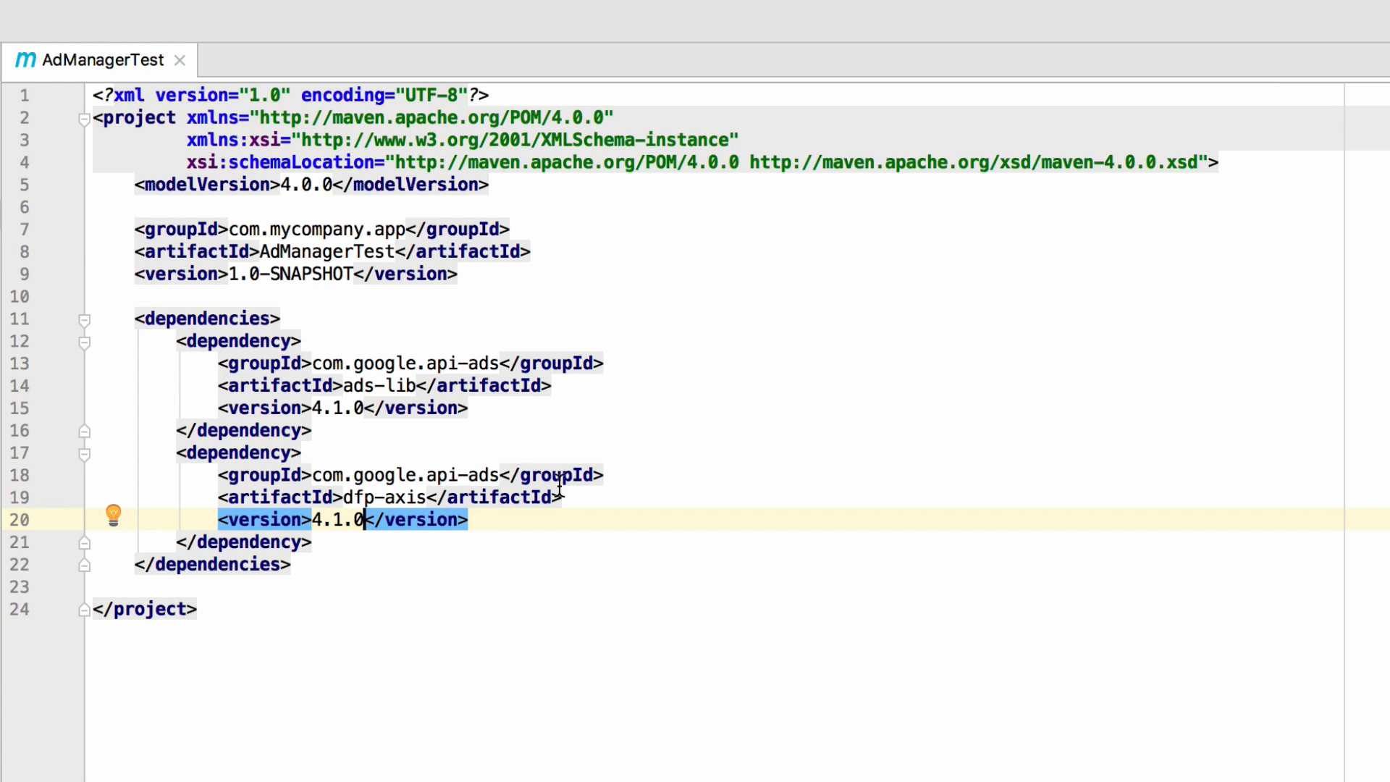
mouse_move(551, 545)
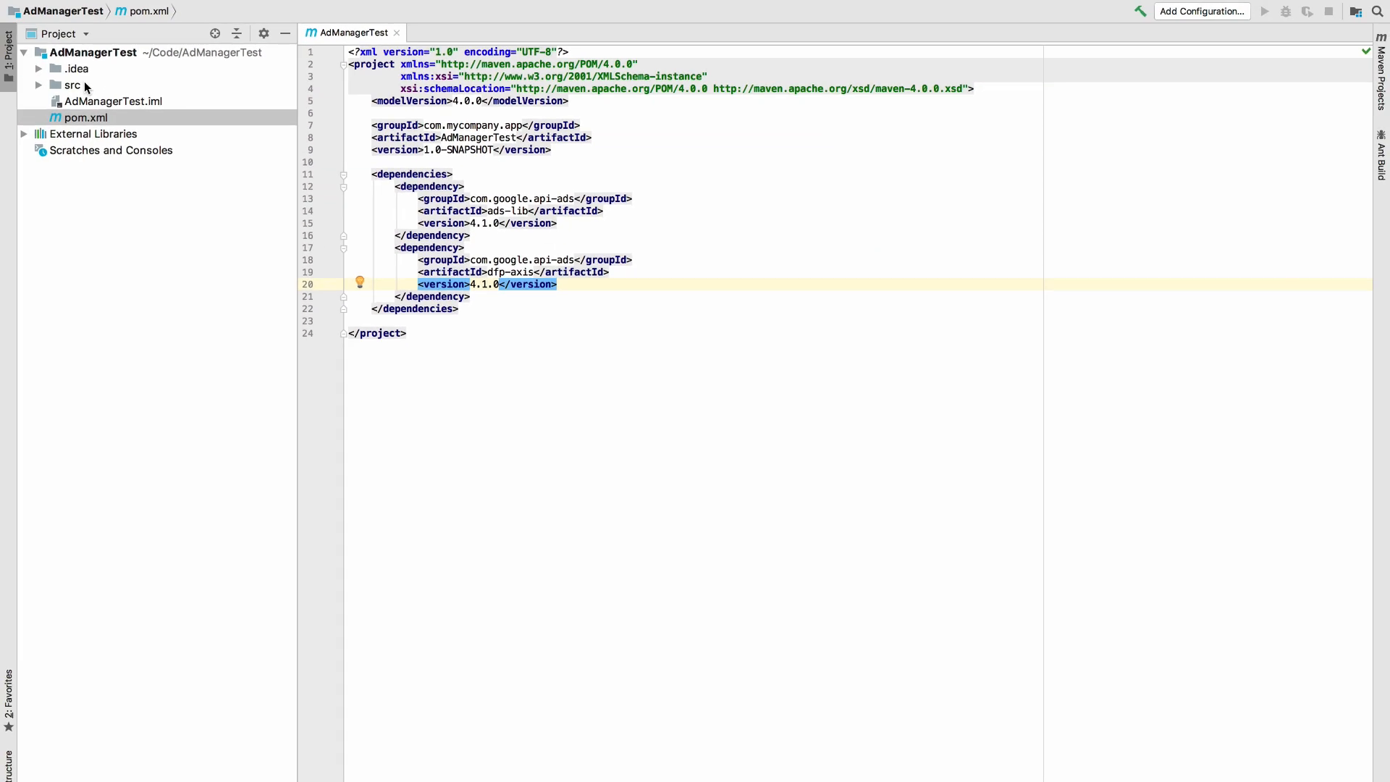
Add a new Java class named AdManagerTest under src/main/java.
left_click(43, 83)
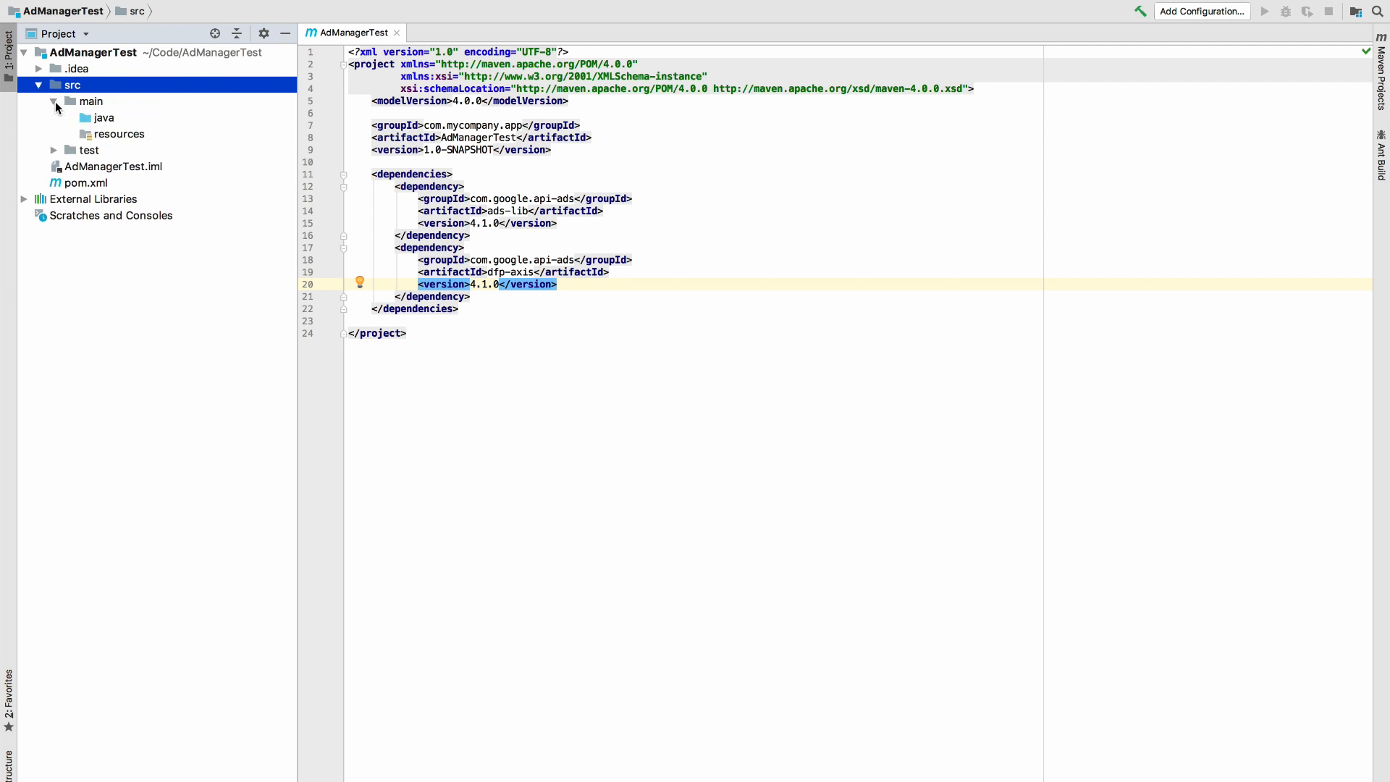
right_click(104, 117)
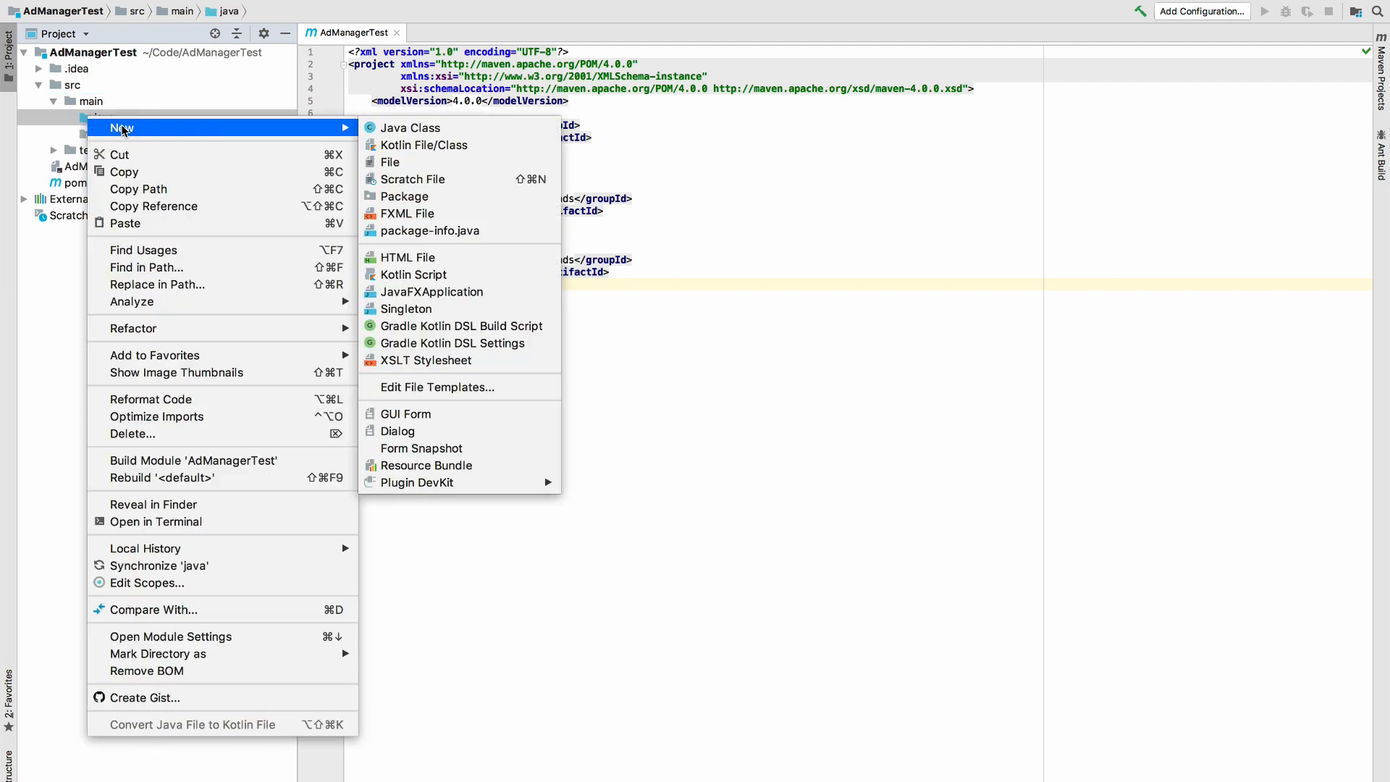
left_click(409, 128)
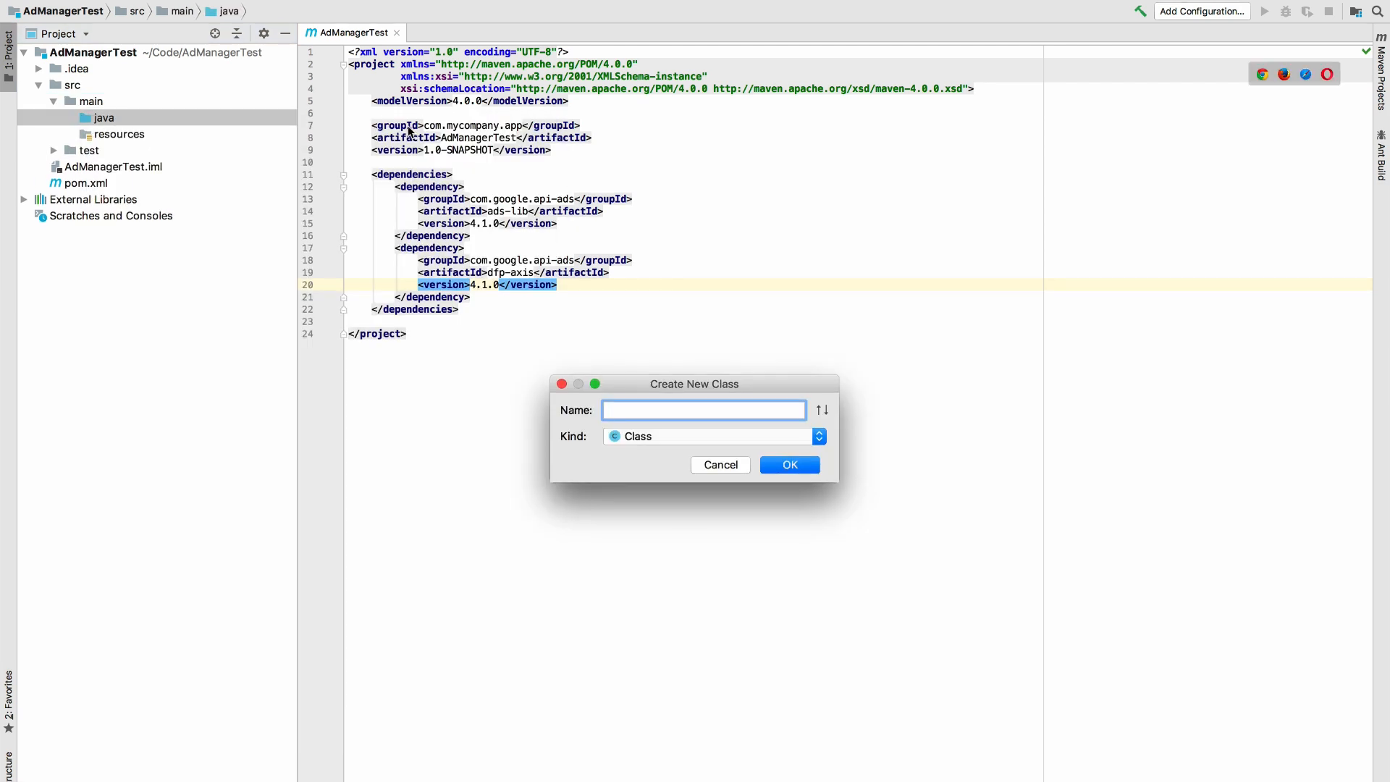
type("AdManagerTest")
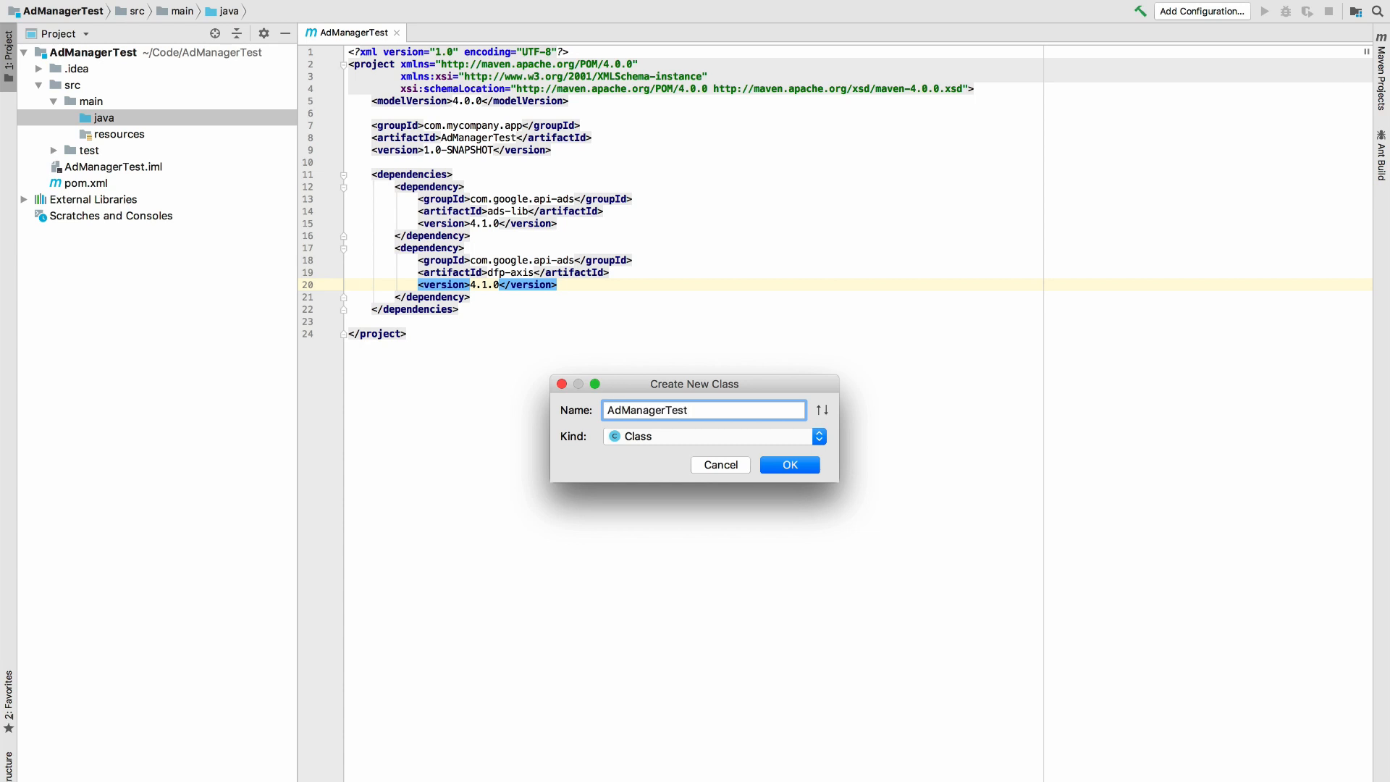
left_click(788, 464)
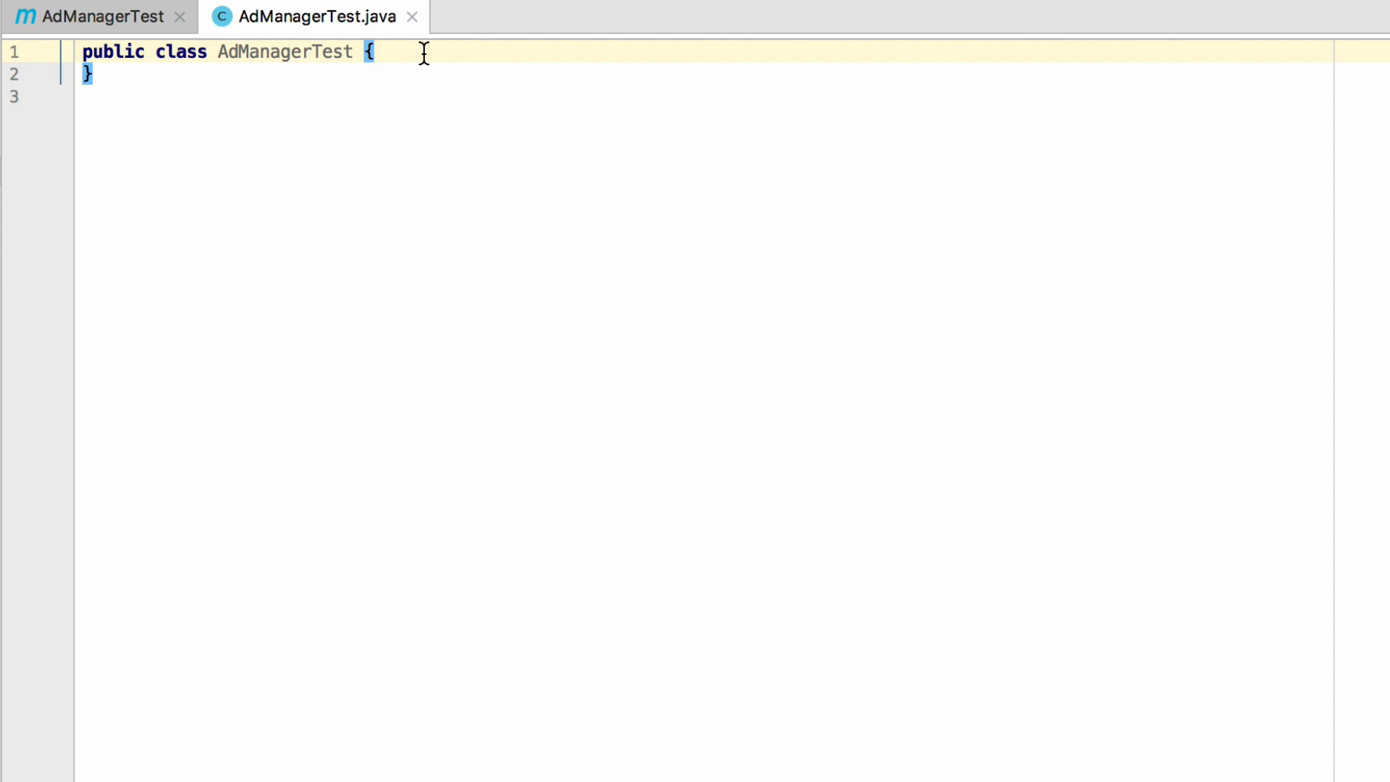
Write a main method throwing Exception and begin Credential creds with OfflineCredentials.
type("public static void main(String[] args) throws Exception")
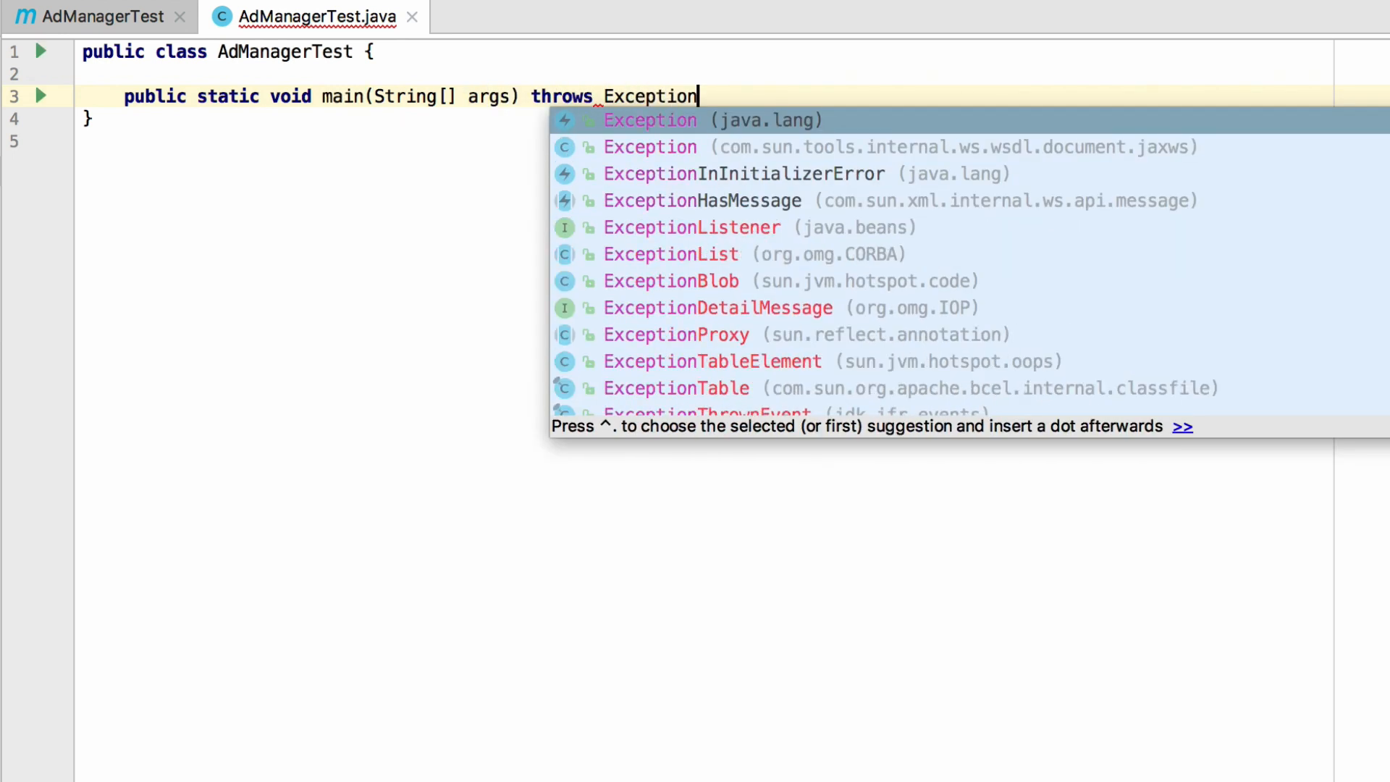
key("Enter")
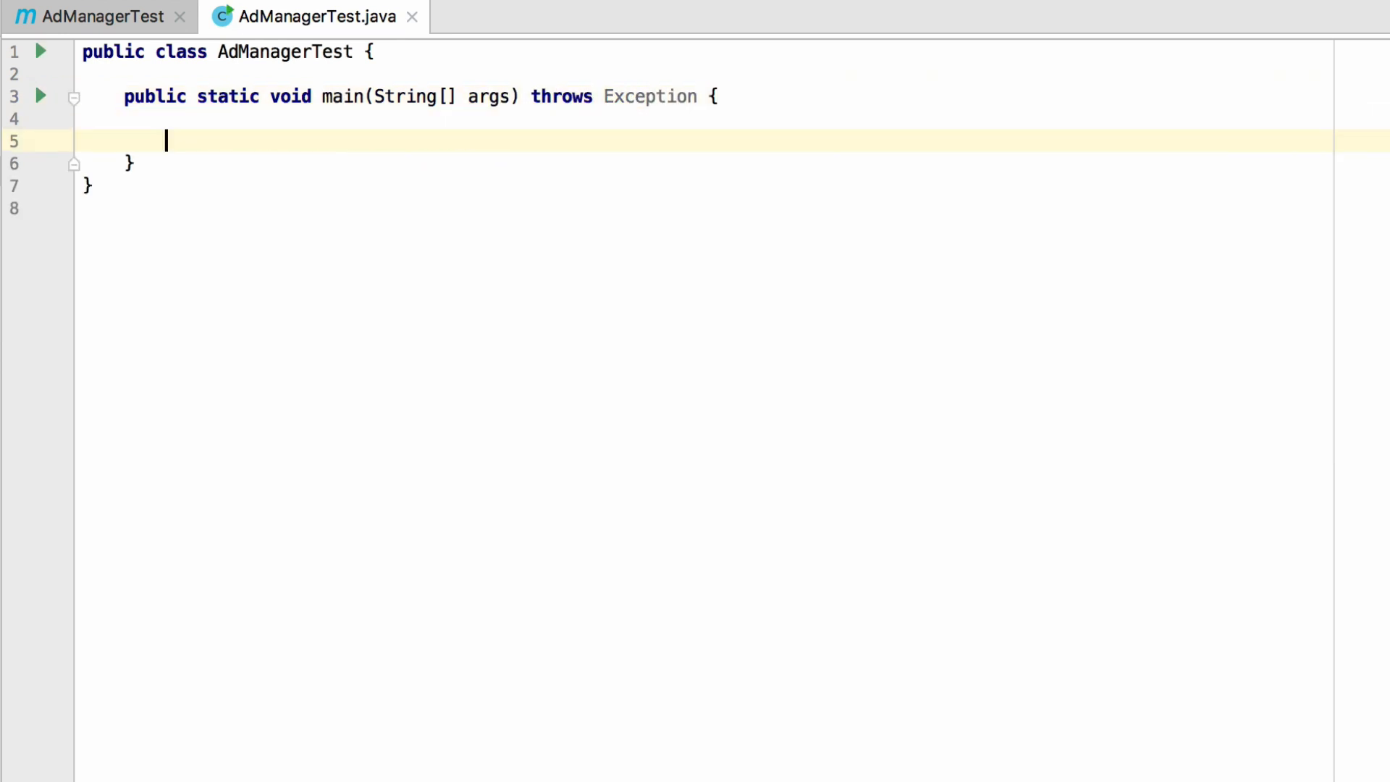
type("Credential creds = new Offline")
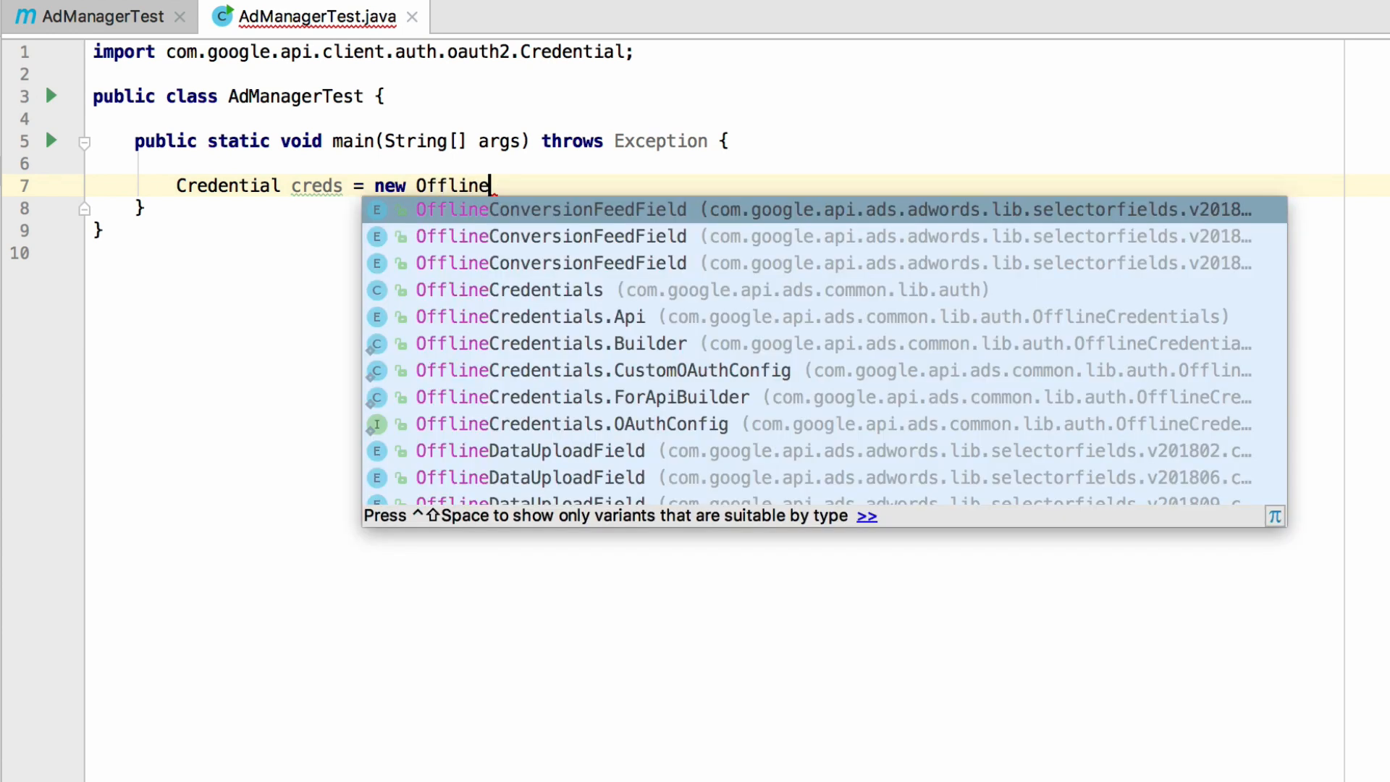
left_click(507, 290)
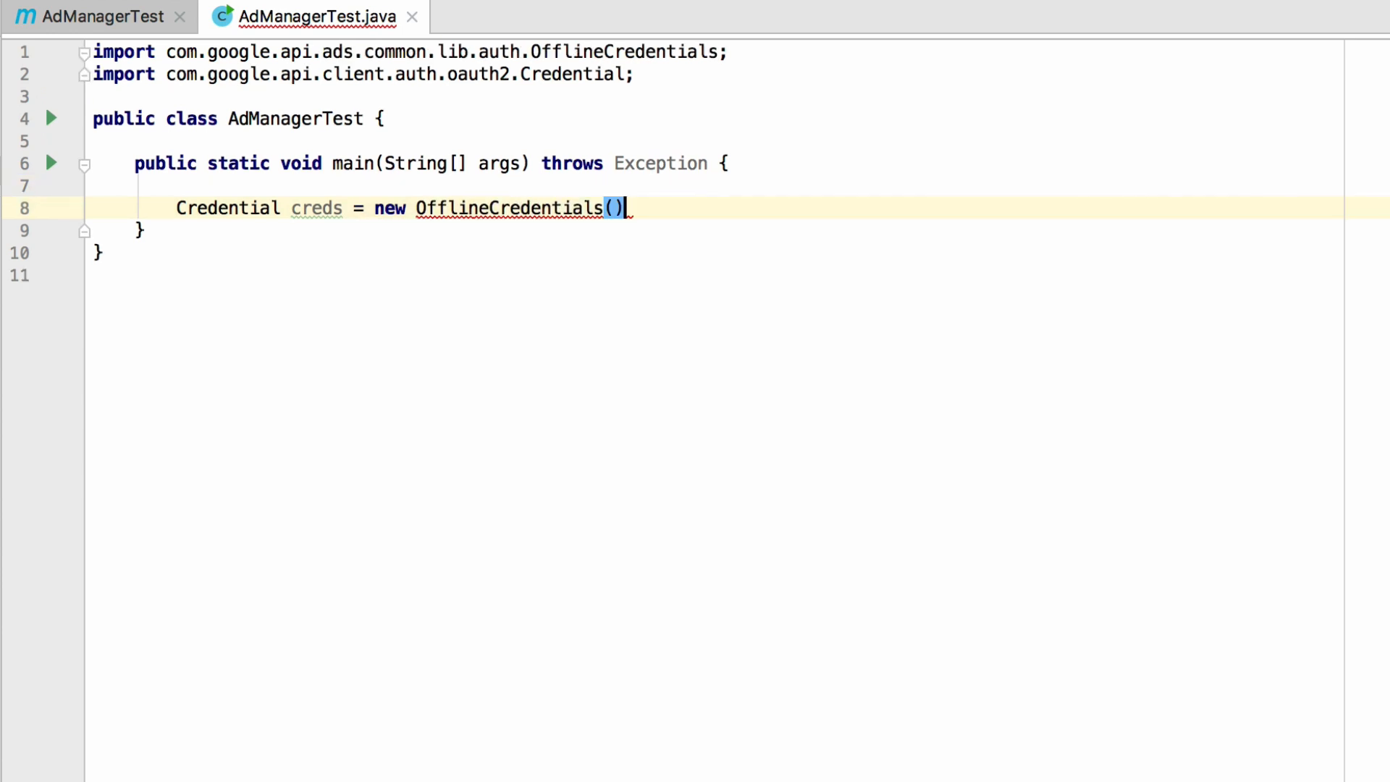
Chain Builder().forApi(Api.AD_MANAGER).fromFile().build().generateCredential() to produce creds.
type(".Builder")
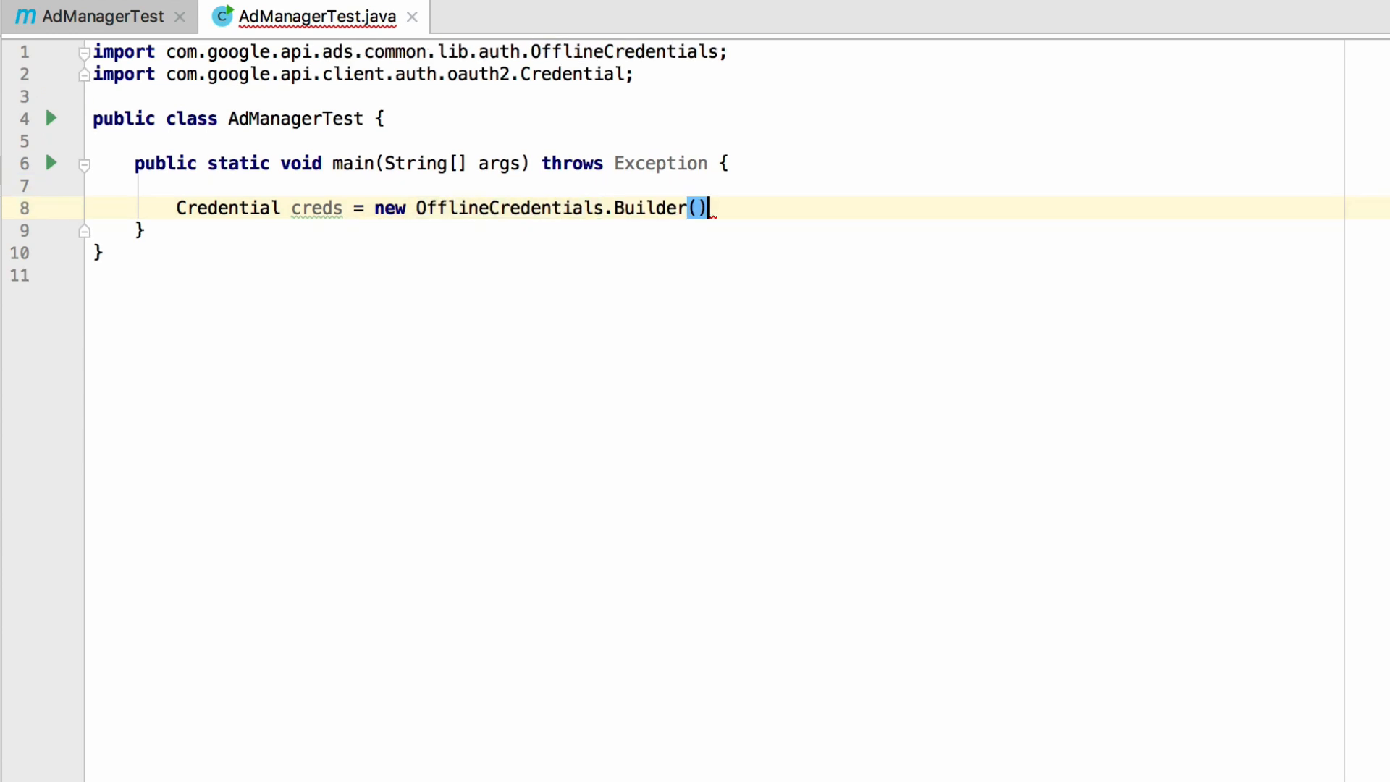
key("Enter")
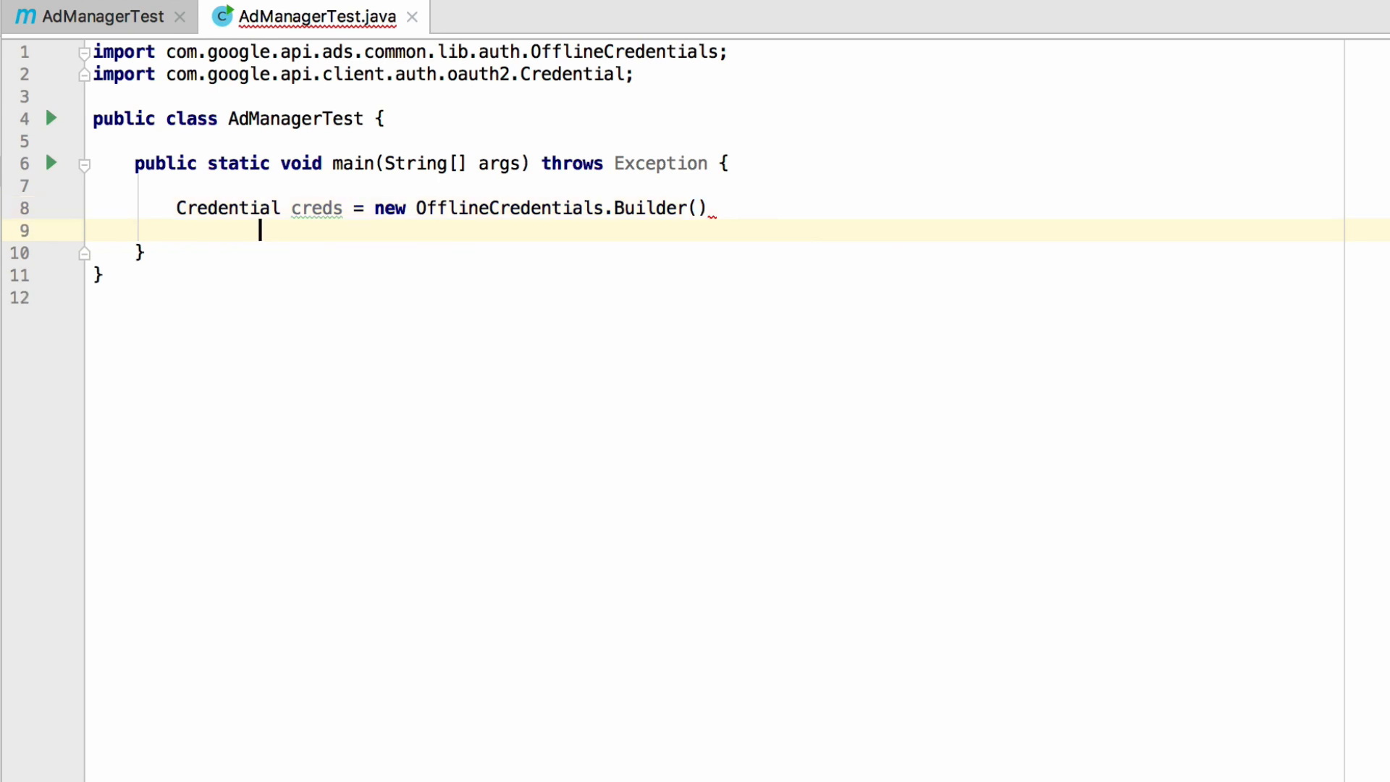
type(".forApi(")
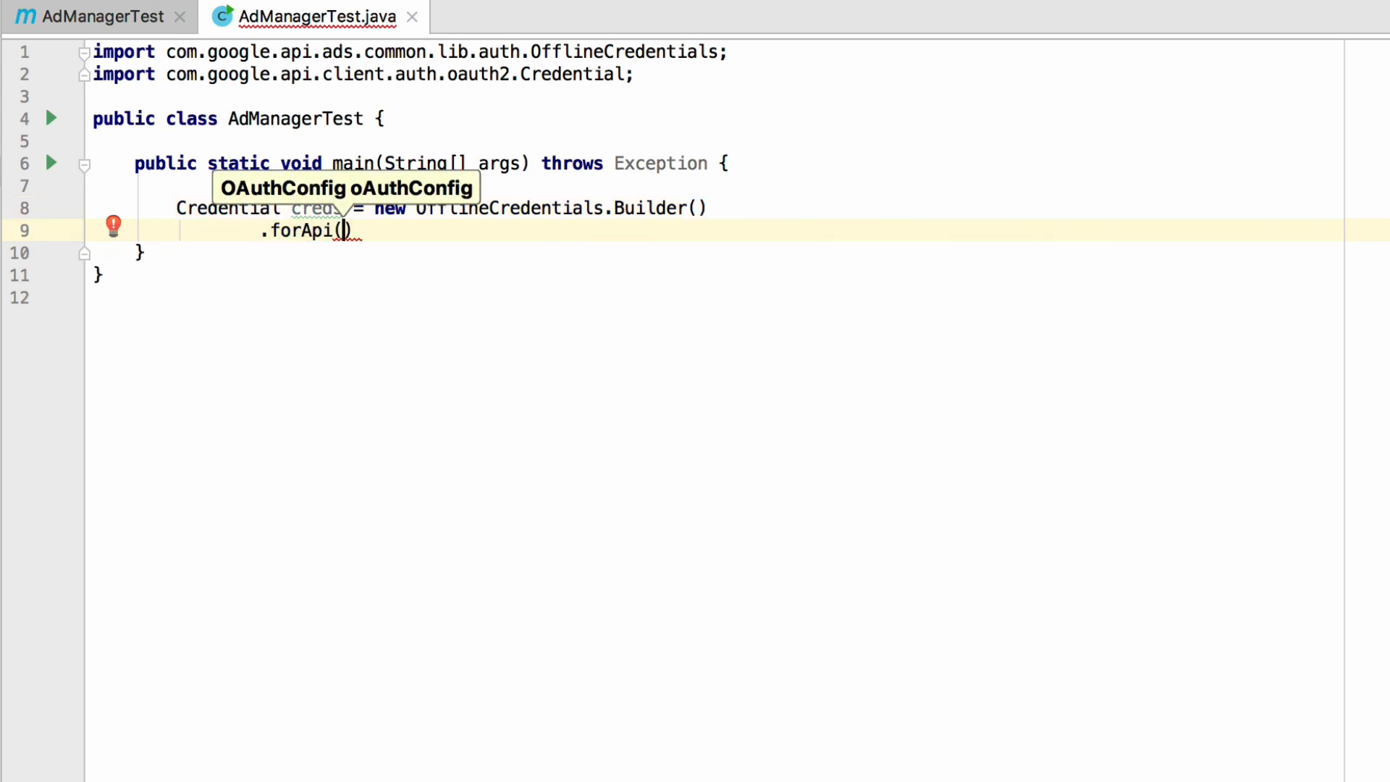
type("Api.AD_MANAGER")
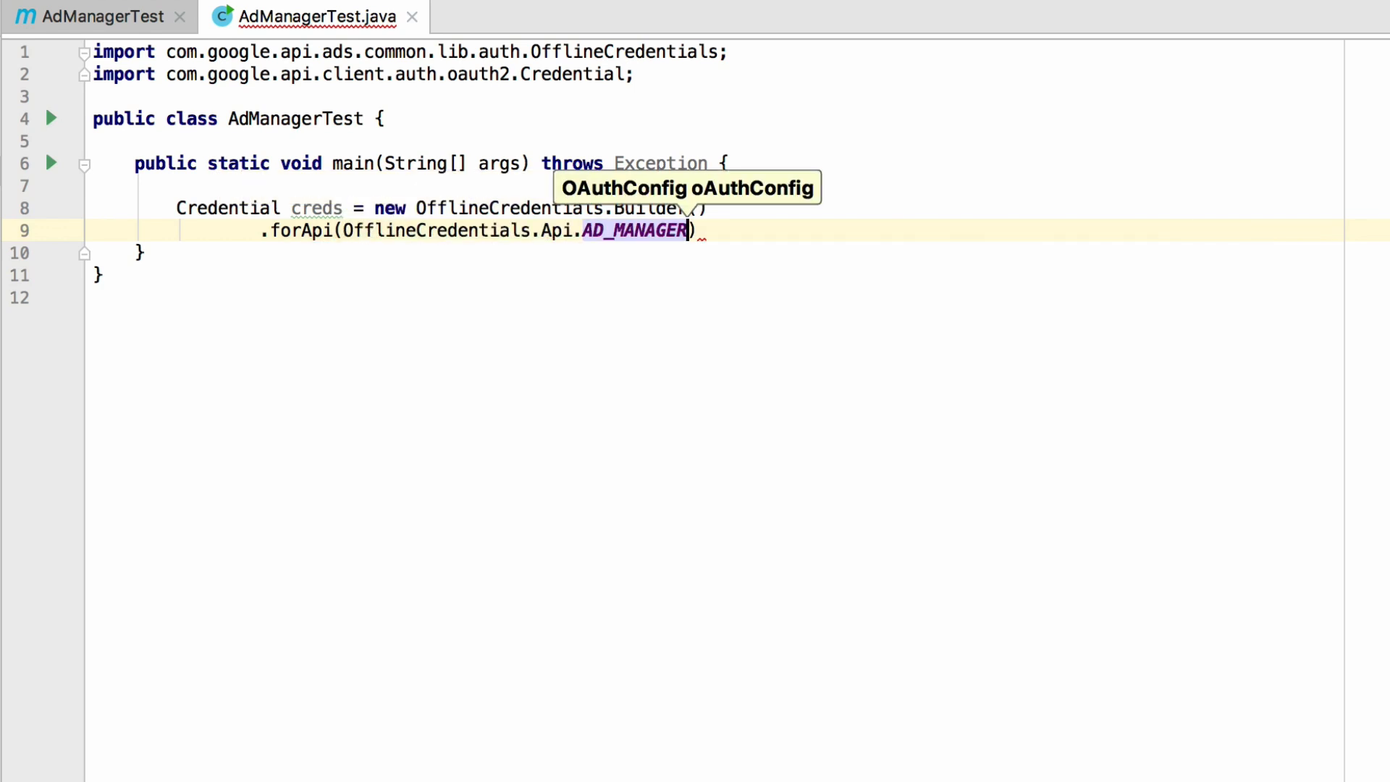
key("Enter")
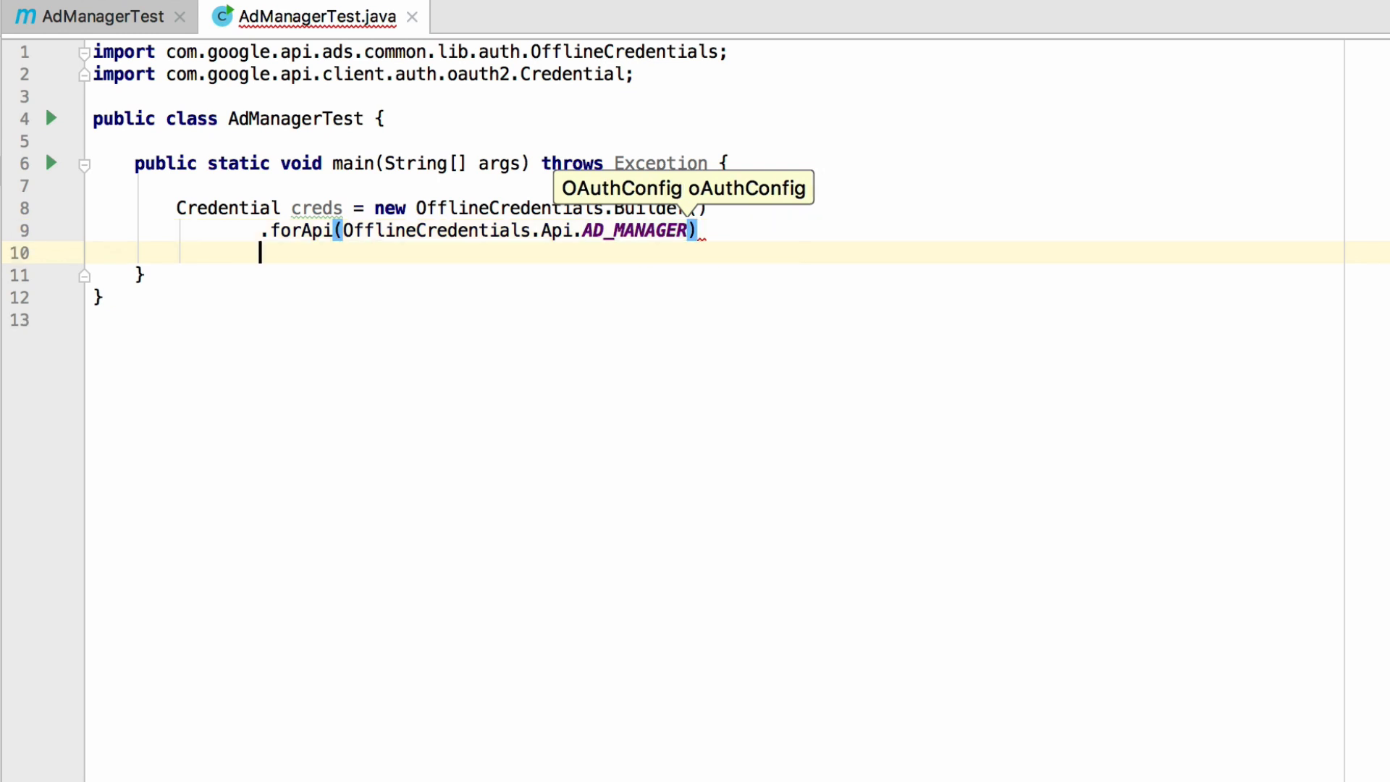
type(".fromFile(")
type(".build(")
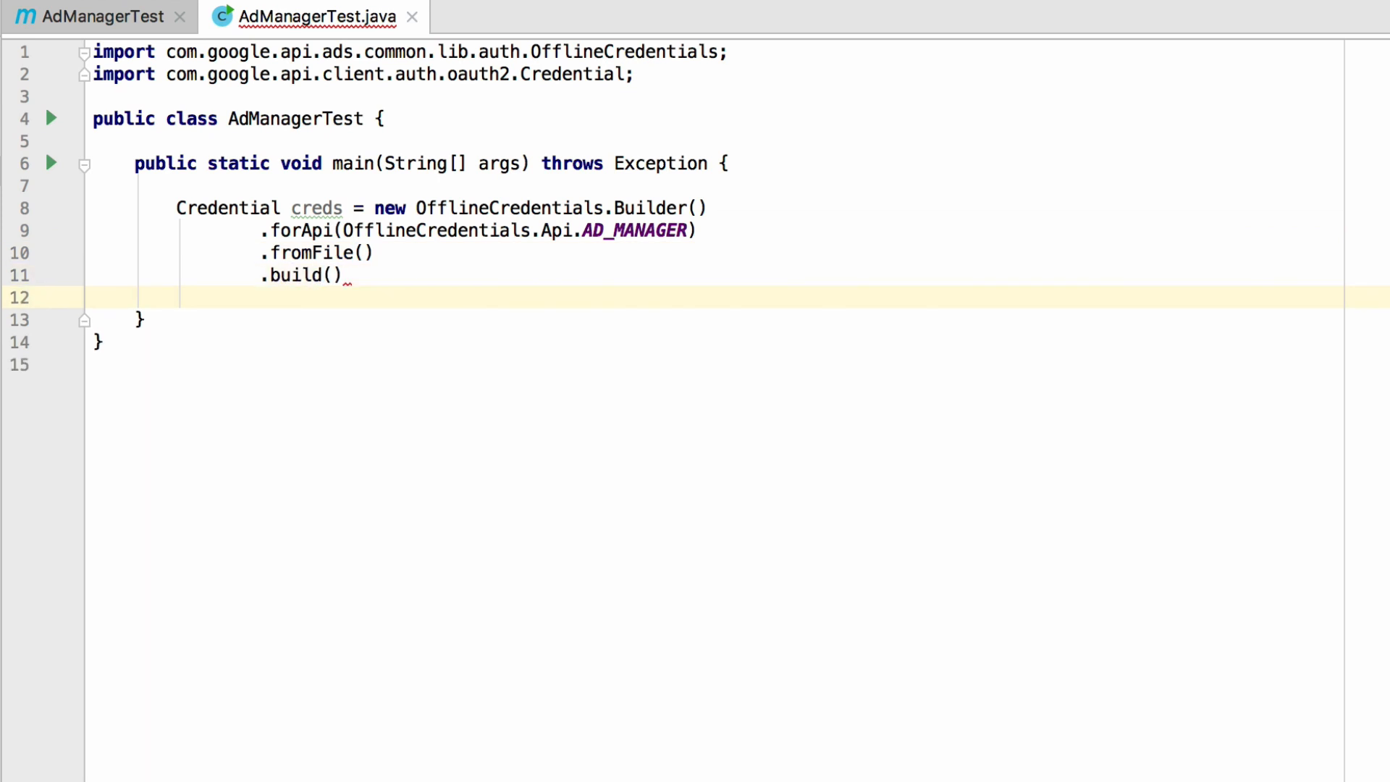
type(".generateCredential(")
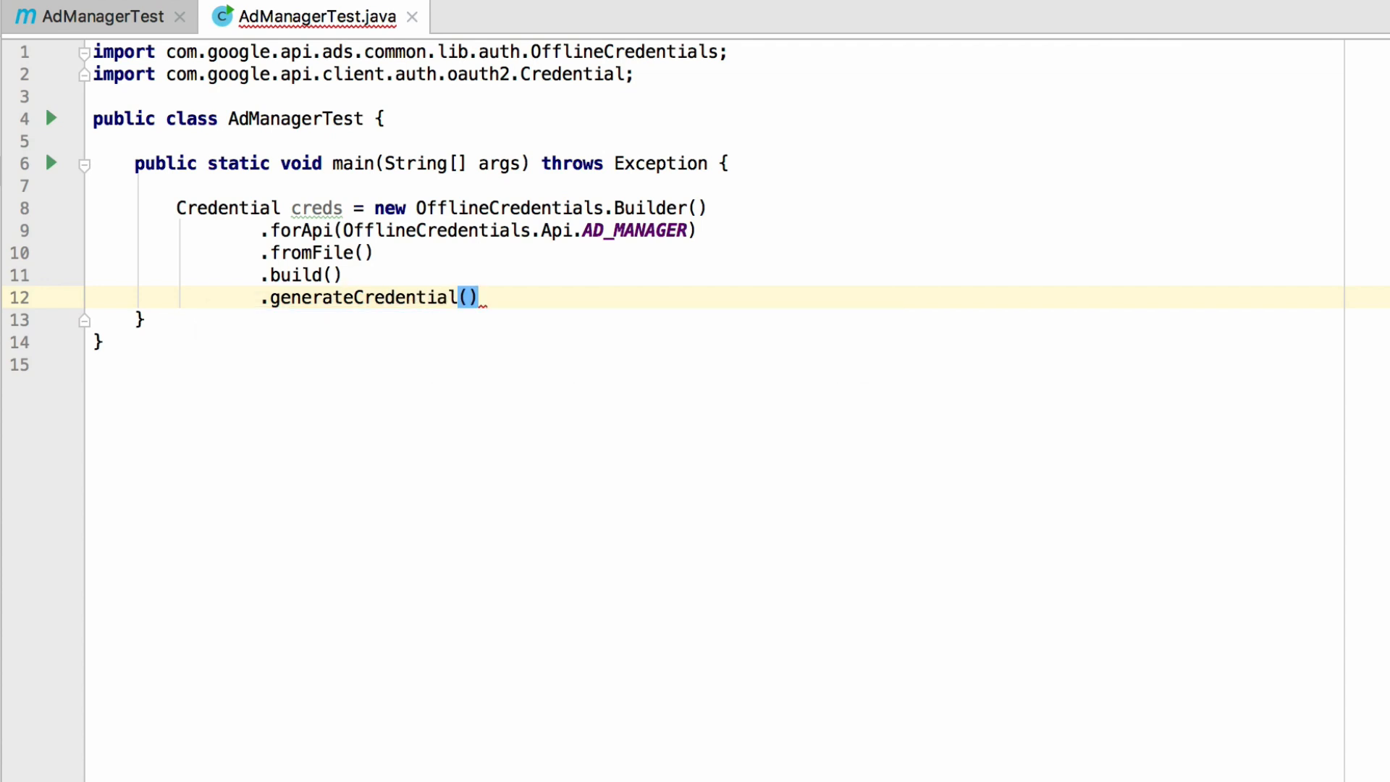
type("AdMa")
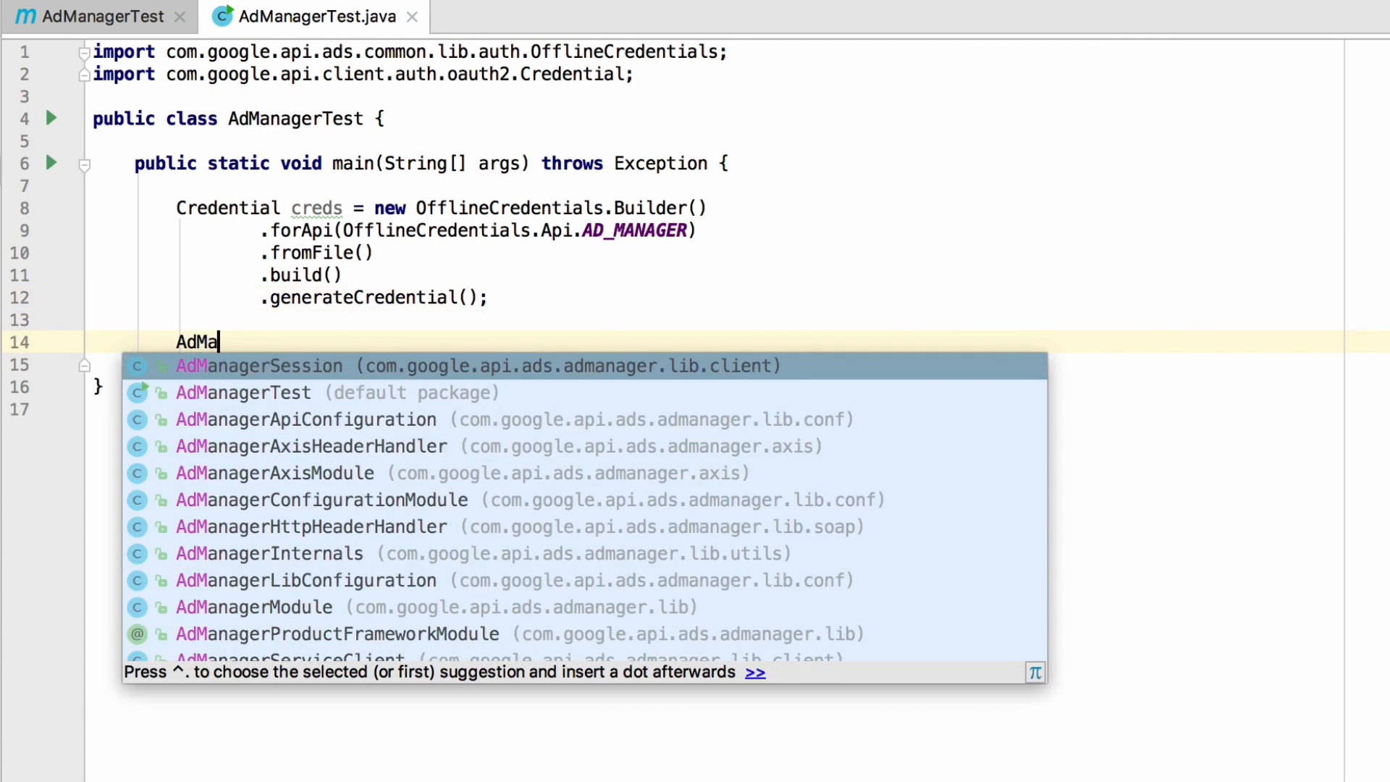
Build AdManagerSession session via Builder().fromFile().withOAuth2Credential(creds).build().
left_click(258, 365)
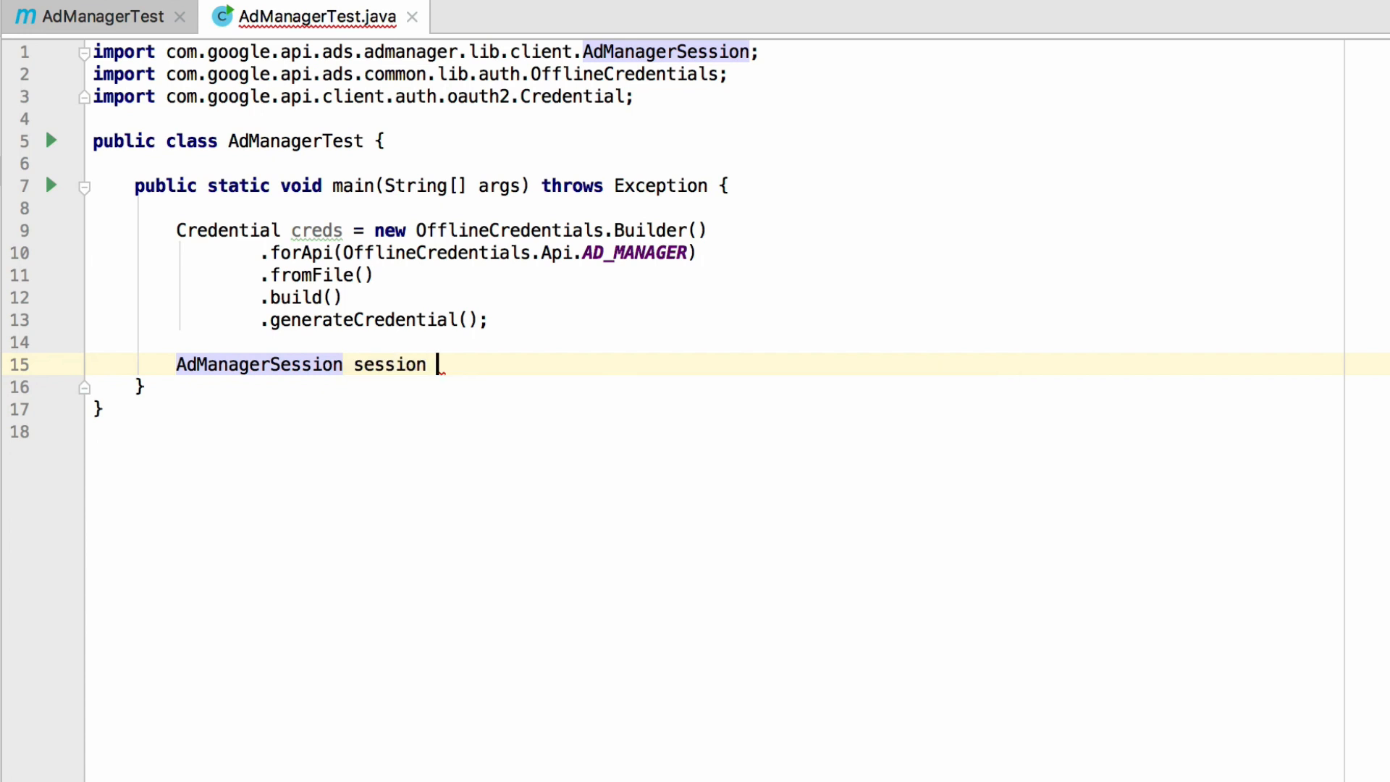
type("= new AdManagerSession()")
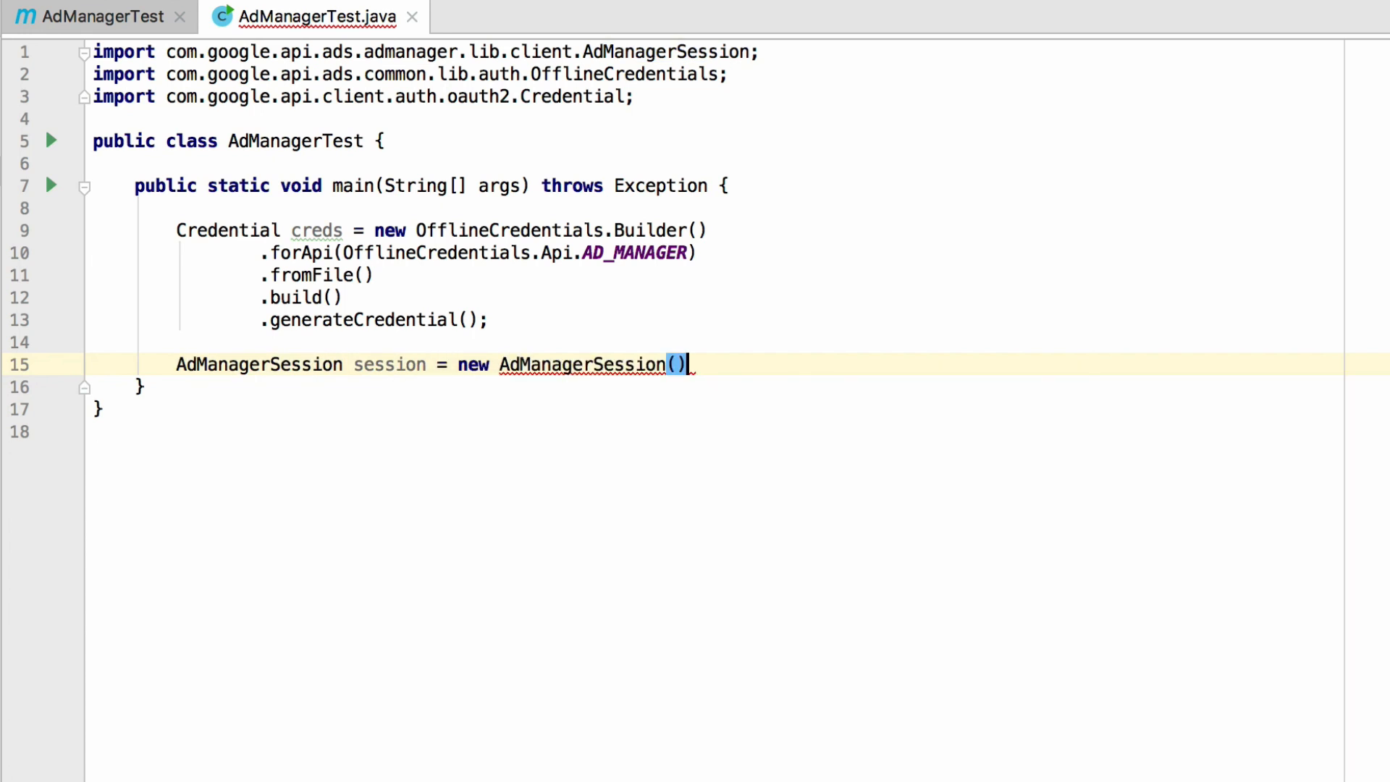
type(".Builder")
type(".from")
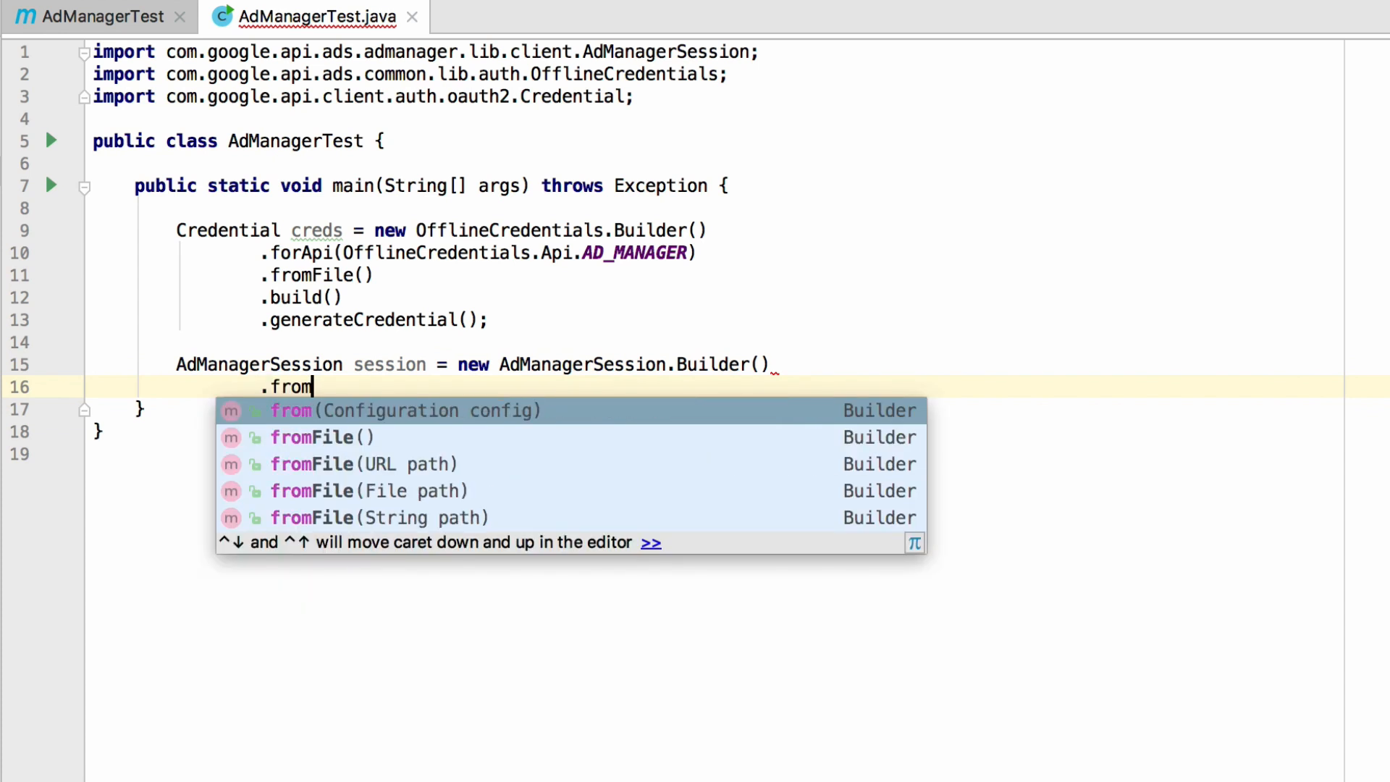
left_click(310, 437)
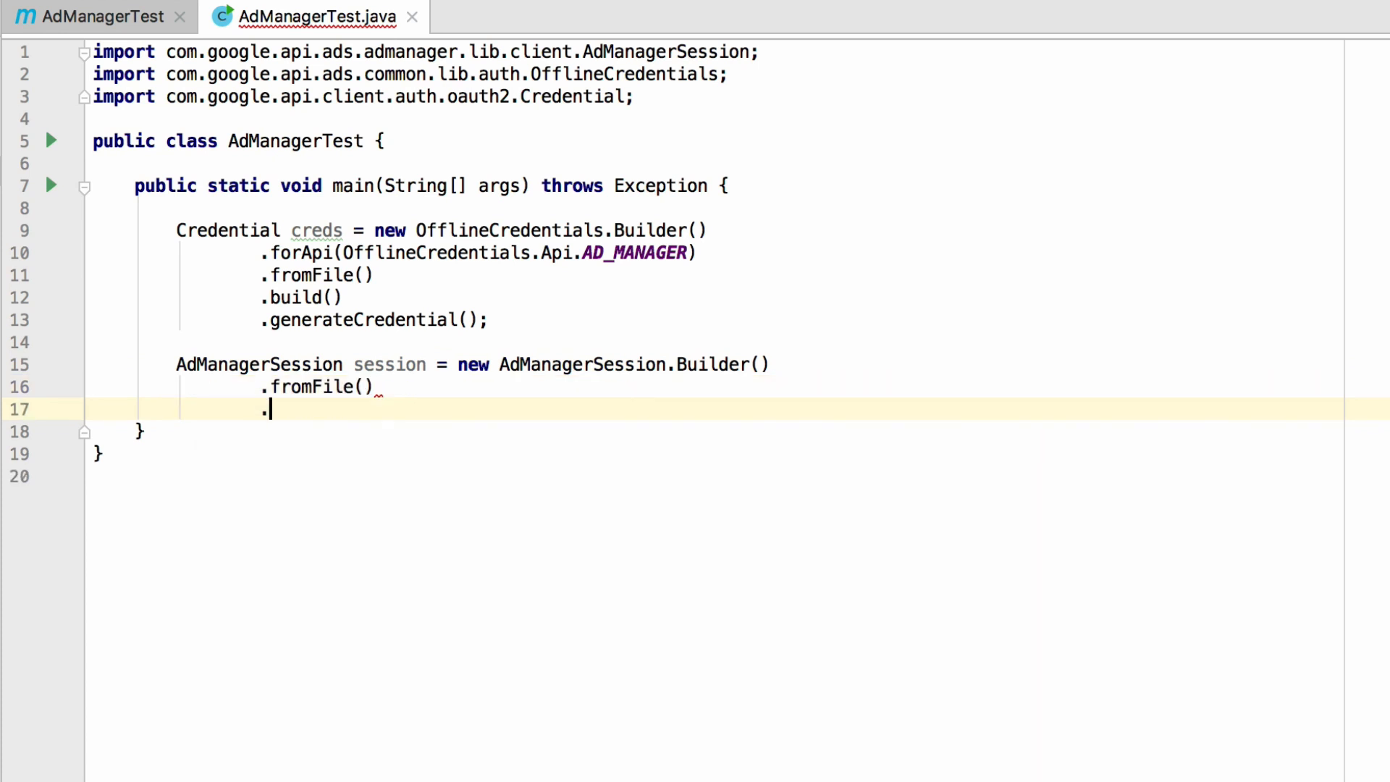
type("withOAuth2Credential()")
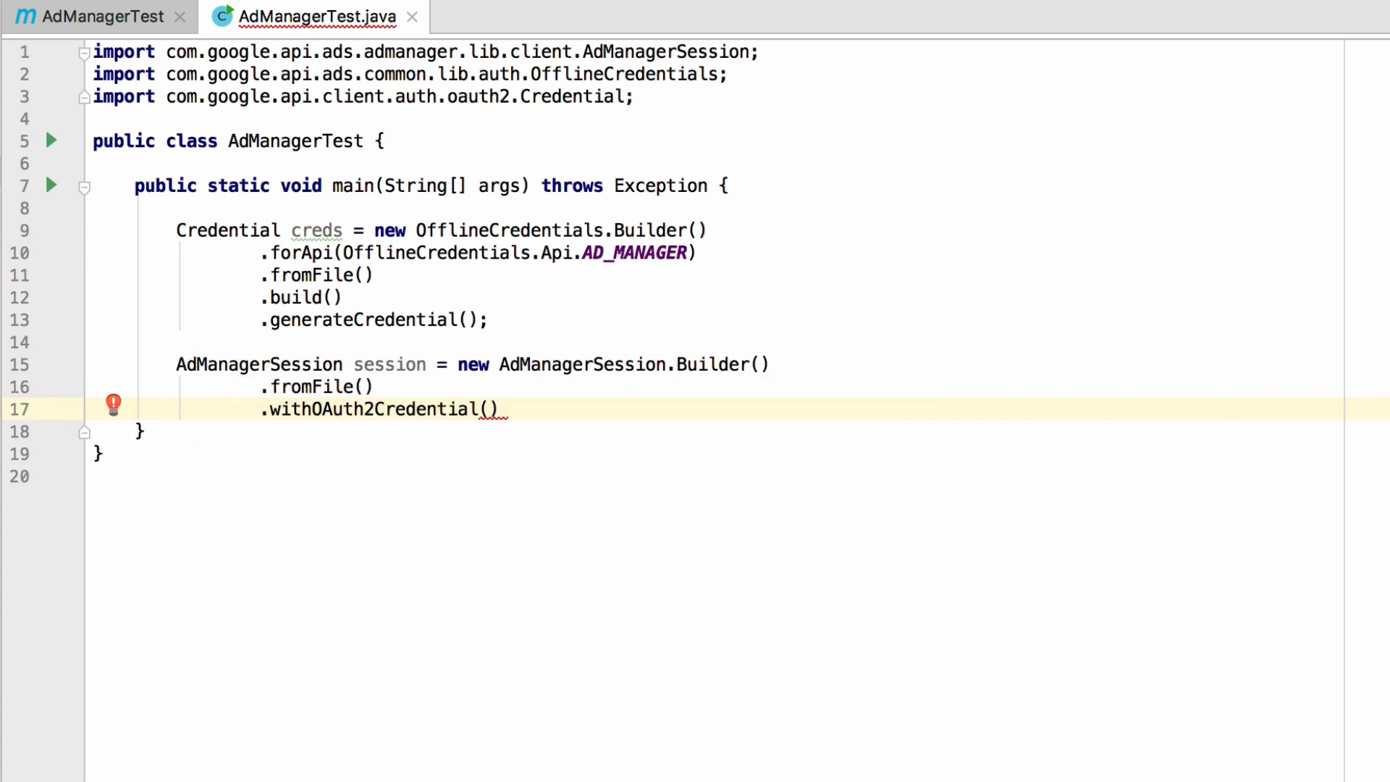
type("creds")
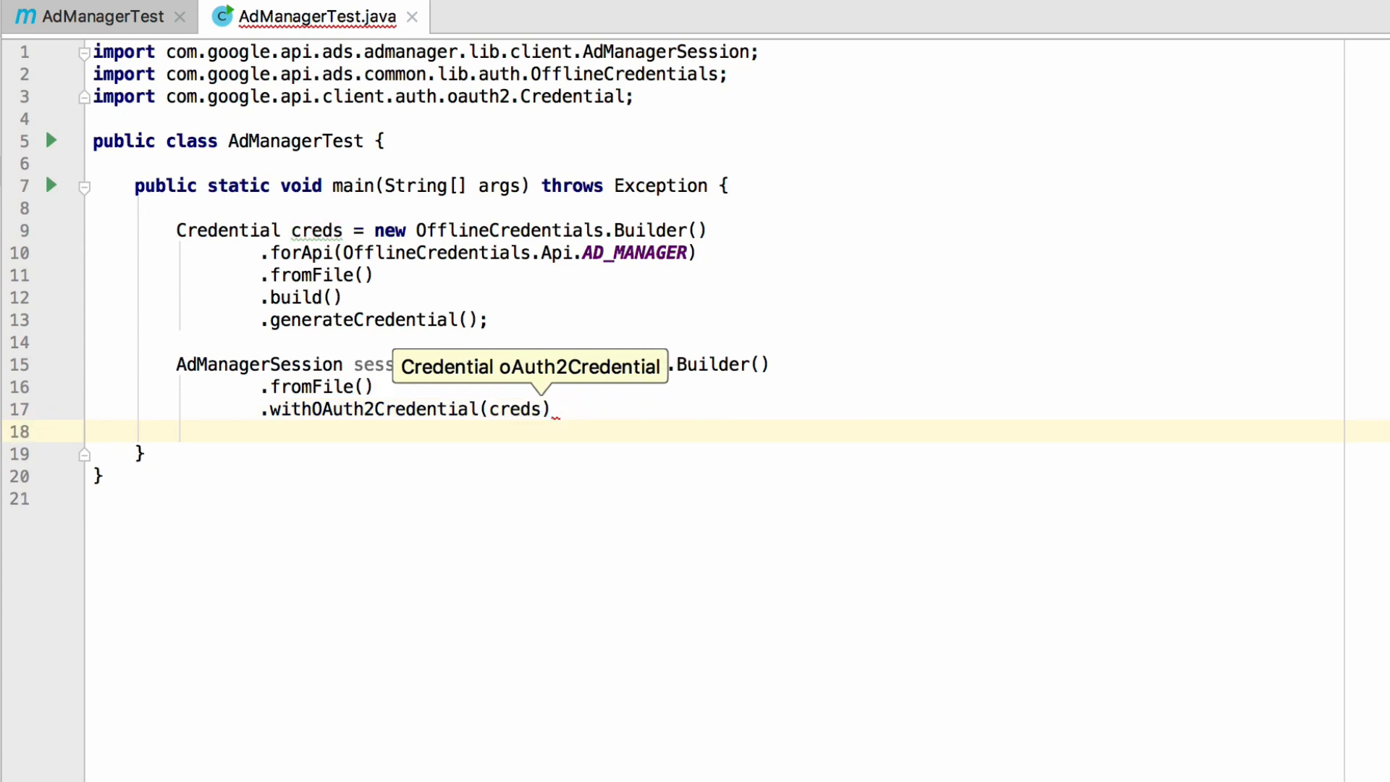
type(".build();")
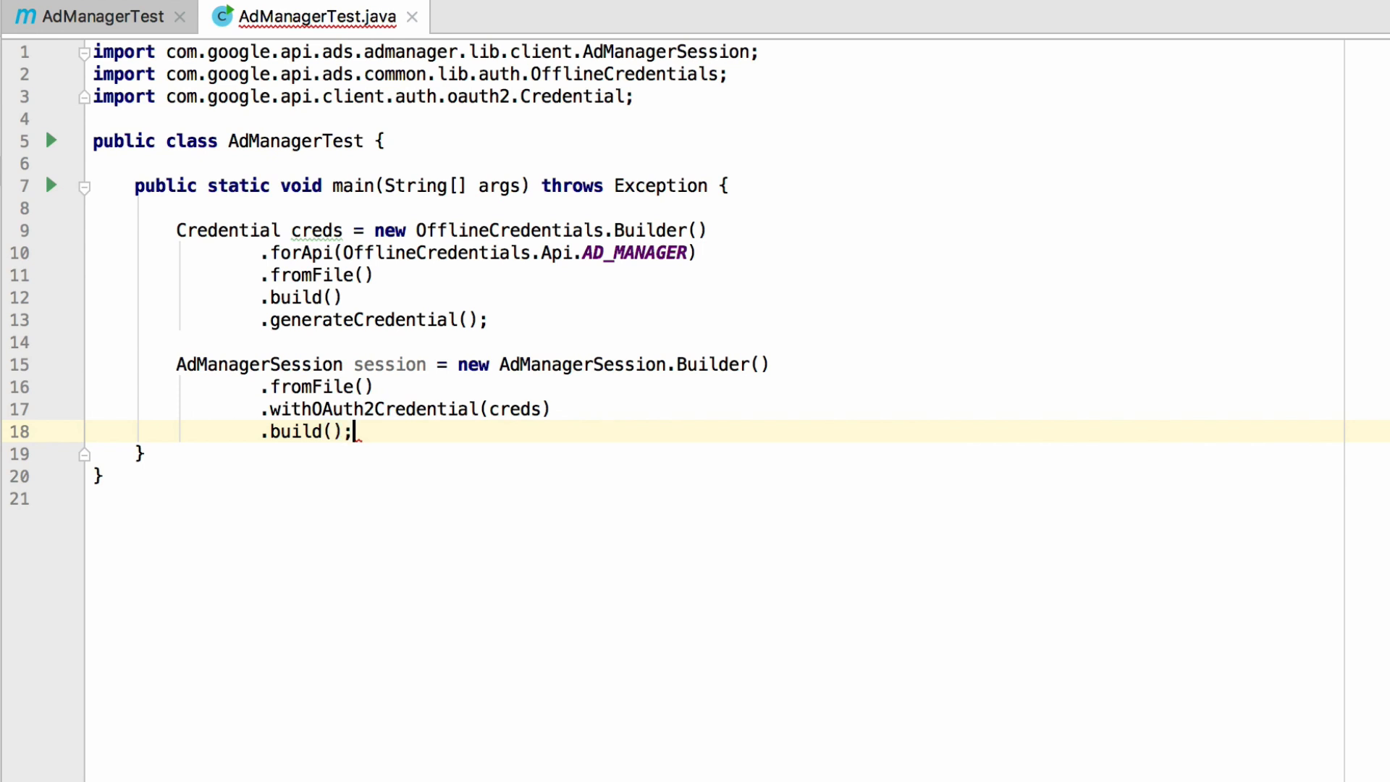
type("AdManagerServices services = new AdMana")
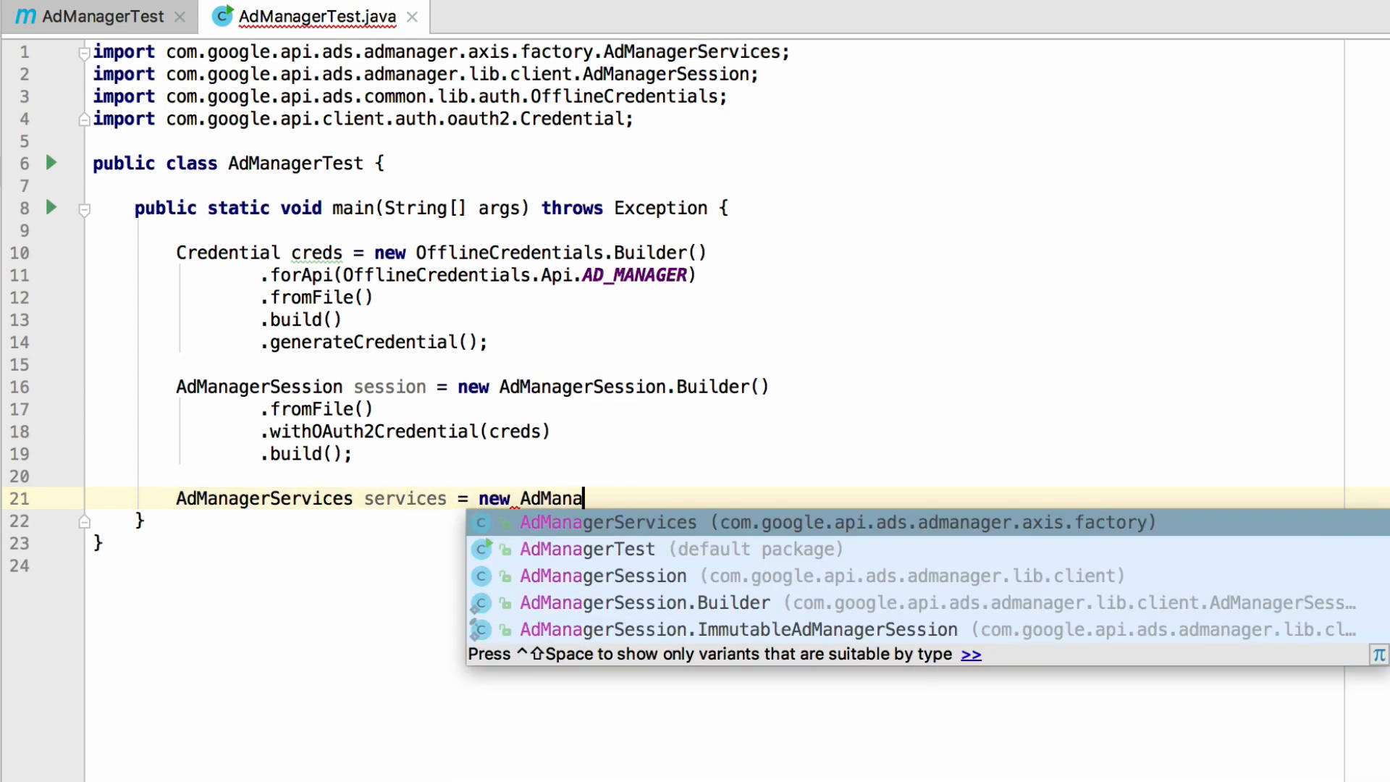
Complete 'AdManagerServices services = new AdManagerServices()' and start a new line.
left_click(607, 522)
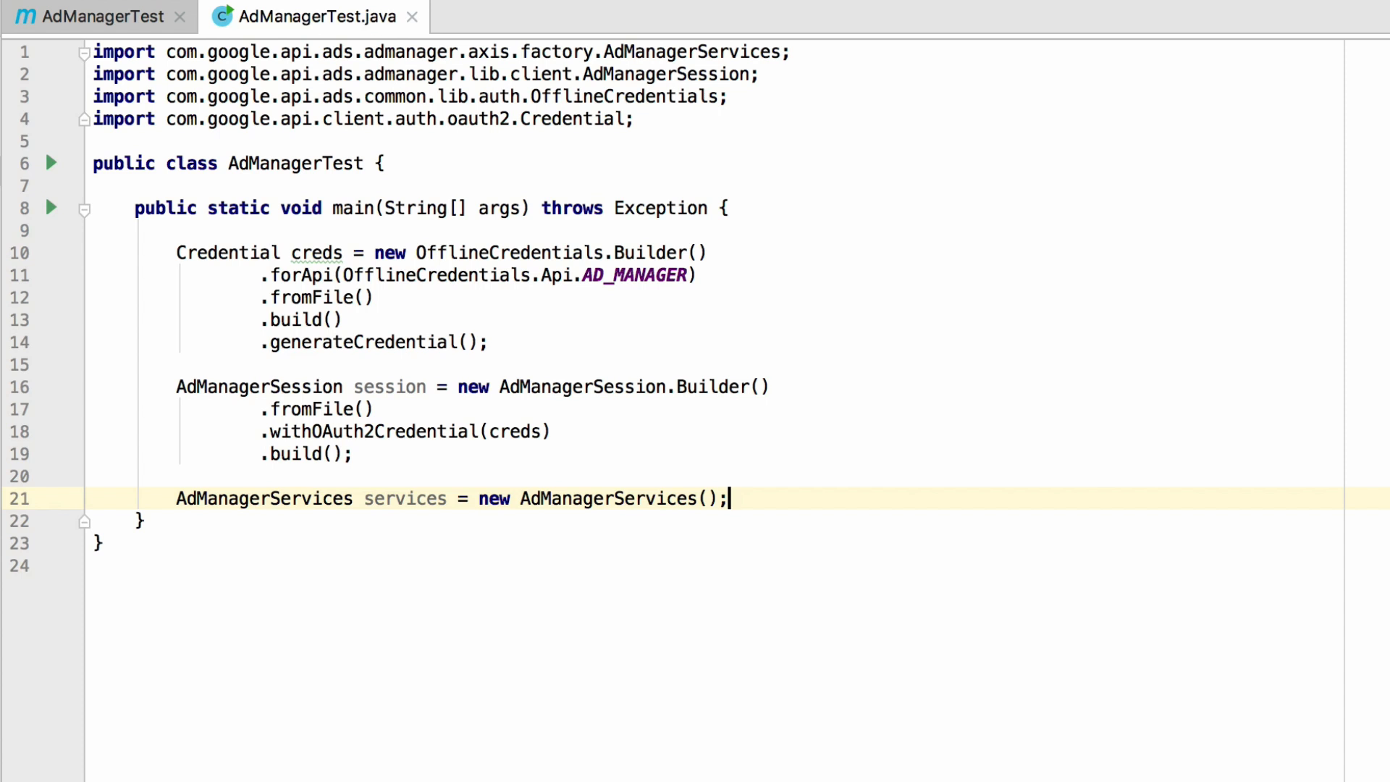
key("Enter")
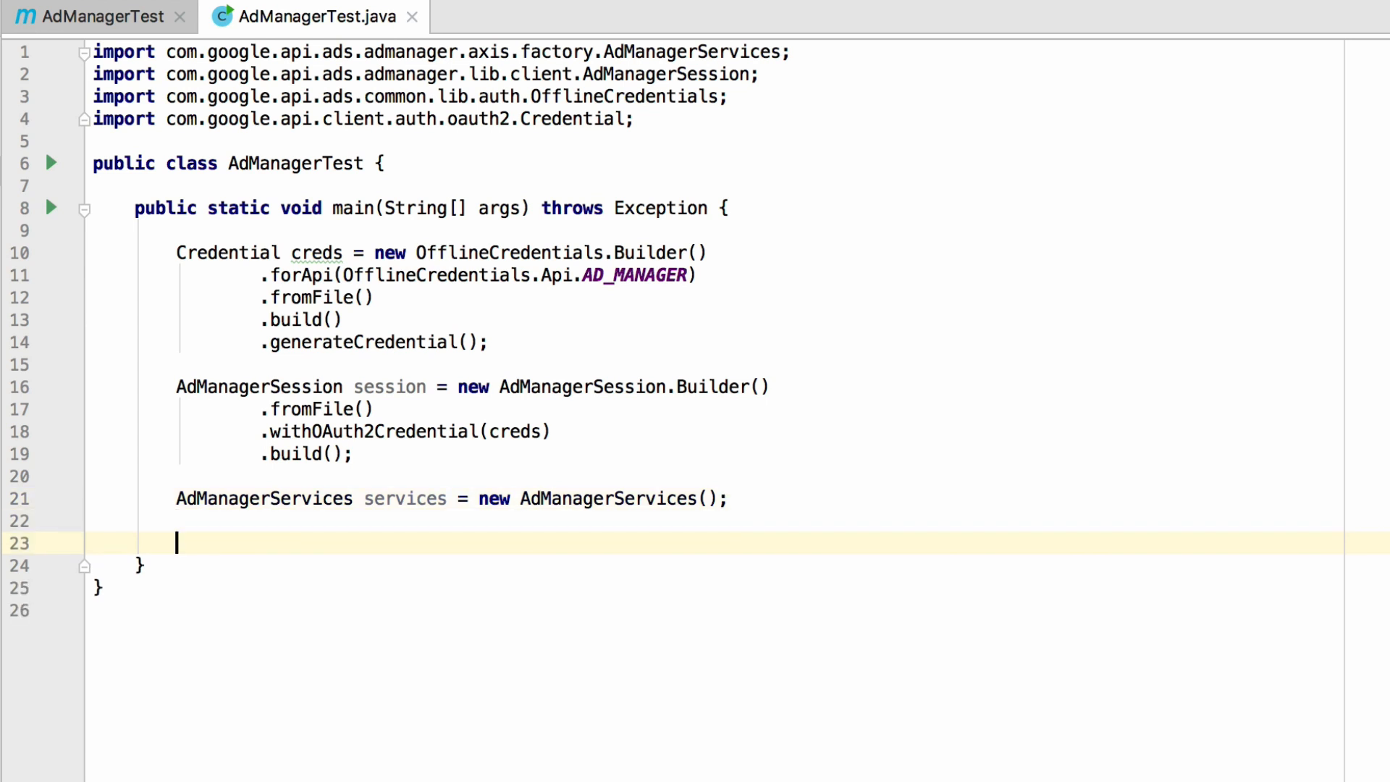
Declare v201808 NetworkServiceInterface networkService = services.get(session, NetworkServiceInterface.class).
type("Netwo")
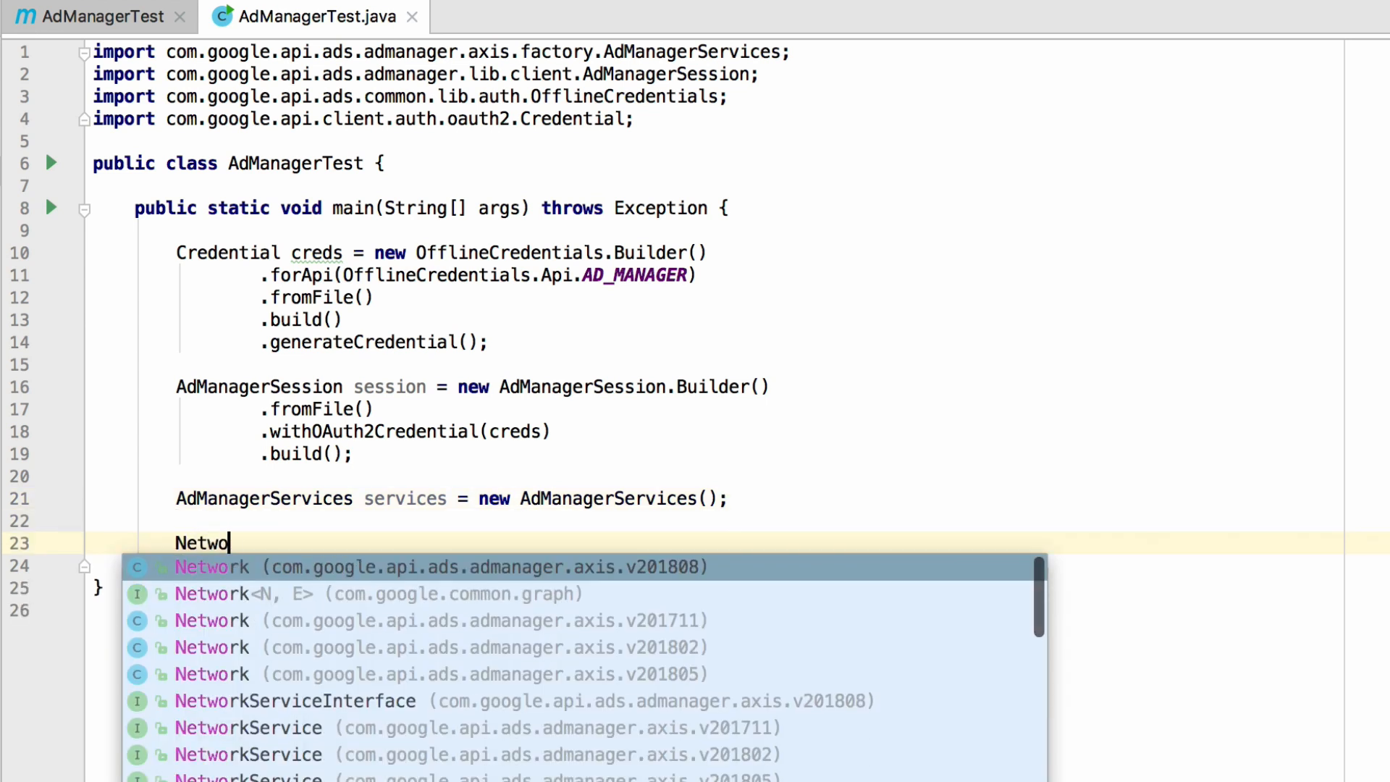
type("rkService")
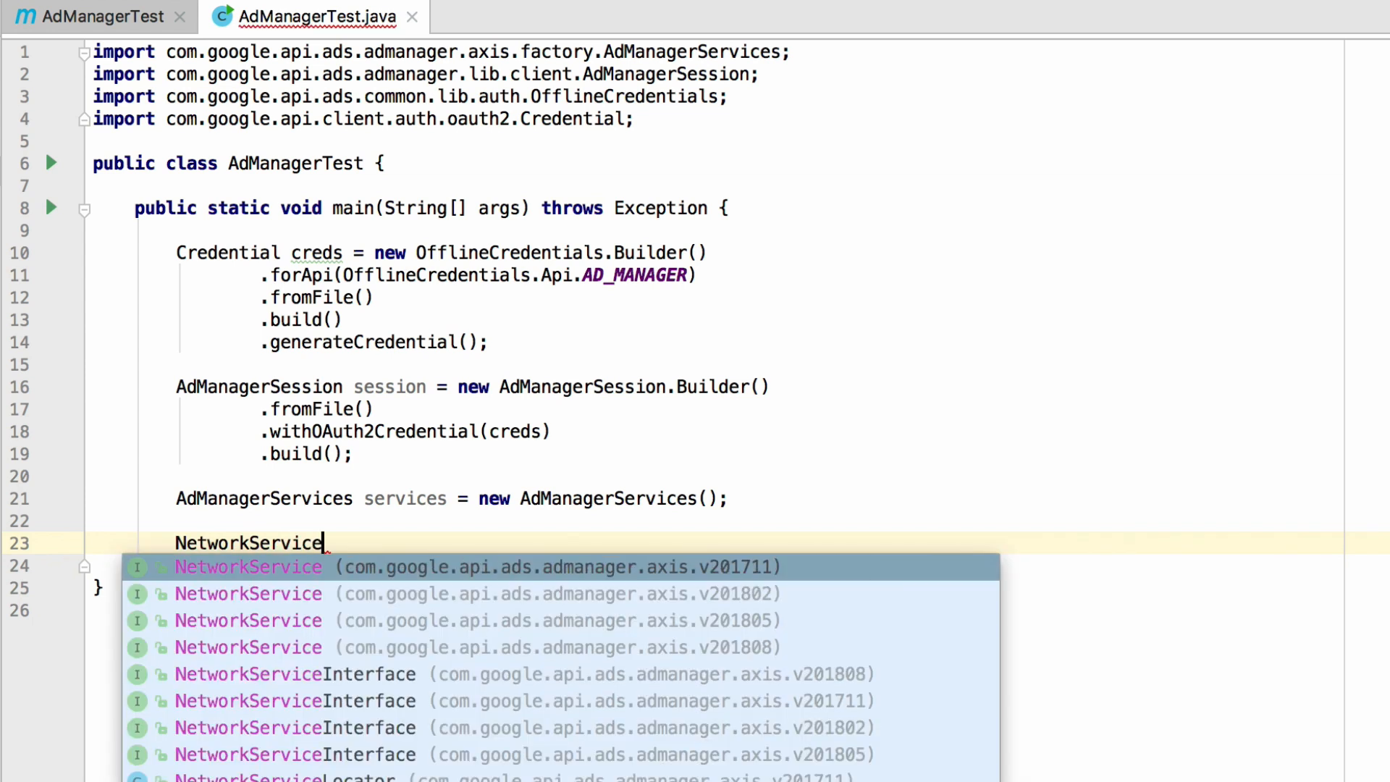
type("Inter")
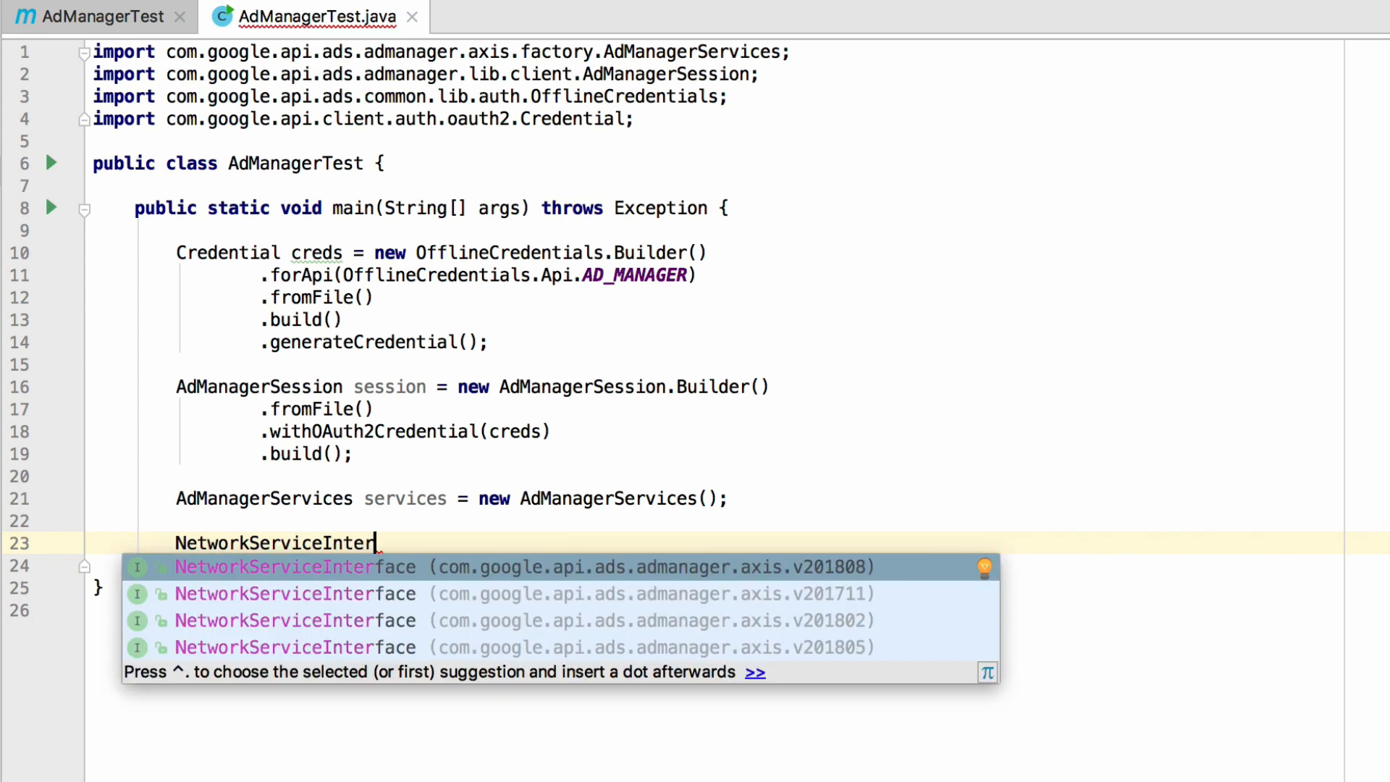
mouse_move(878, 655)
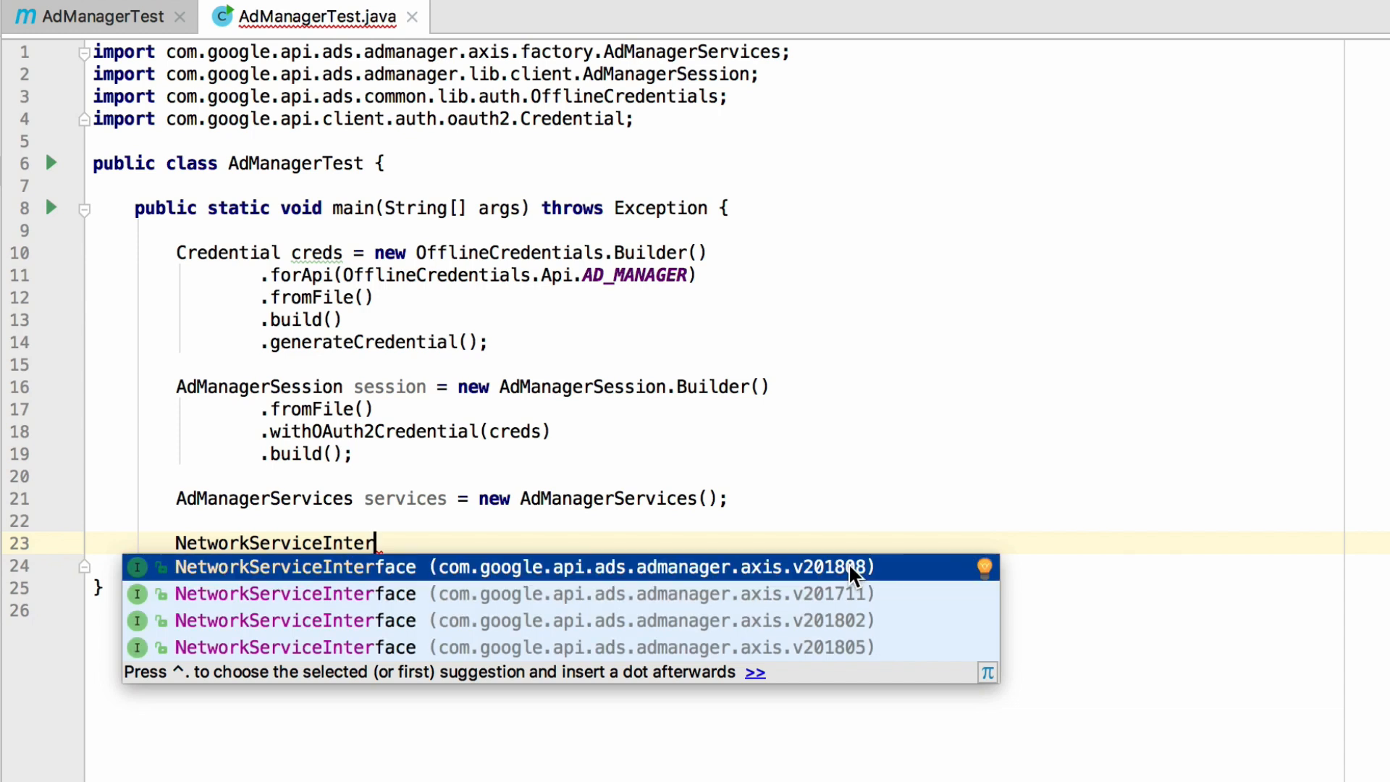
left_click(293, 567)
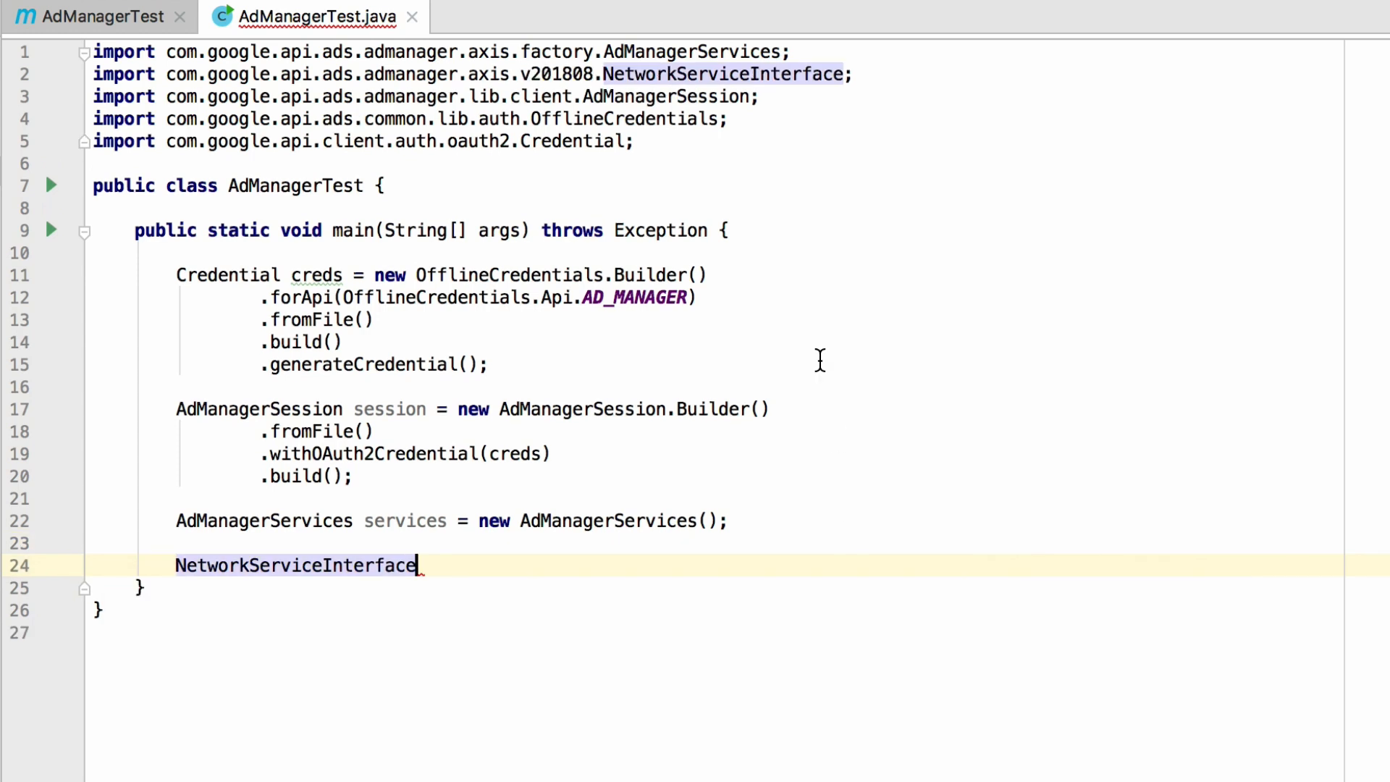
mouse_move(906, 87)
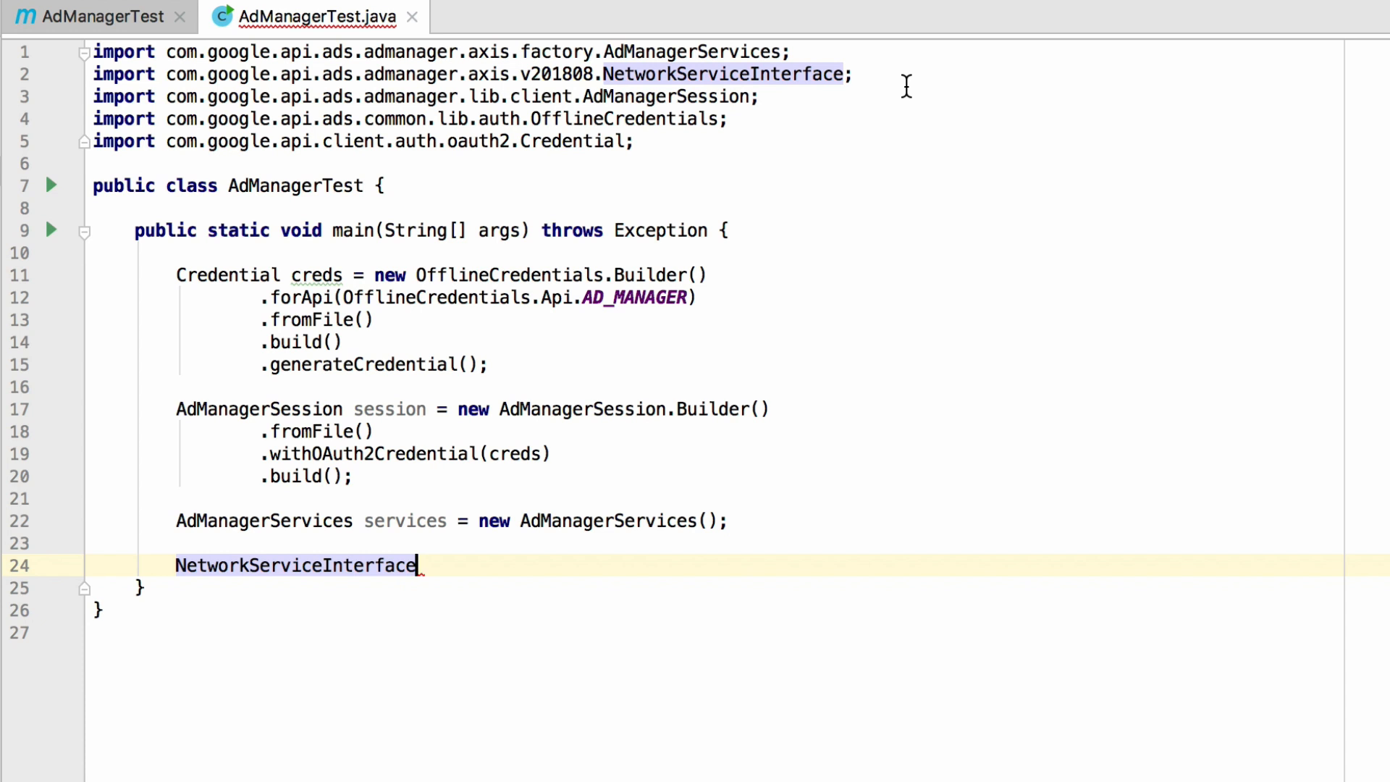
type("networkService = services")
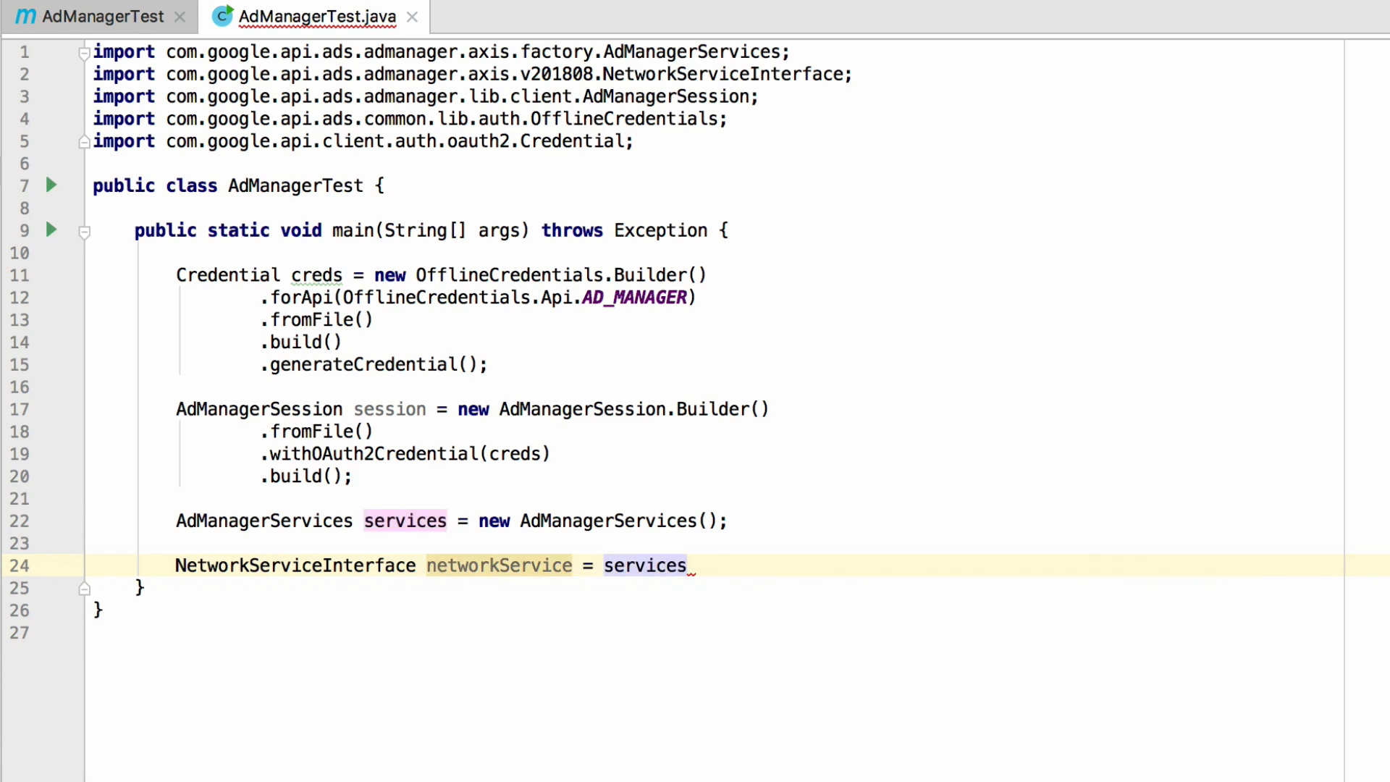
type(".get(session)")
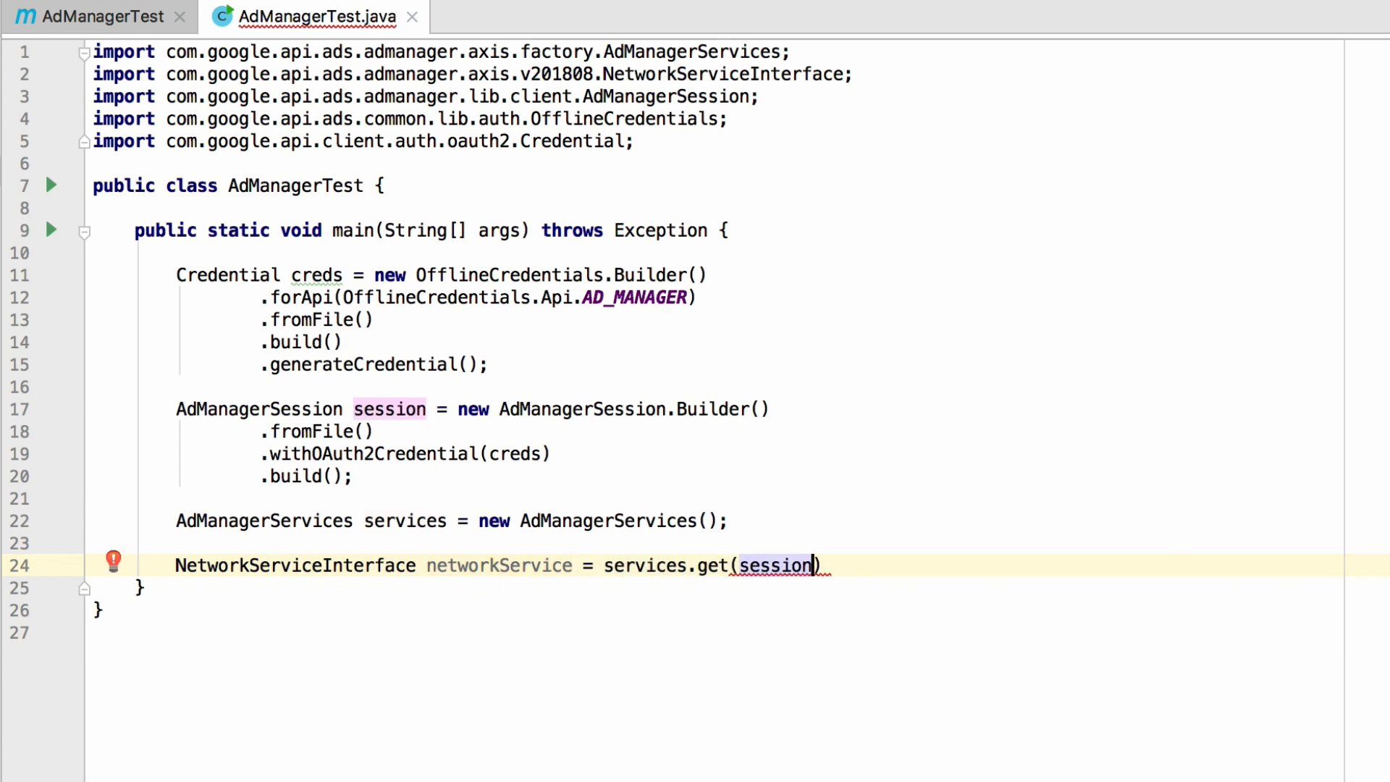
type(", NetworkServiceIn")
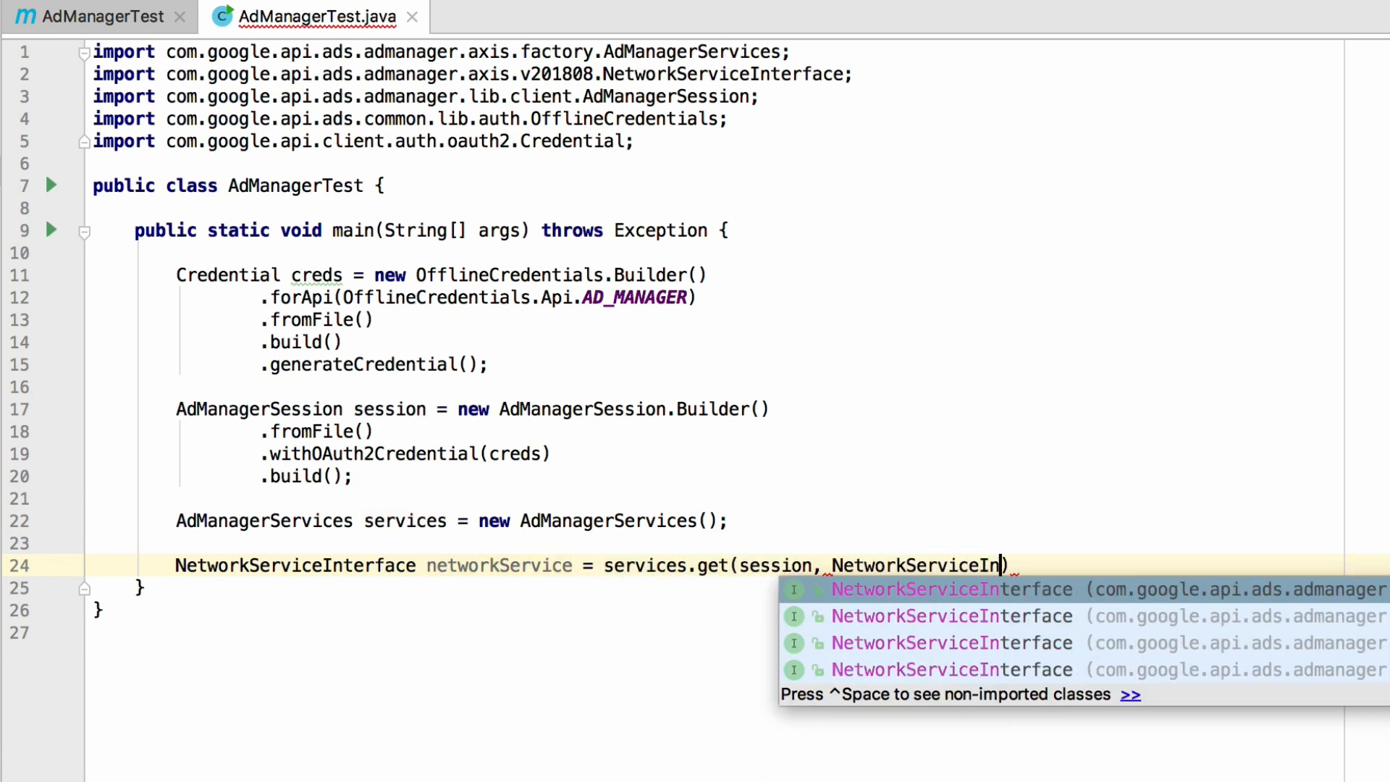
left_click(951, 589)
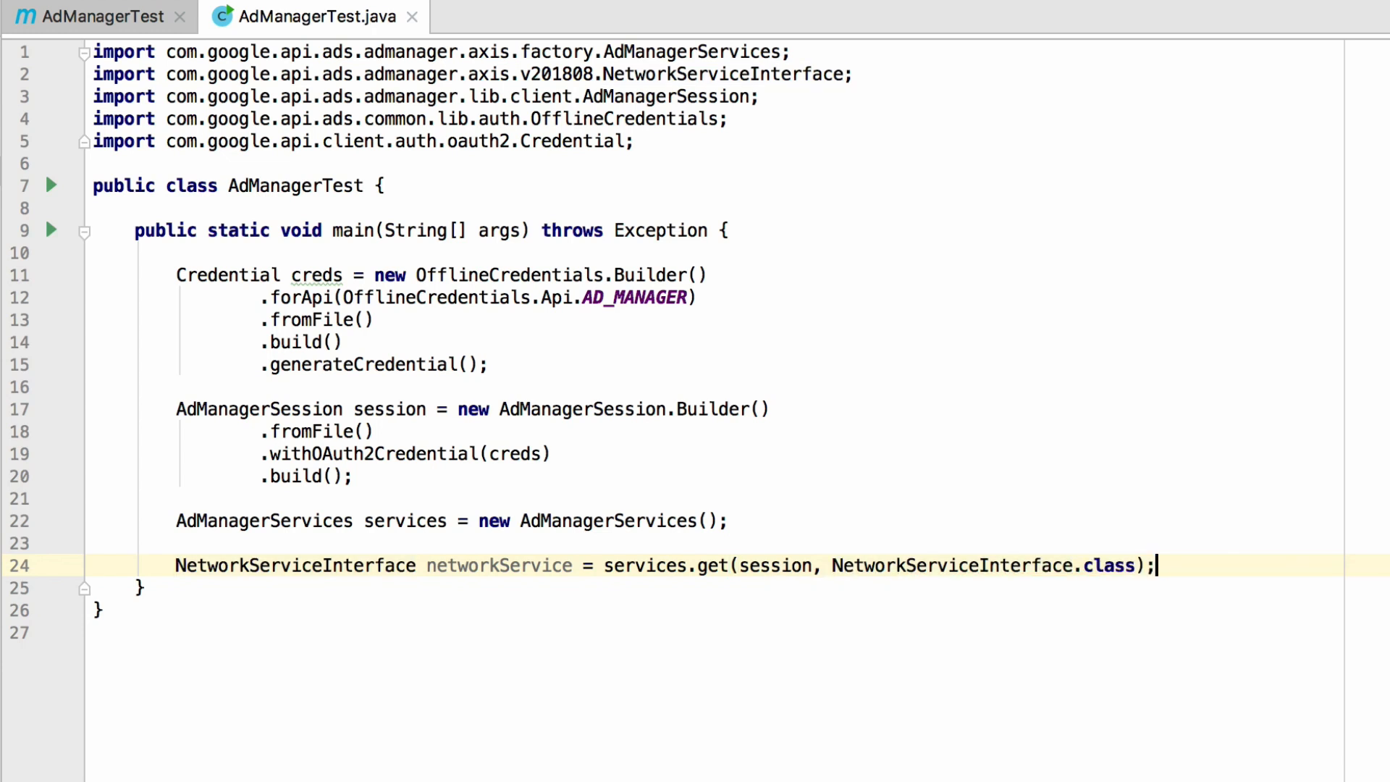
key("Enter")
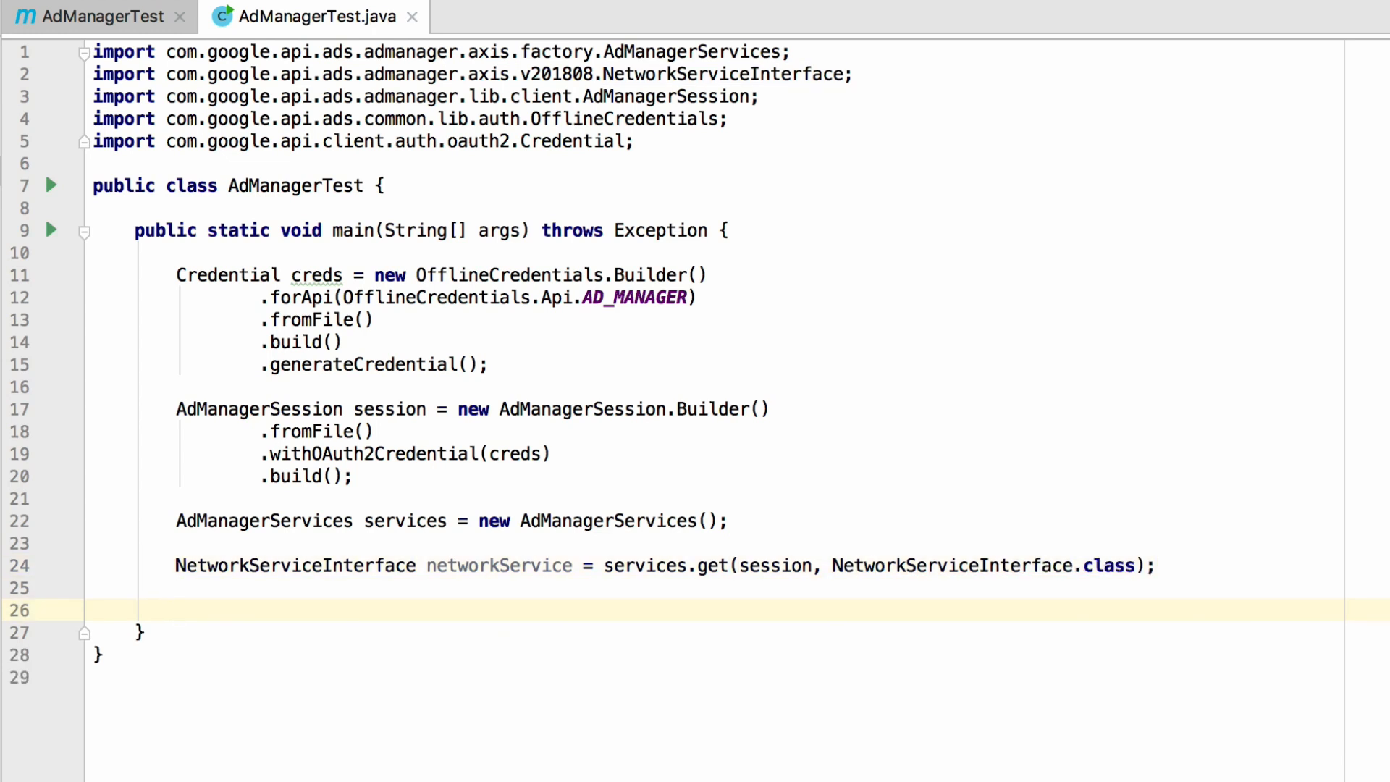
Assign networkService.getCurrentNetwork() to a v201808 Network variable named network.
type("Network")
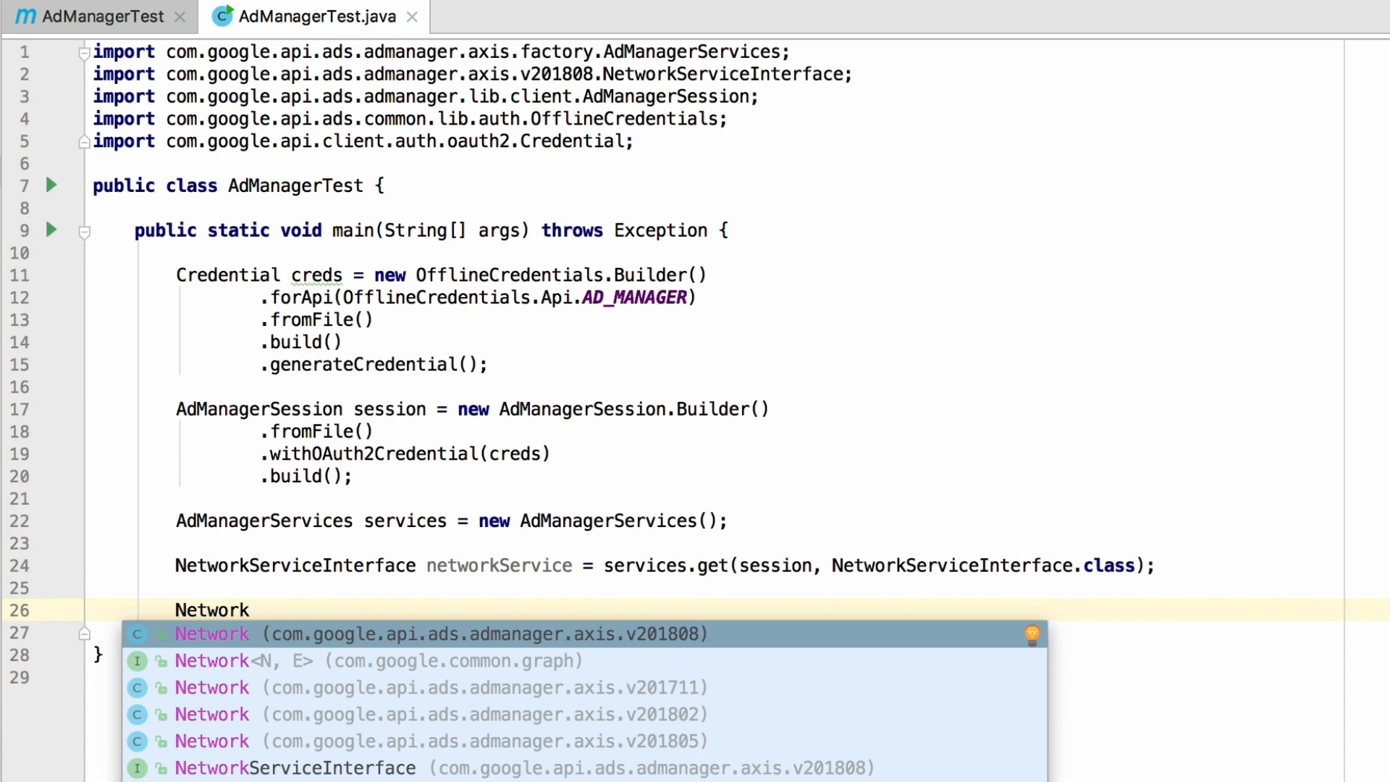
left_click(210, 633)
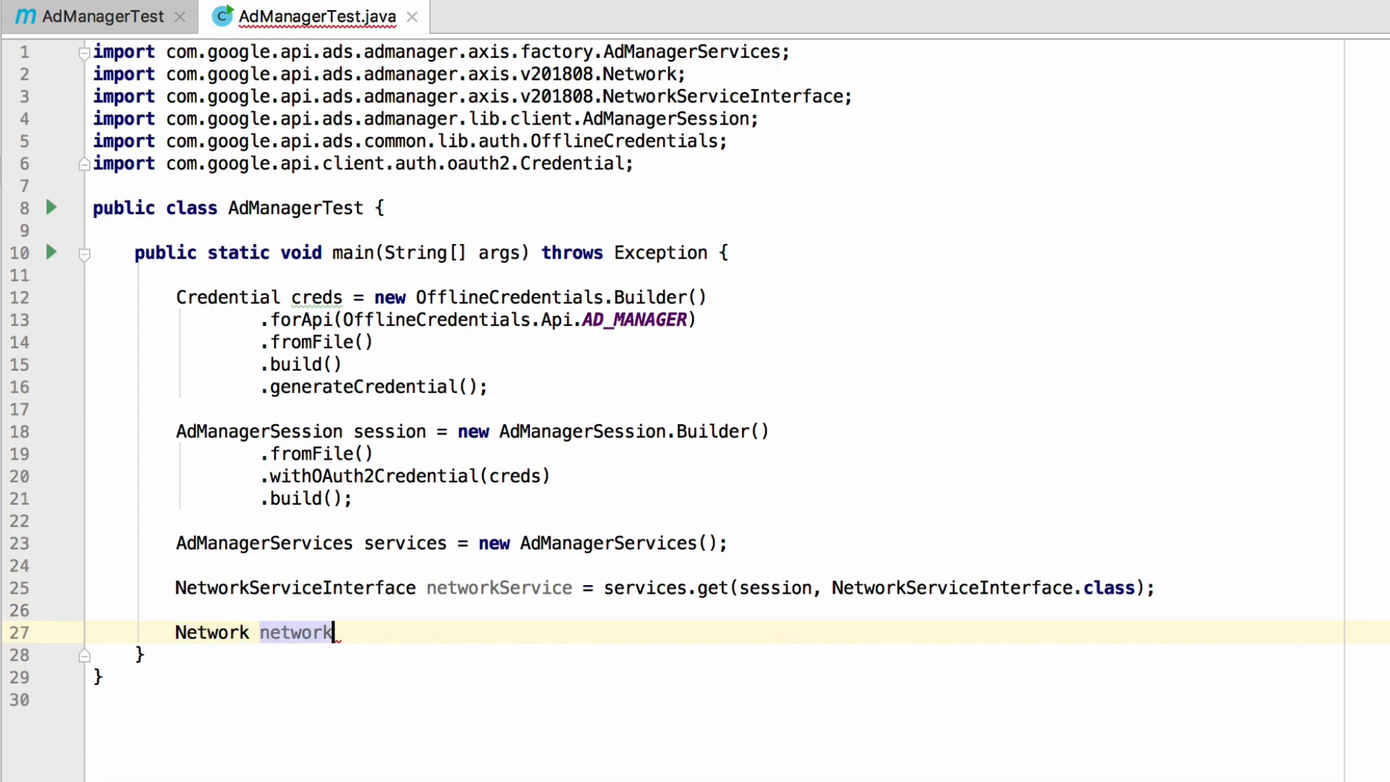
type("= networkService.getCurrentNetwork();")
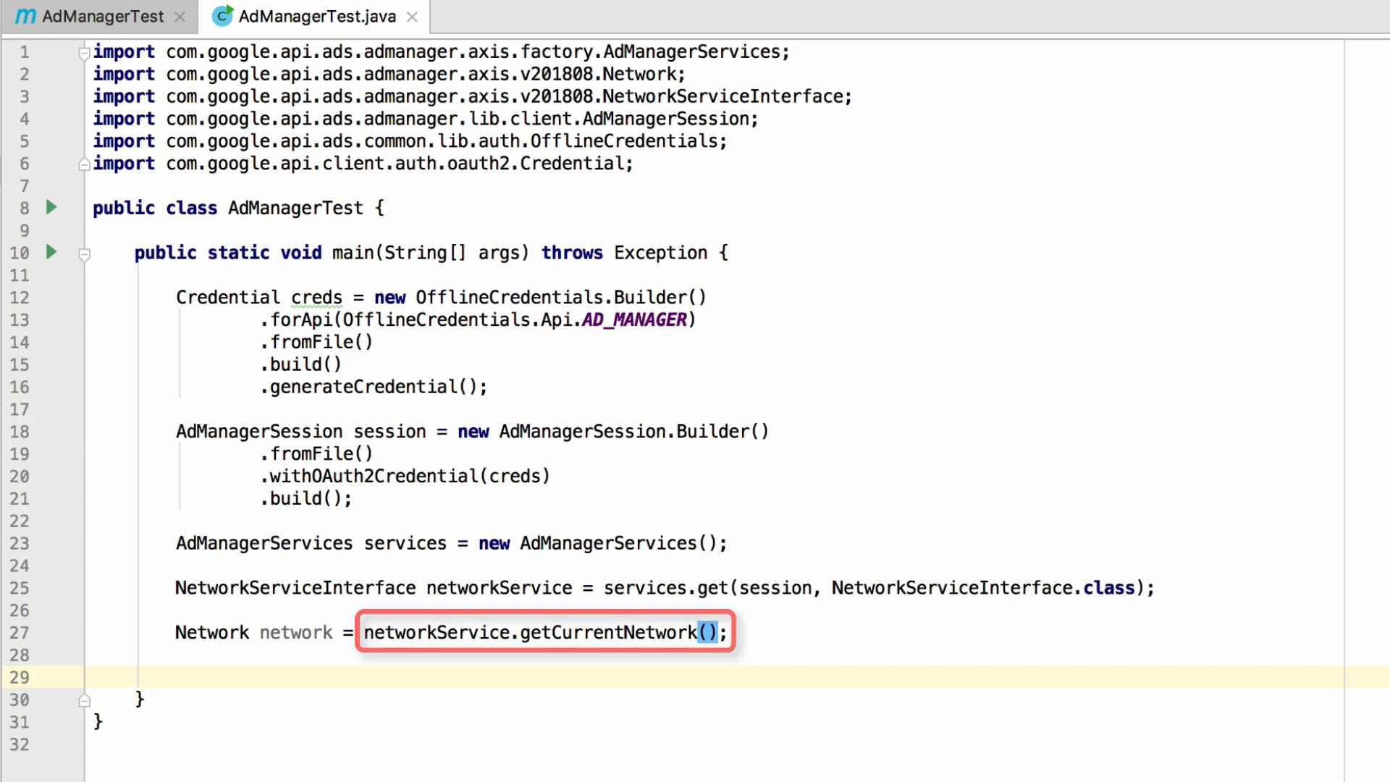
type("S")
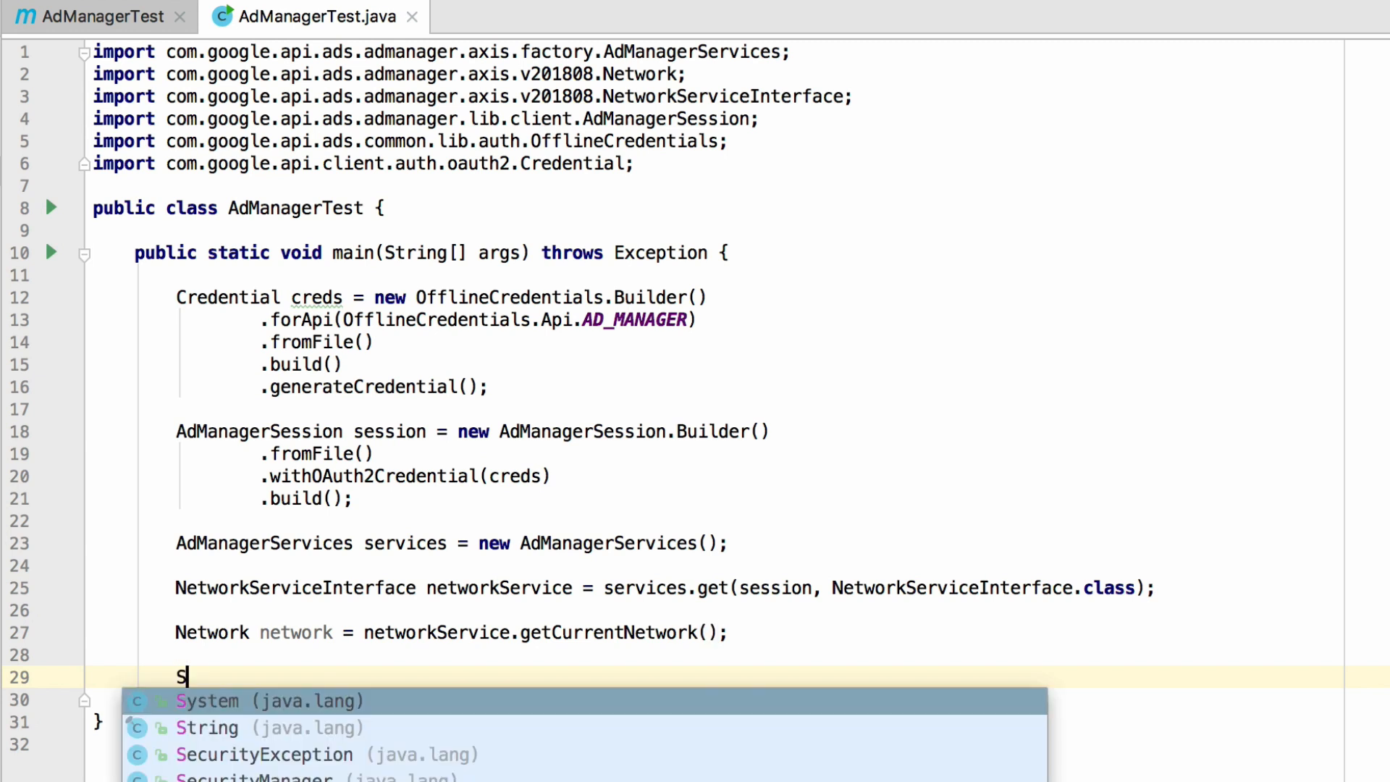
Add printf "Found network %s (%s)" with network.getDisplayName() and network.getNetworkCode().
type("ystem.out.printf(\"Found network")
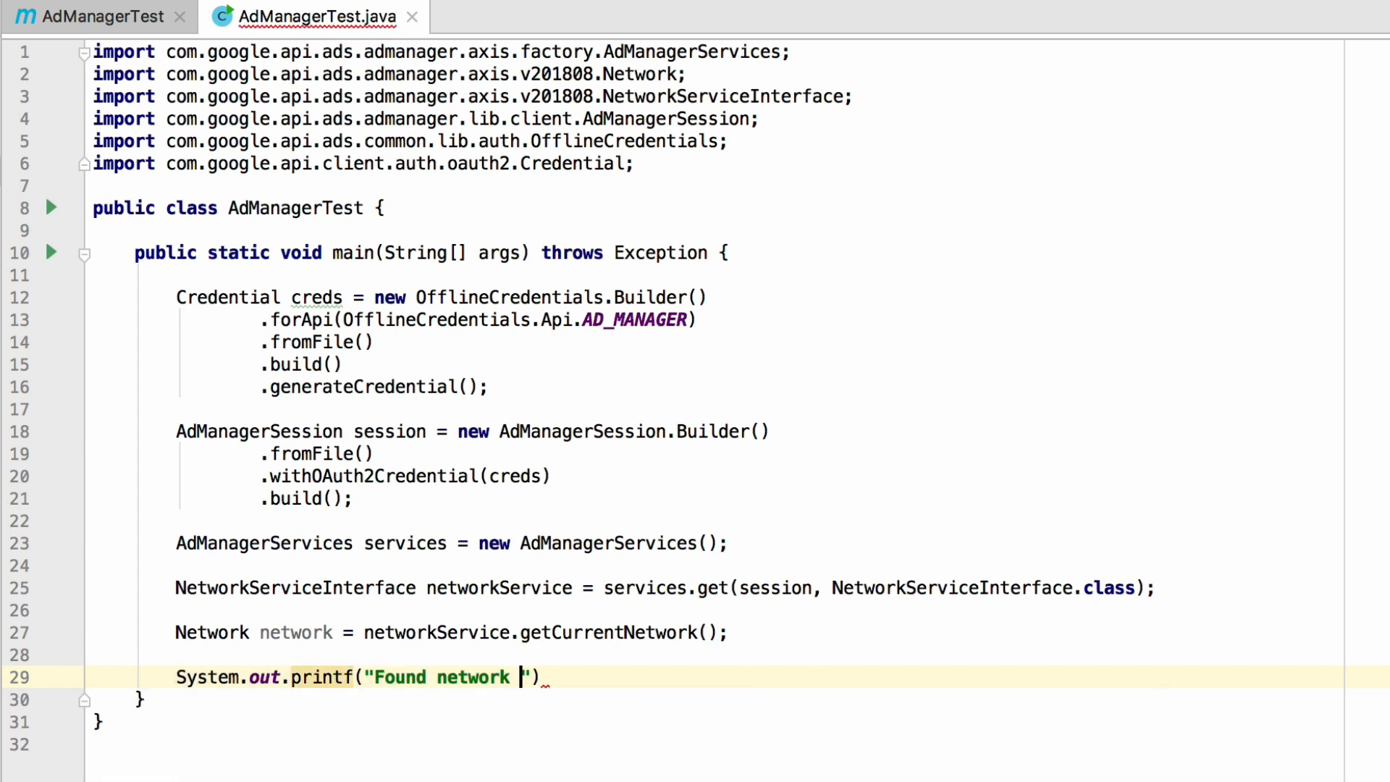
type("%s (%")
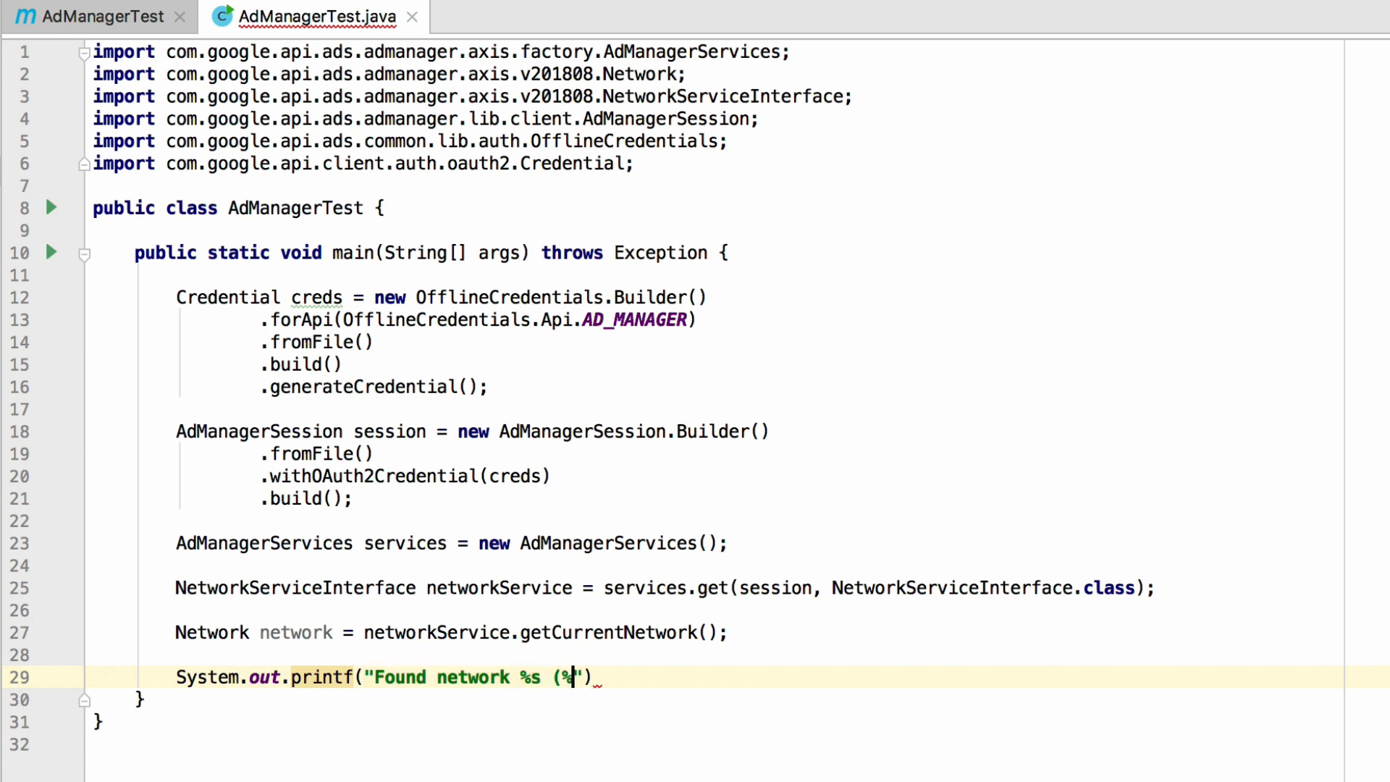
type("s)")
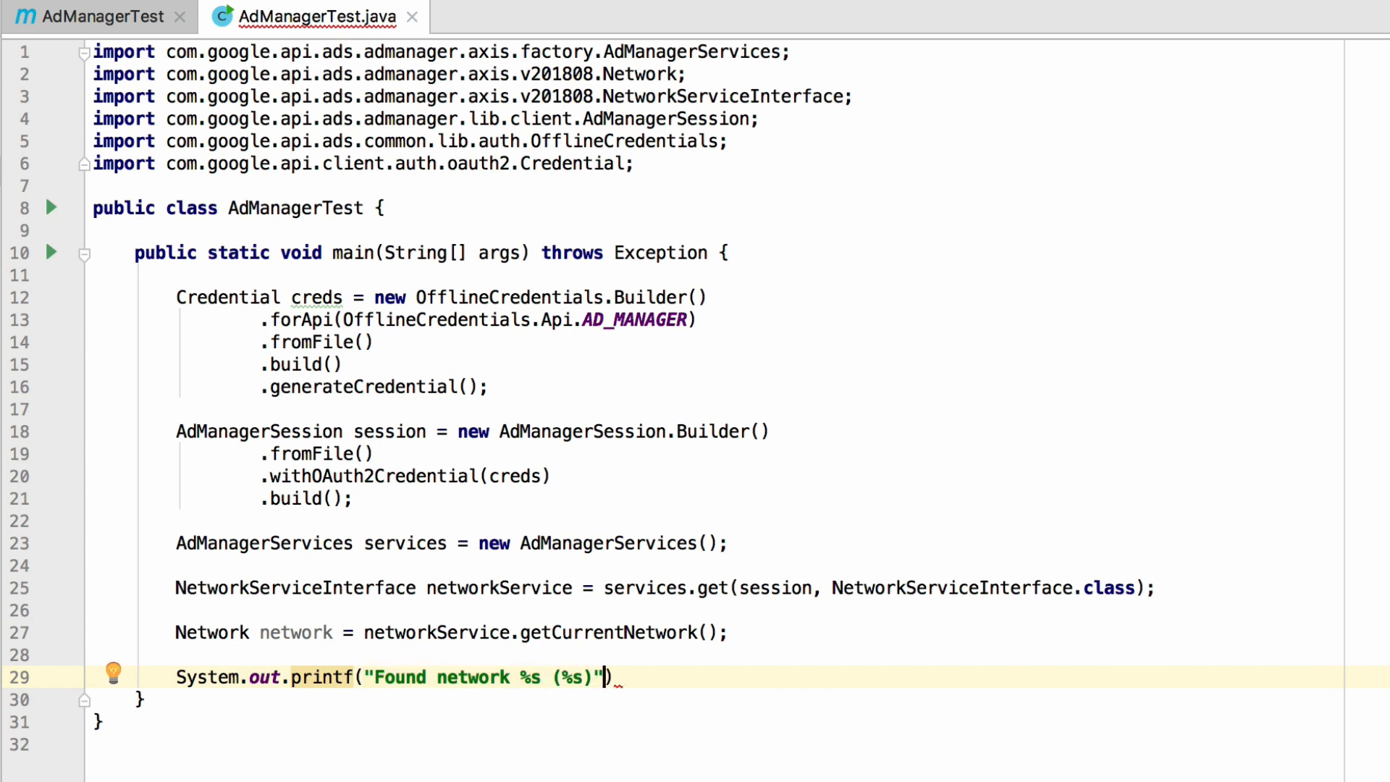
type(", network.g")
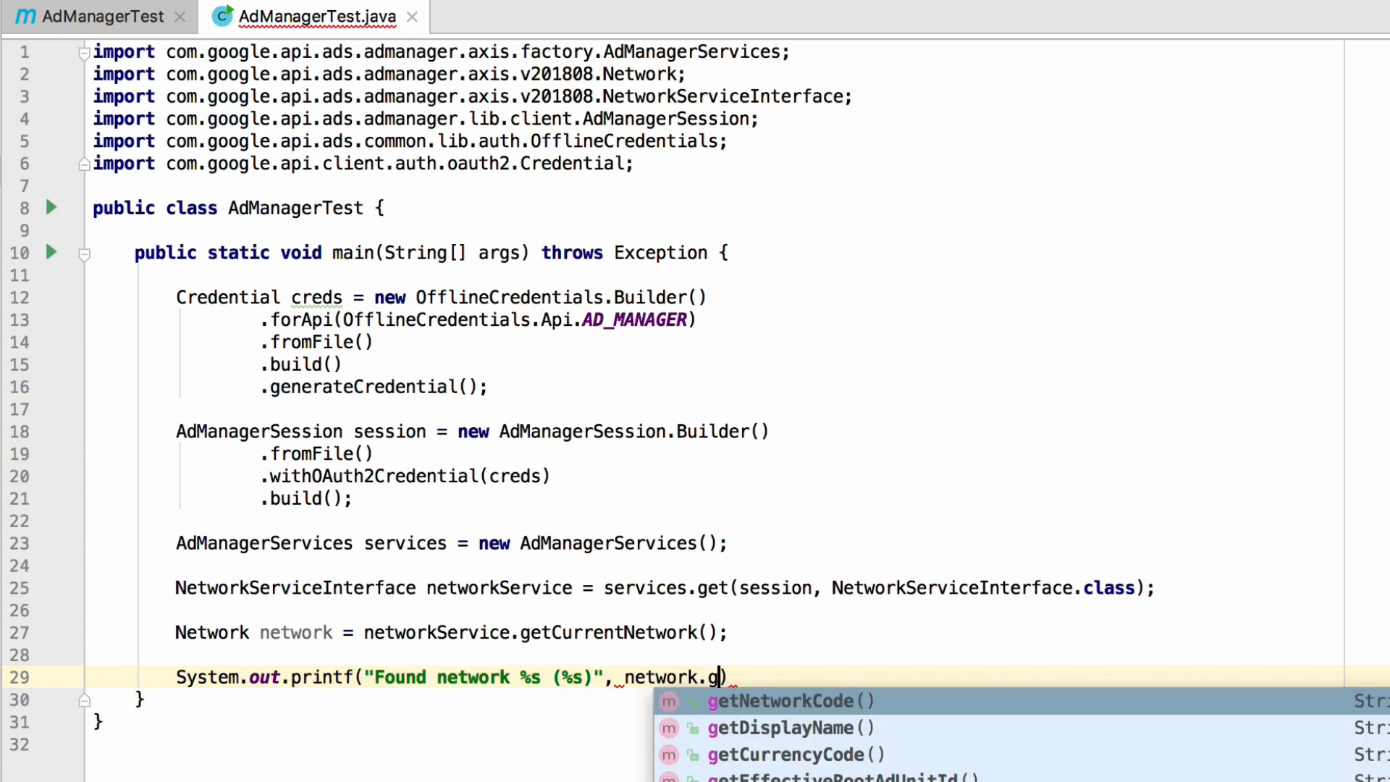
left_click(785, 727)
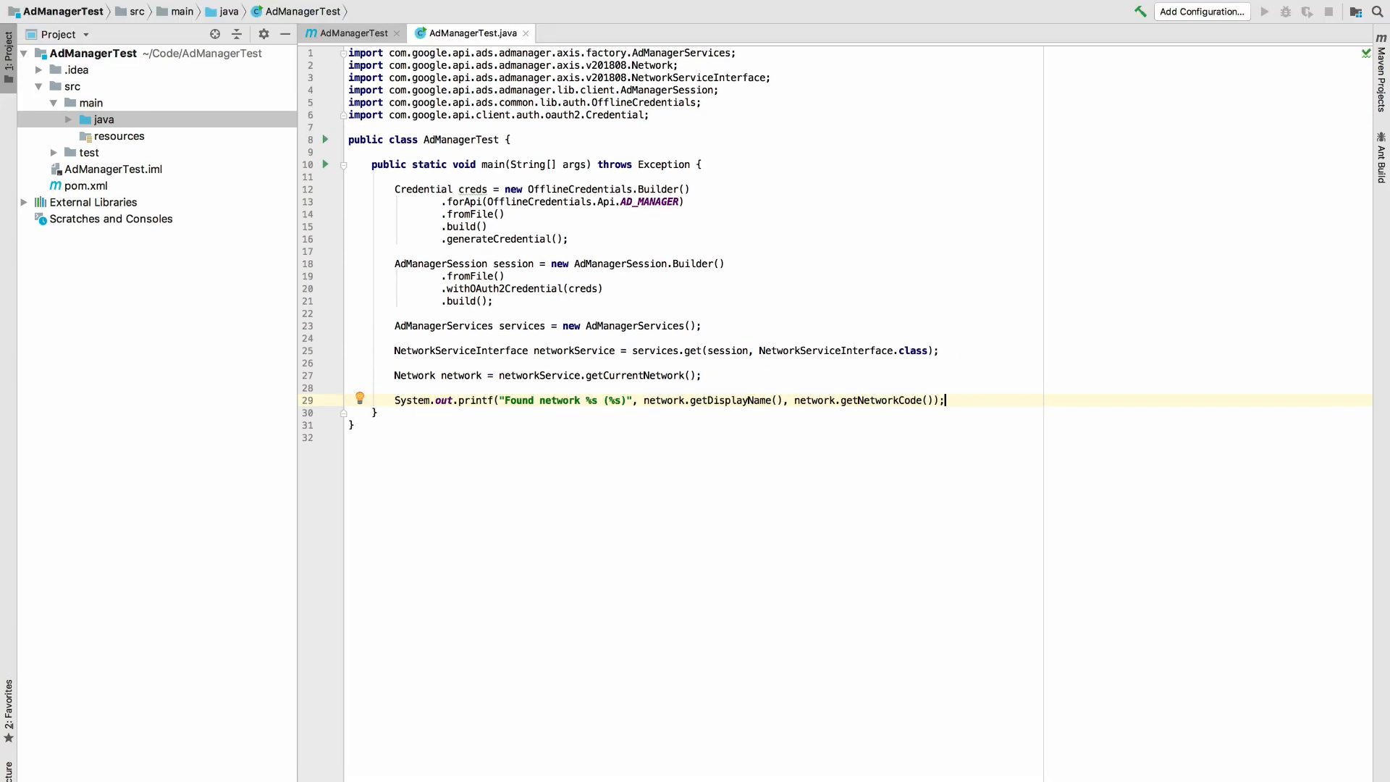
mouse_move(988, 305)
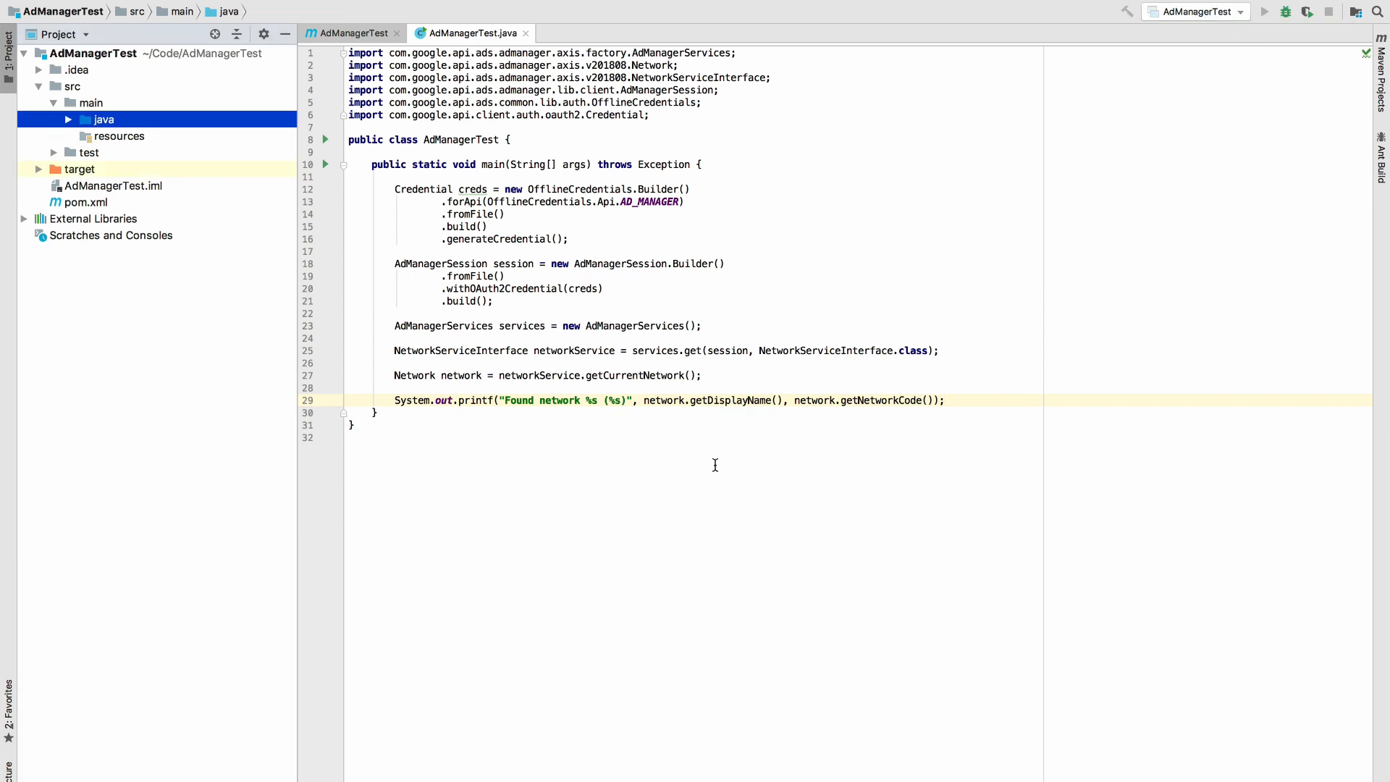
Run the AdManagerTest configuration from the toolbar and watch the SLF4J warnings appear.
left_click(1267, 11)
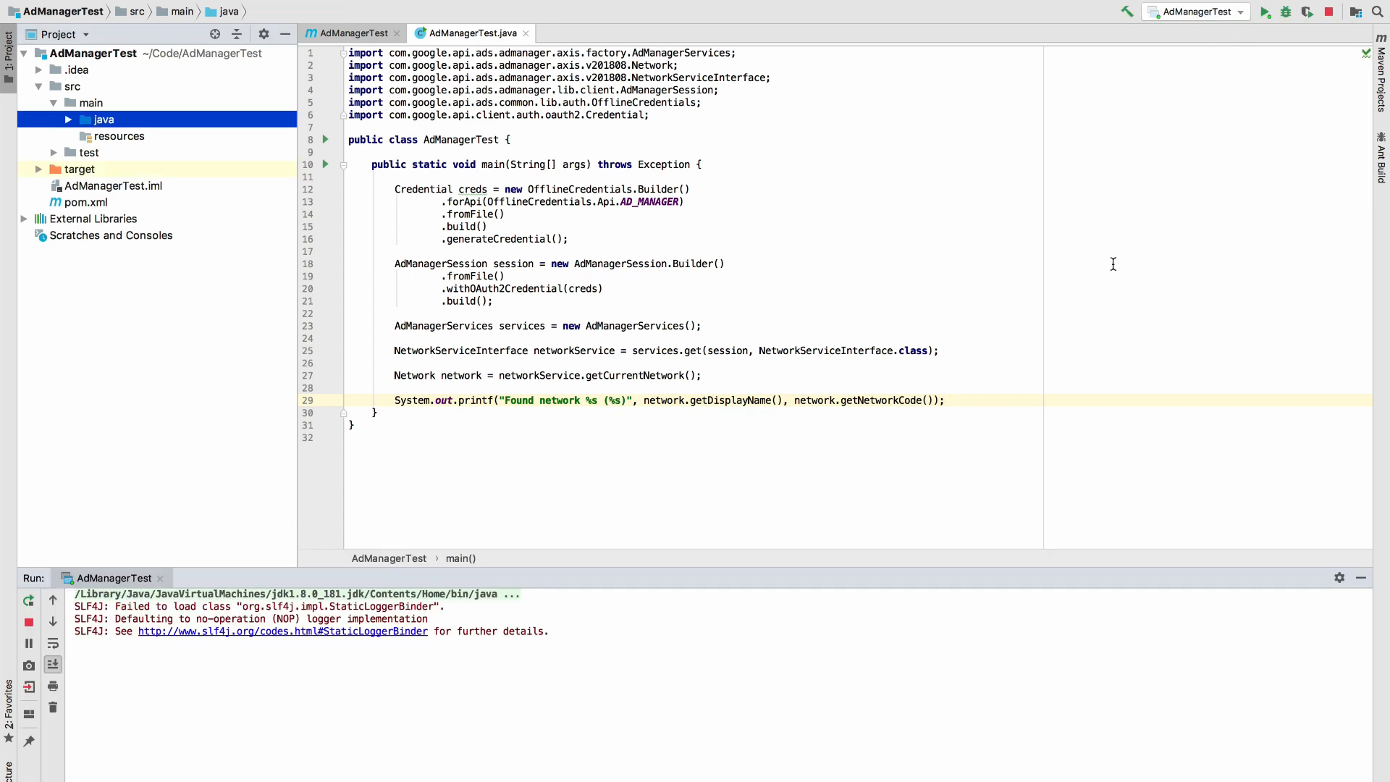